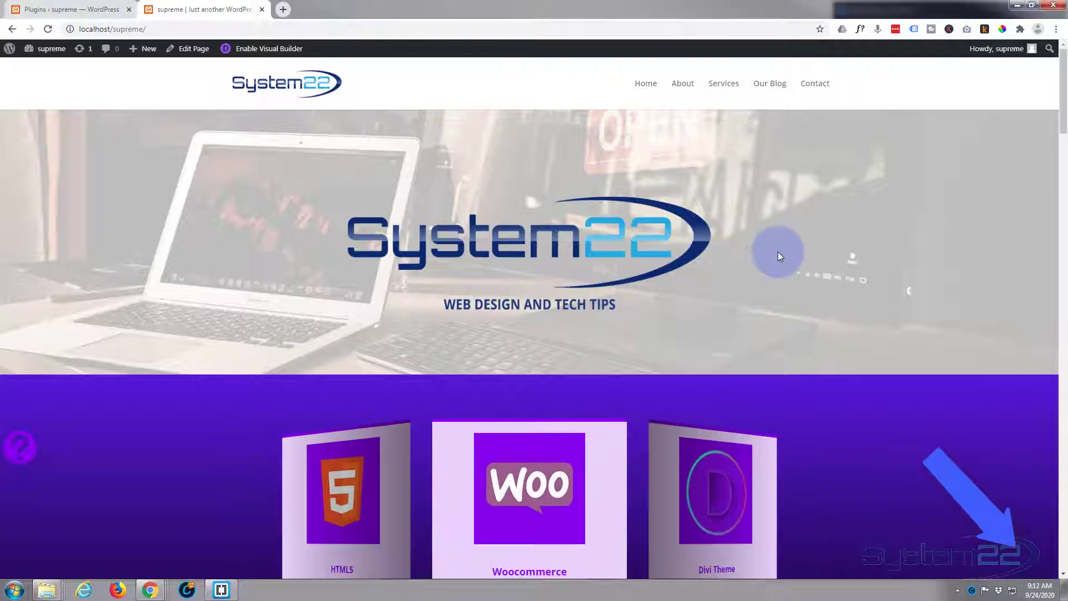
Review the existing 3D card carousel on the home page and enable the Visual Builder
scroll(down, 3)
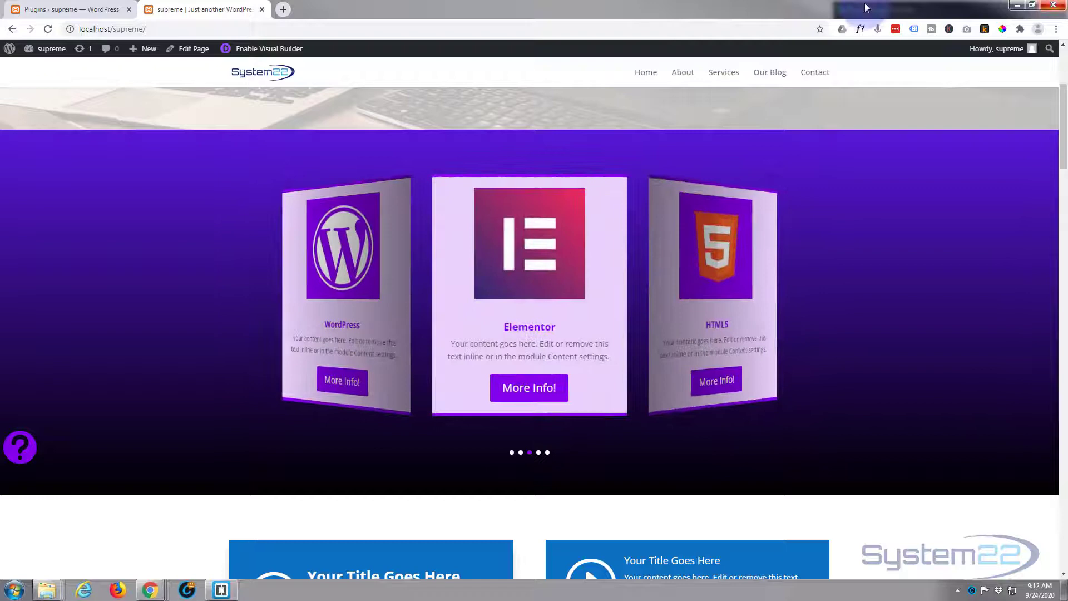
click(269, 47)
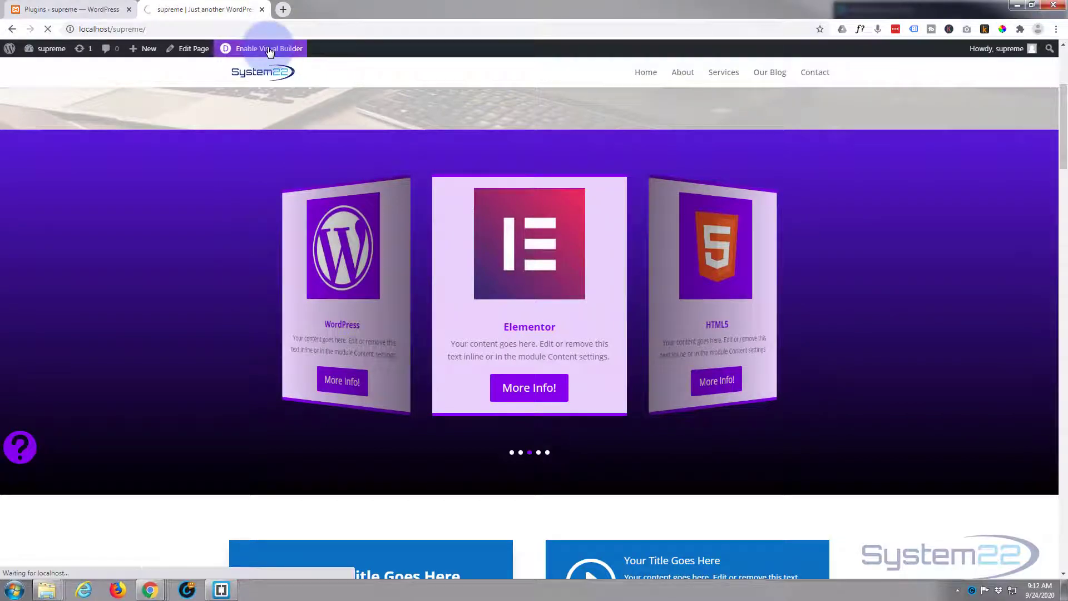
Bring up the Insert Module list for the empty row and scroll to the Supreme modules
click(268, 48)
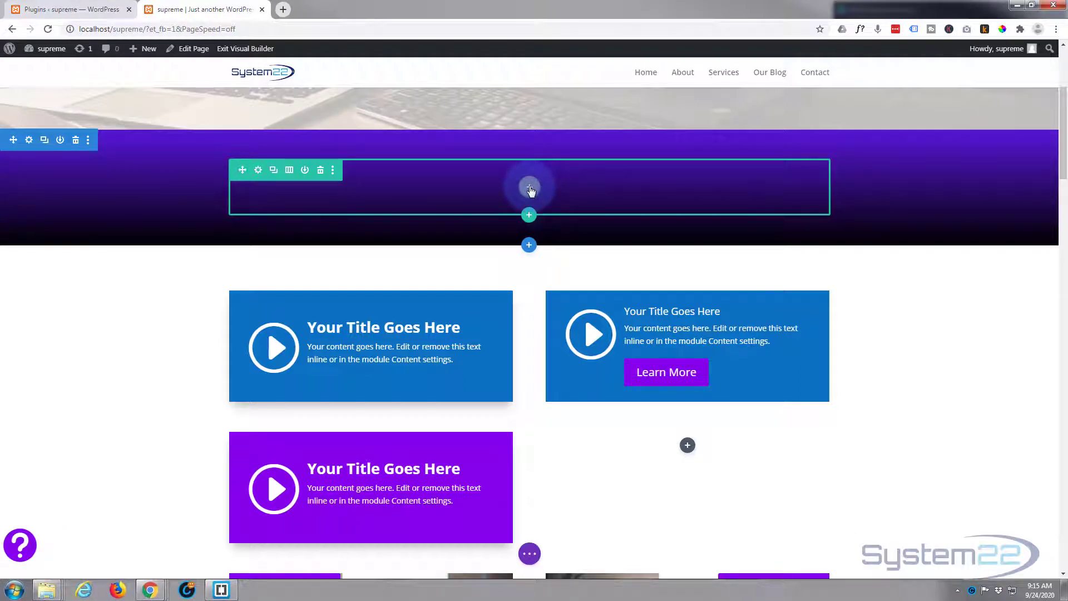
click(530, 189)
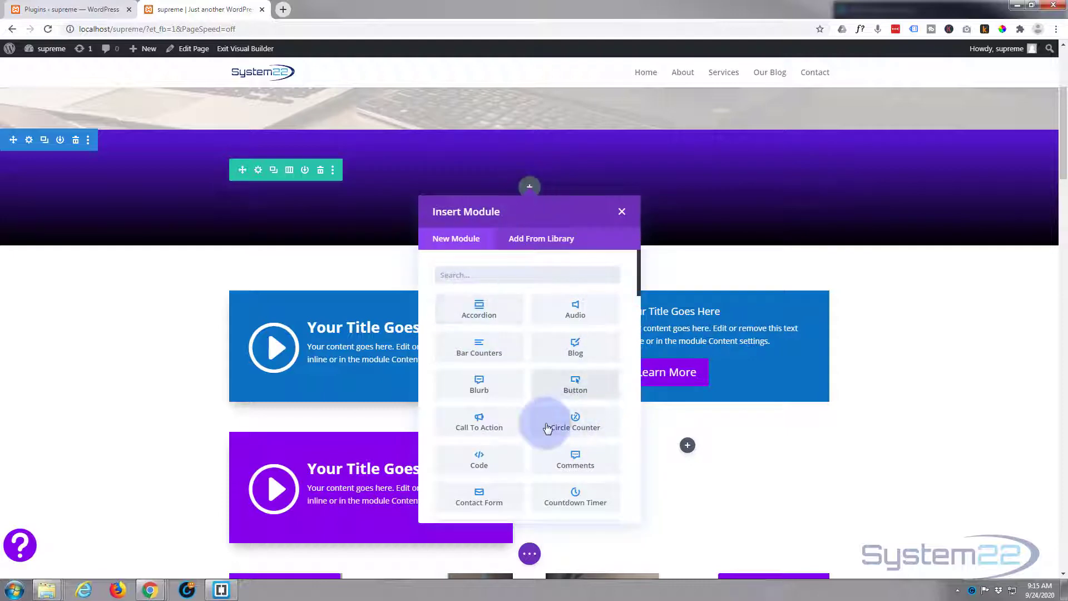
scroll(down, 3)
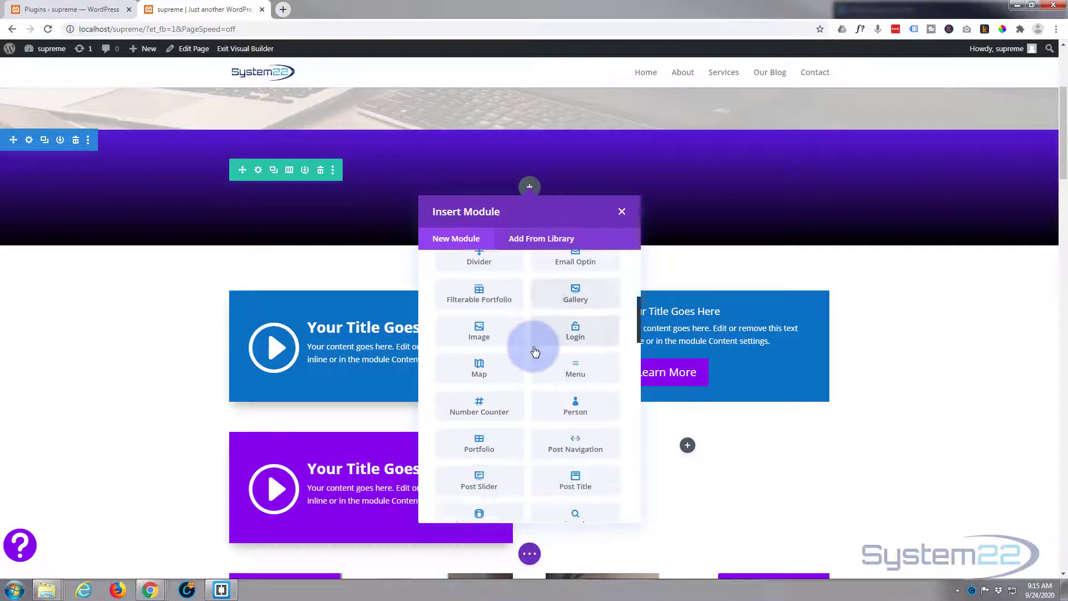
scroll(down, 3)
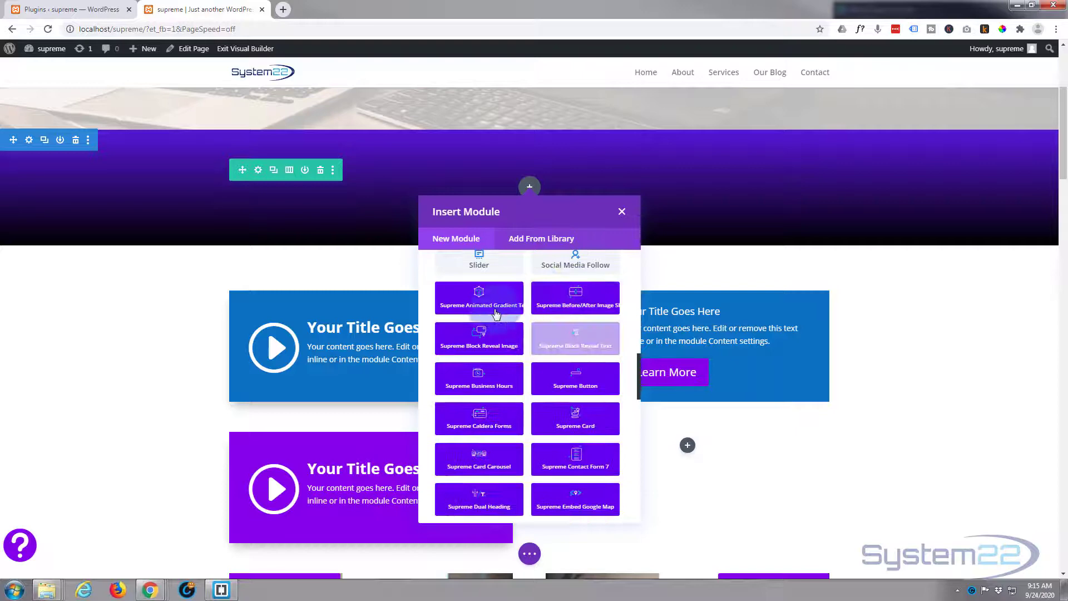
mouse_move(510, 465)
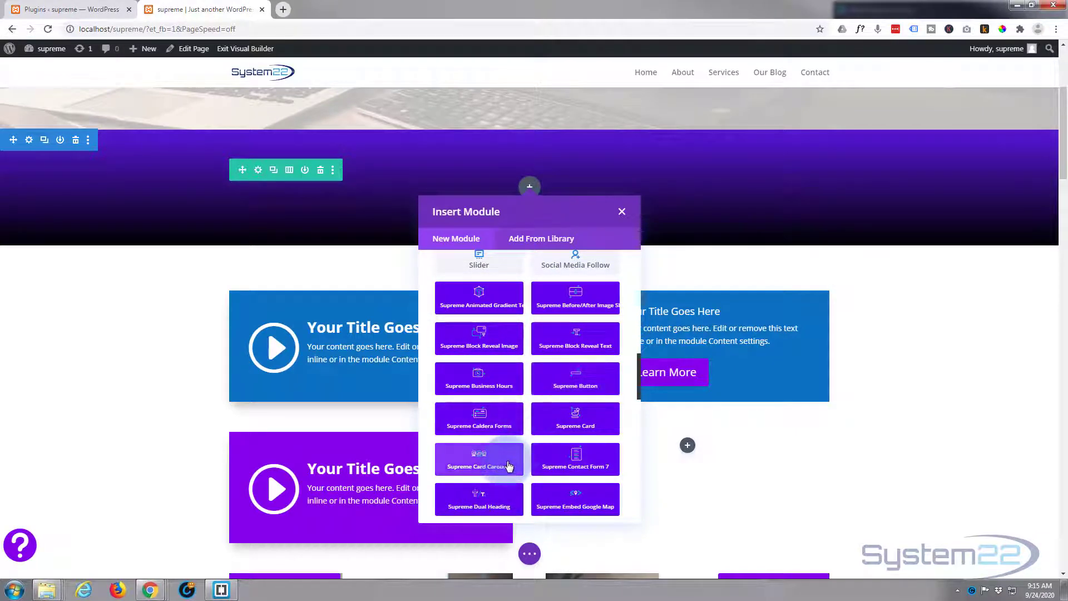
mouse_move(481, 327)
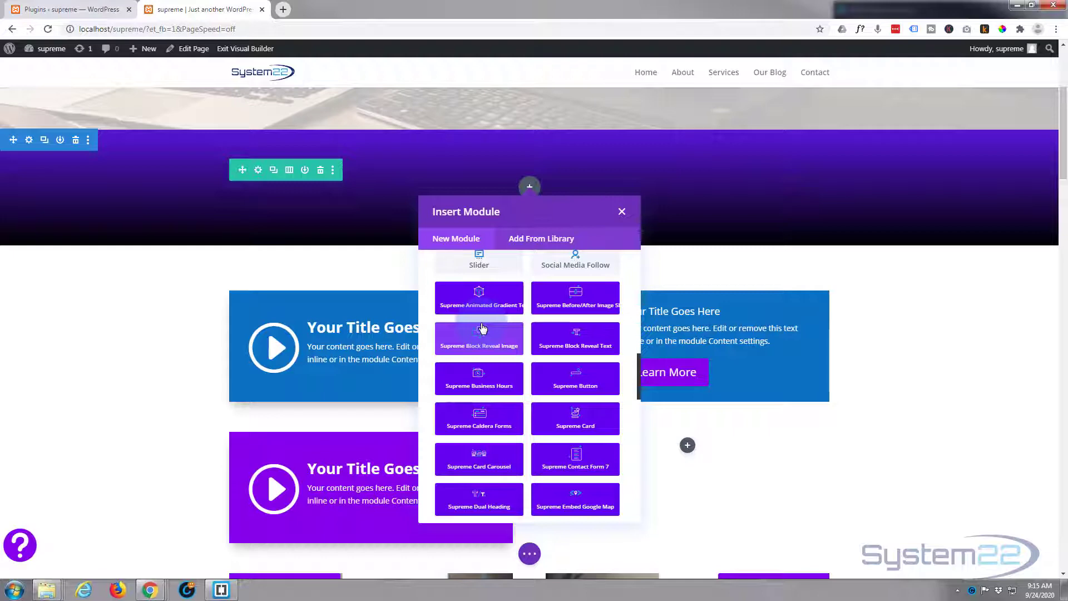
mouse_move(461, 462)
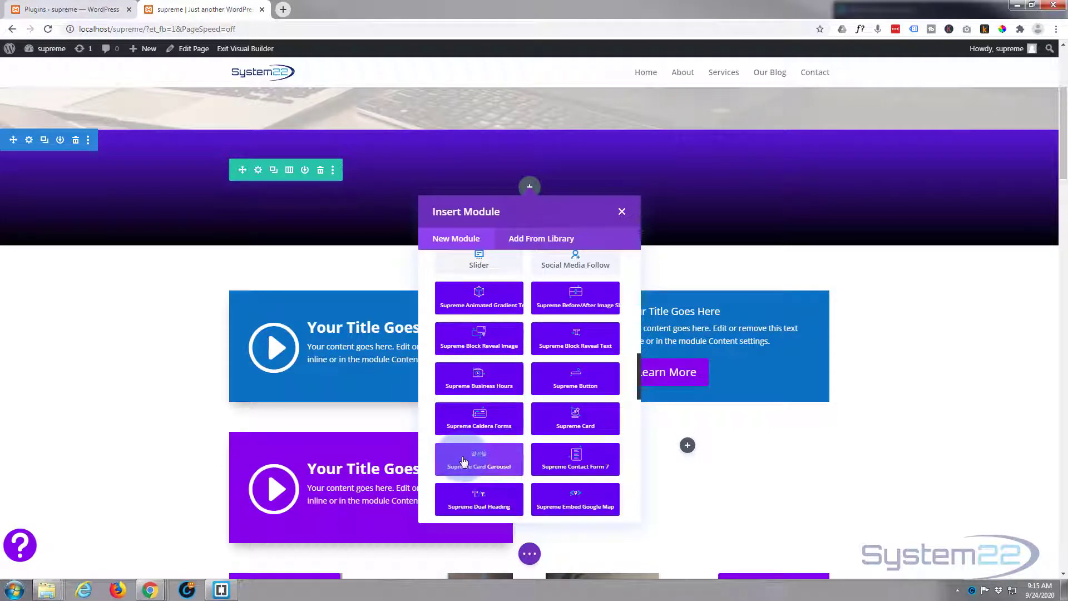
Insert a Supreme Card Carousel and add a new card titled Divi Theme
click(620, 211)
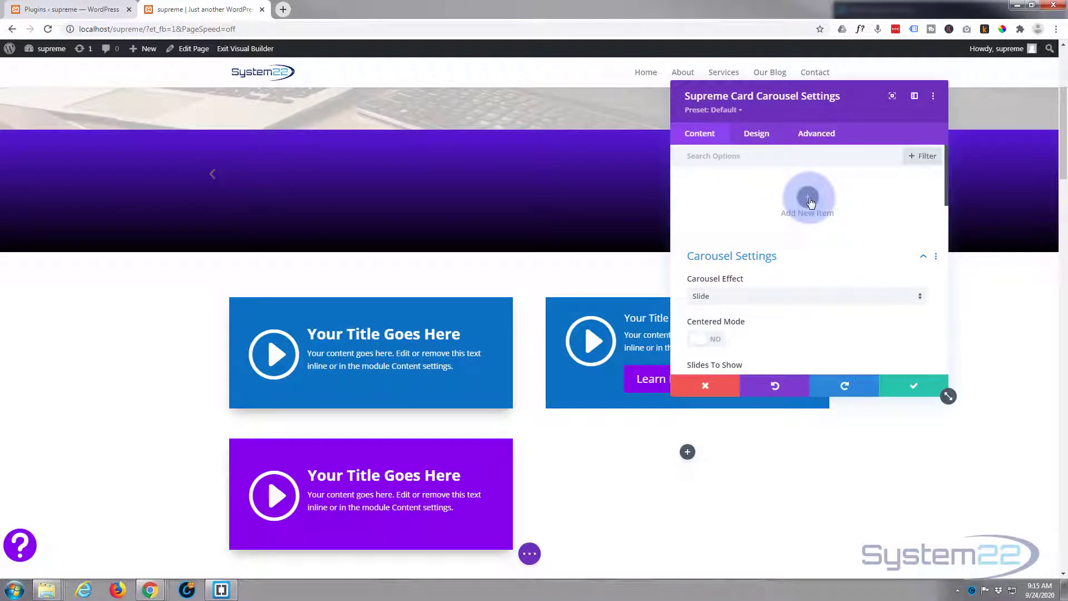
click(808, 198)
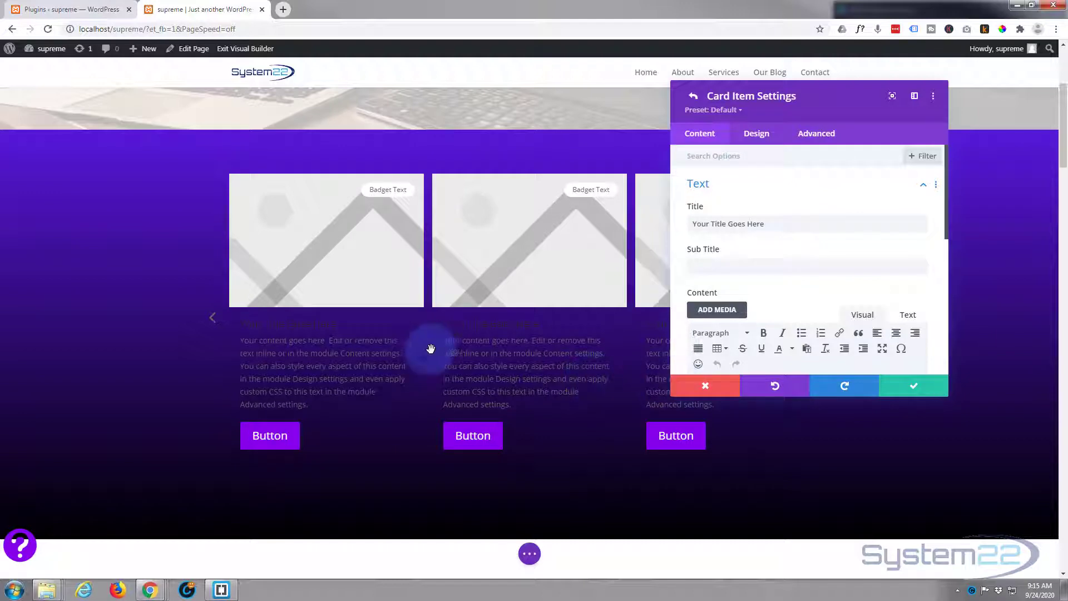
click(767, 223)
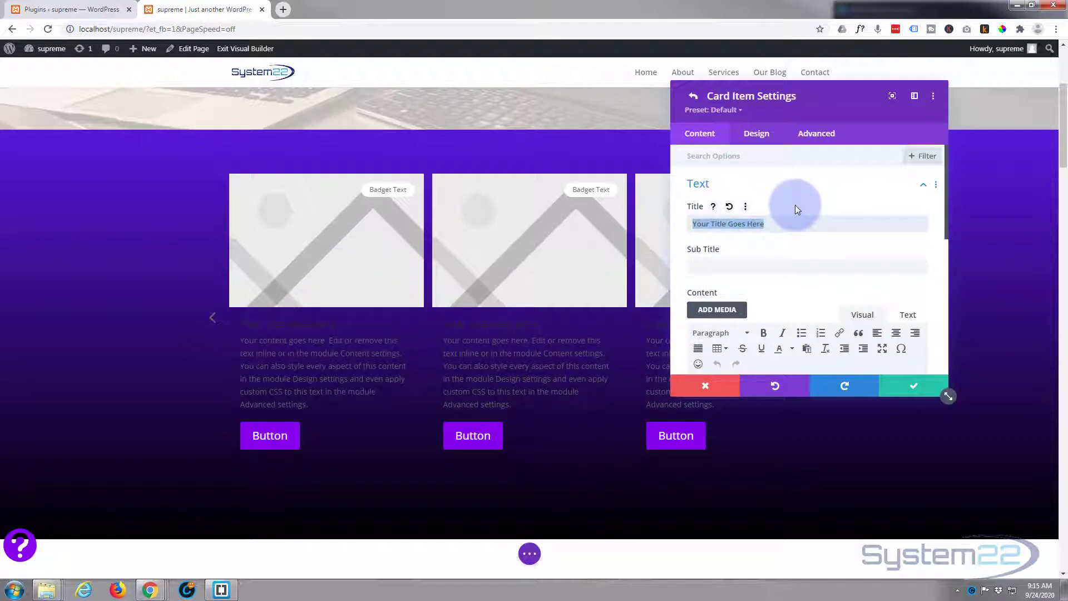
text(Divi Theme)
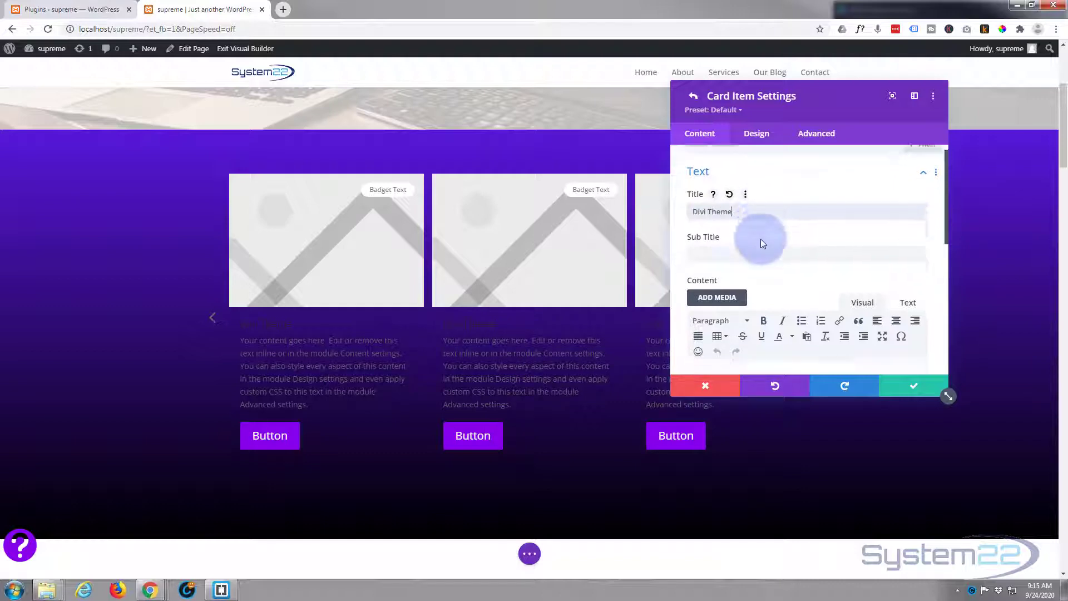
Trim the card's body content down to a single sentence
scroll(down, 3)
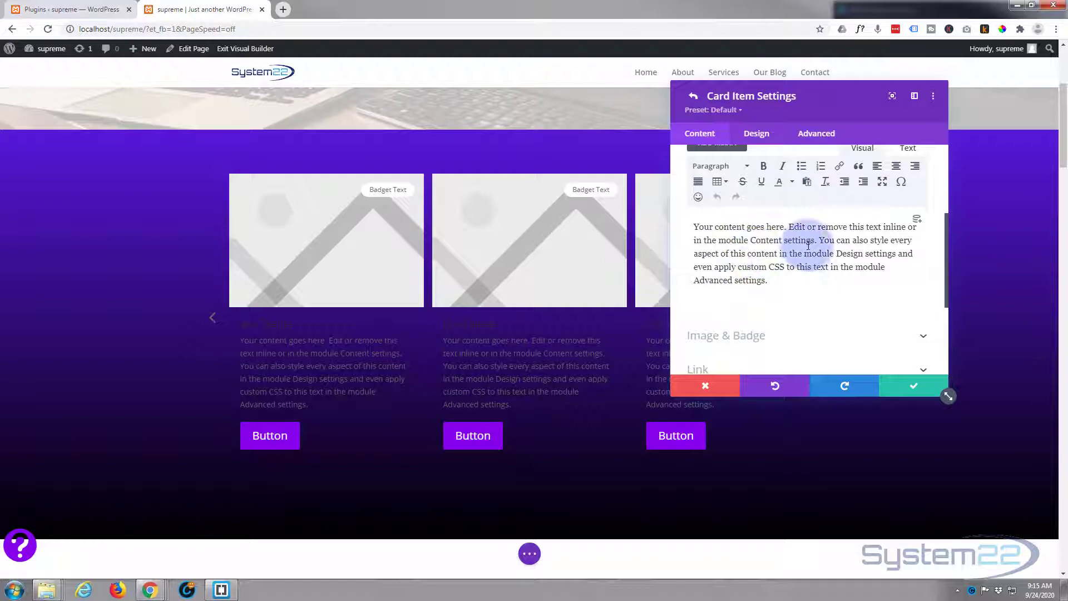
drag(820, 240, 831, 266)
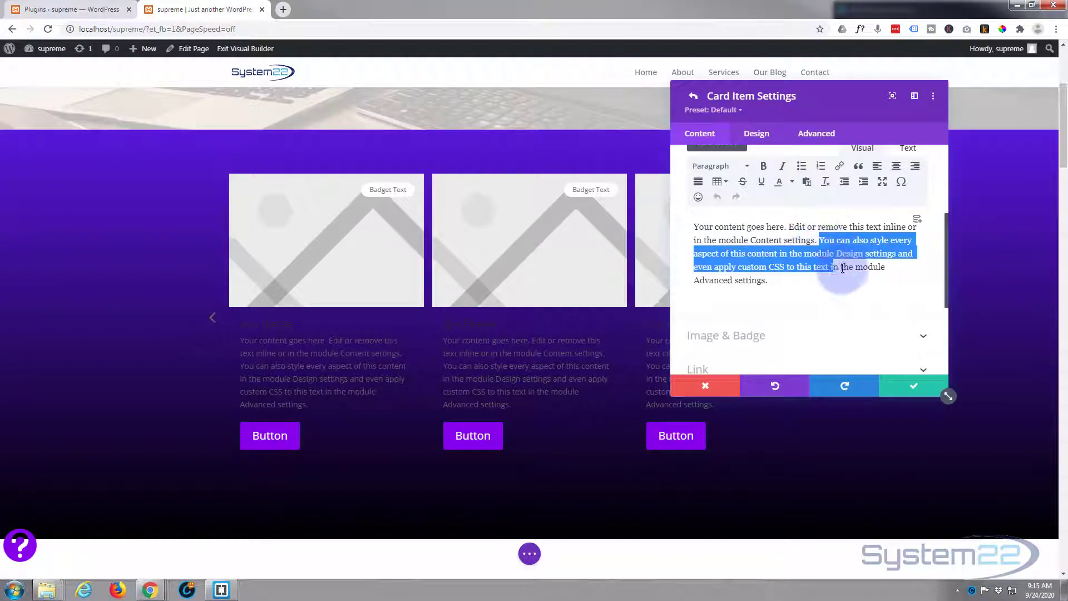
key(Delete)
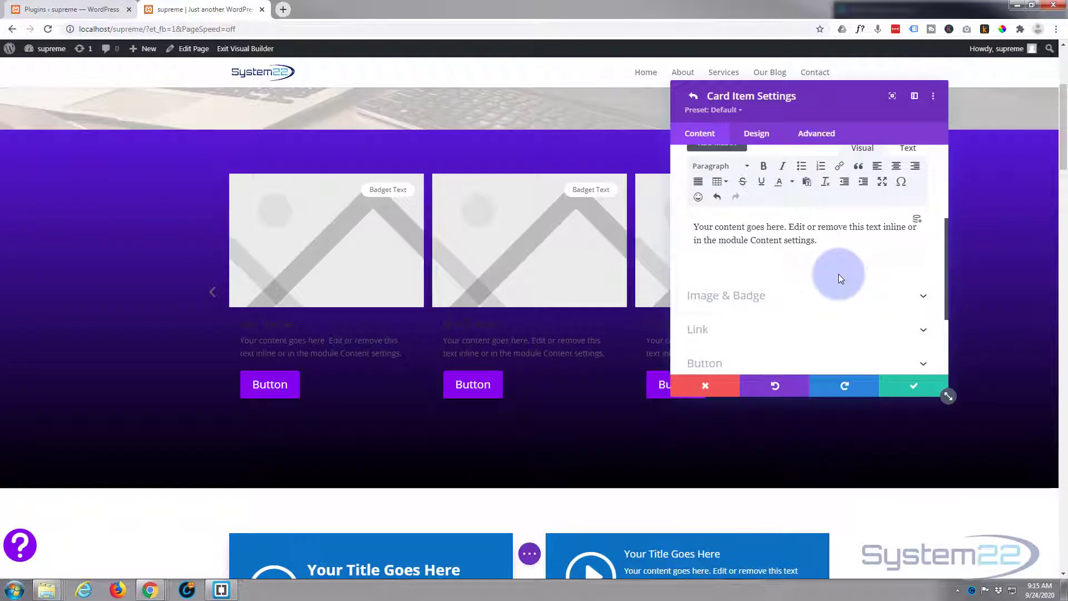
mouse_move(832, 289)
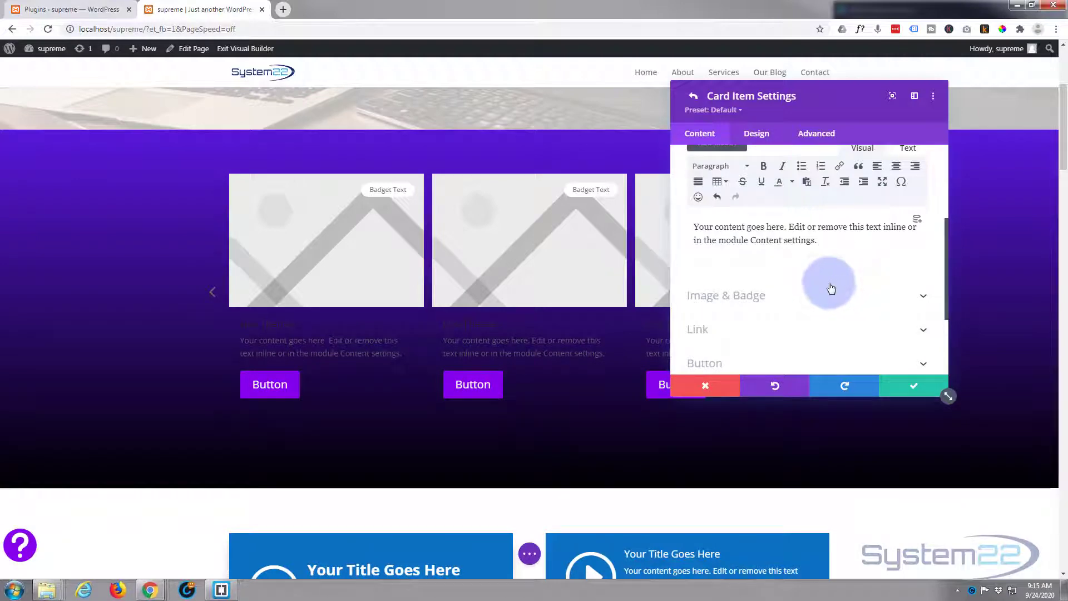
Set the card image to the purple Divi logo from the Media Library
click(725, 296)
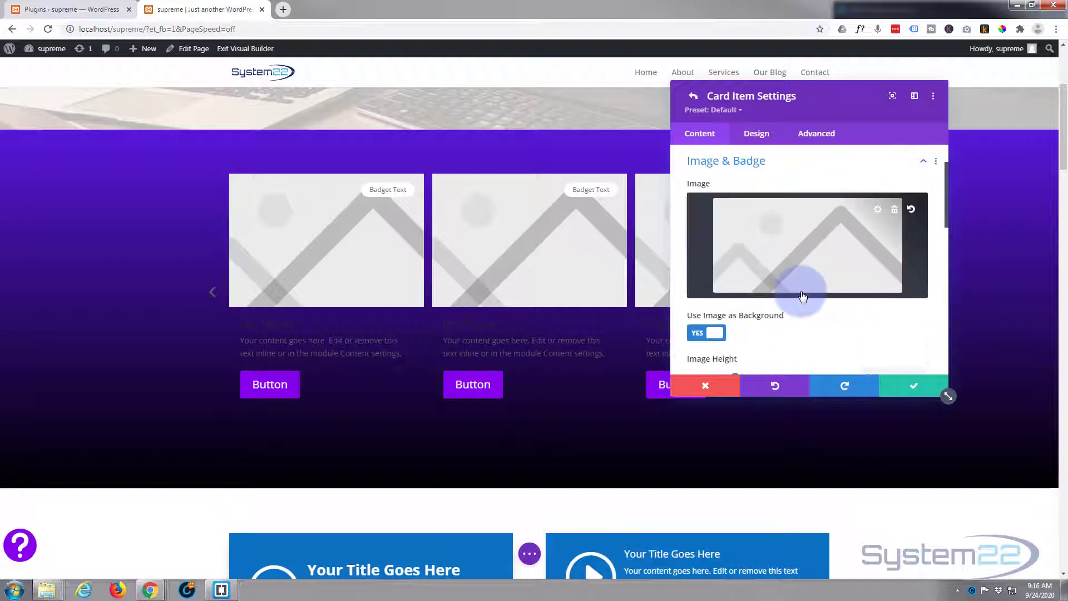
mouse_move(787, 245)
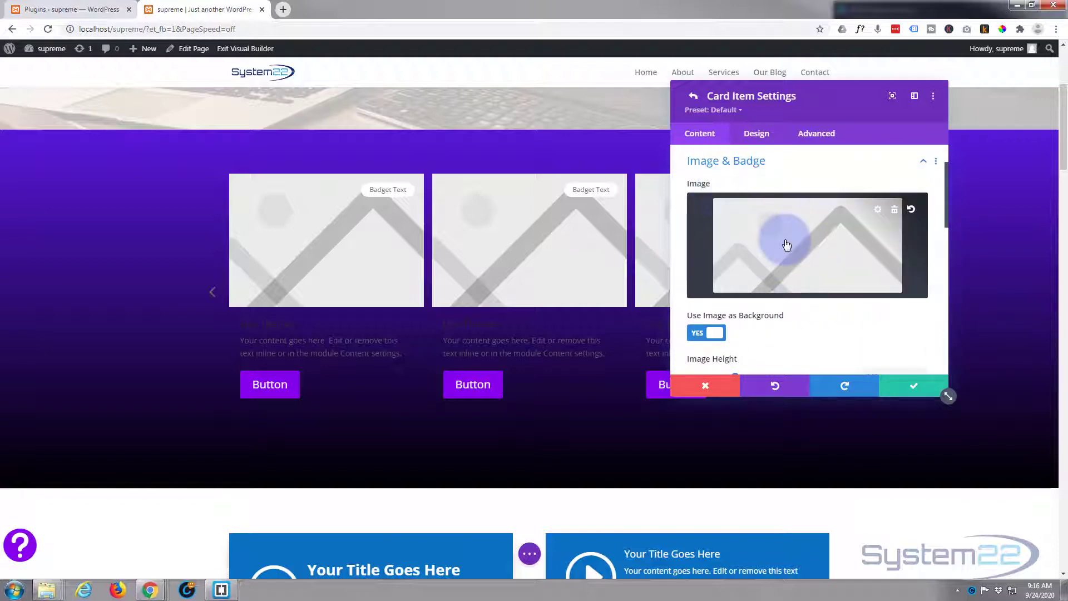
click(786, 244)
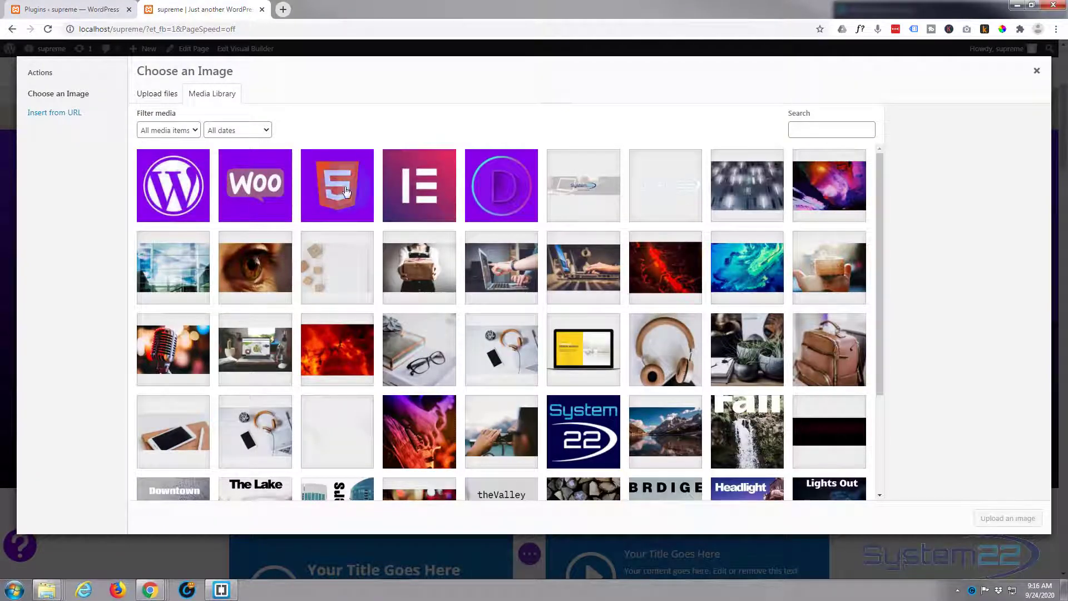
click(500, 184)
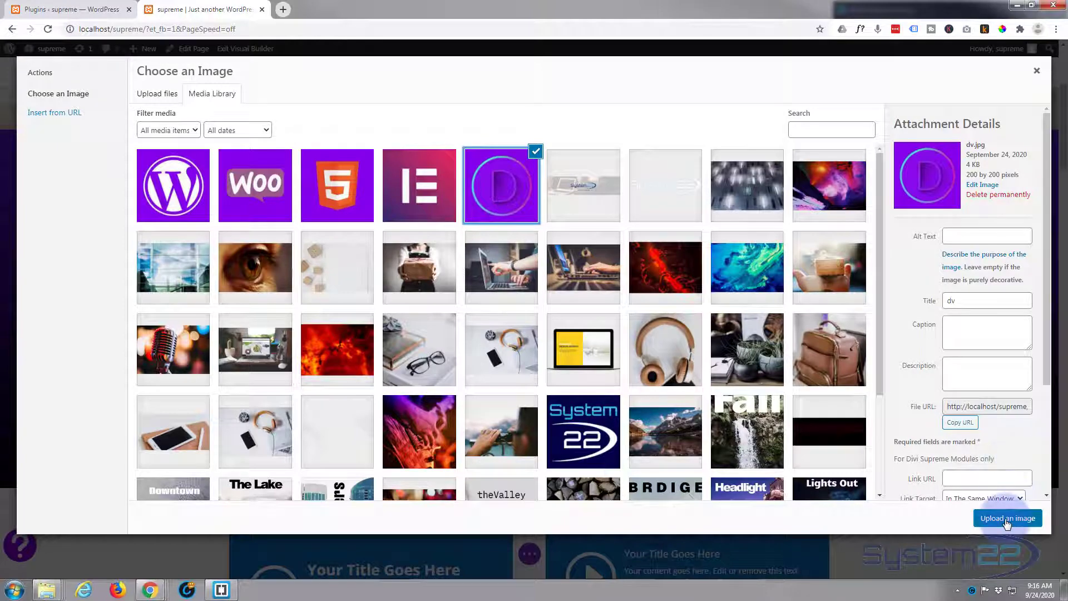
click(1008, 517)
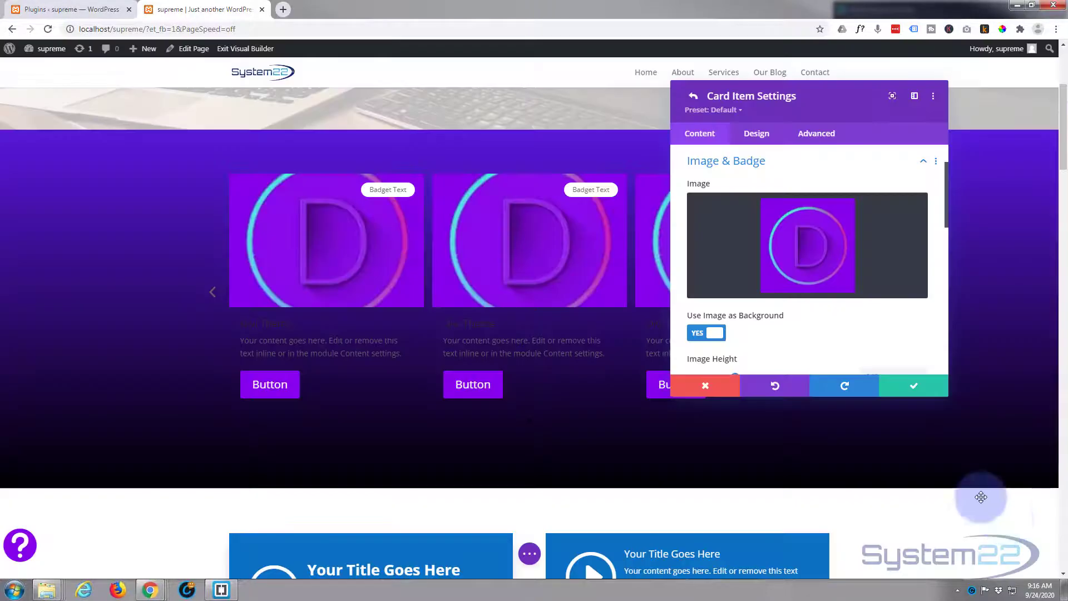
mouse_move(811, 287)
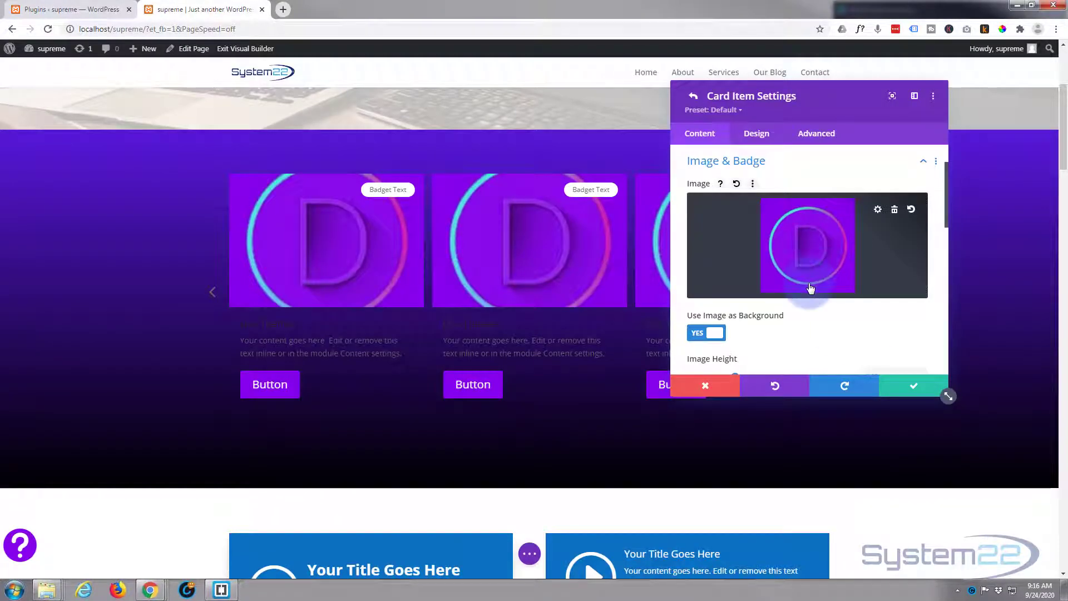
Set the card's Background Image Size to Actual Size
scroll(down, 3)
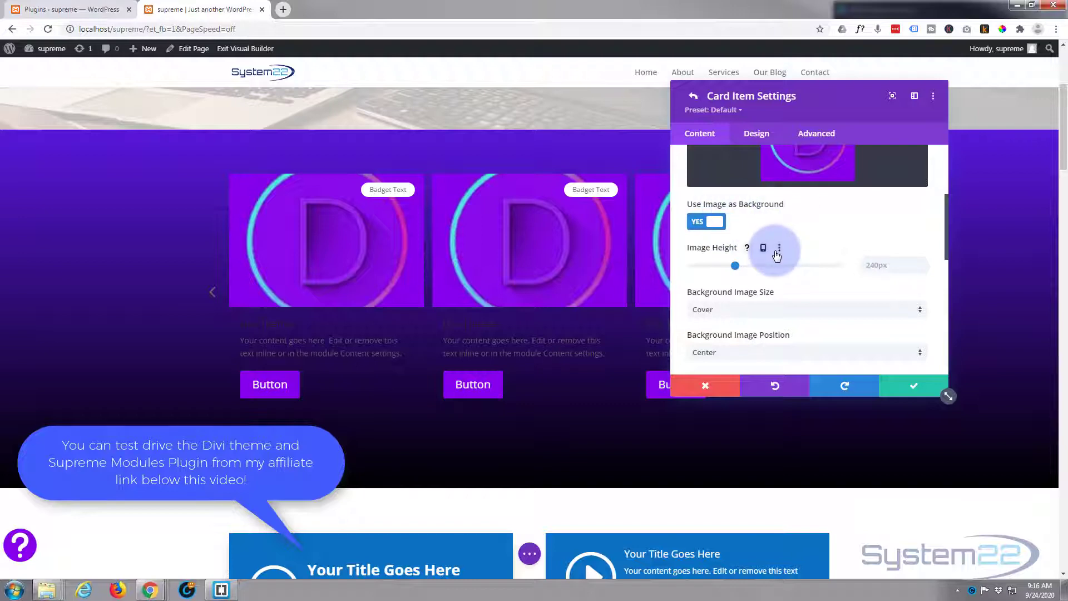
scroll(down, 3)
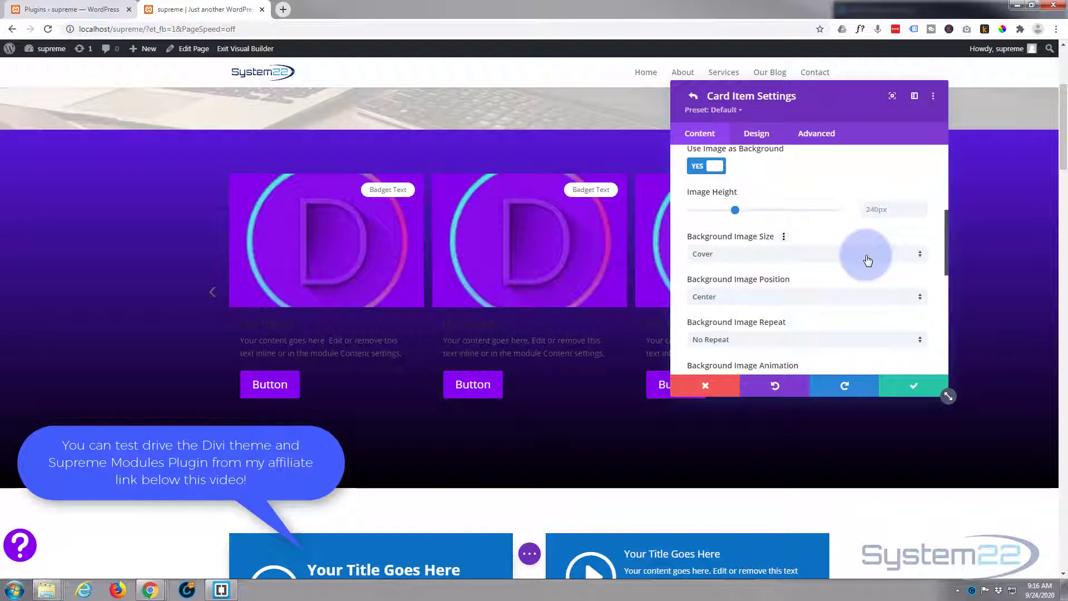
click(807, 254)
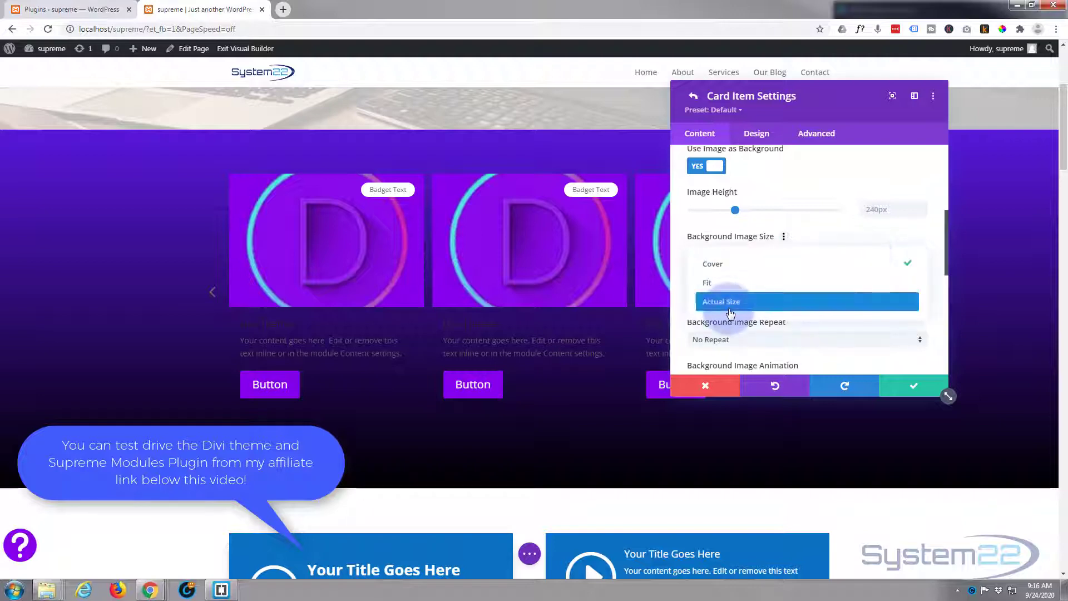
click(721, 302)
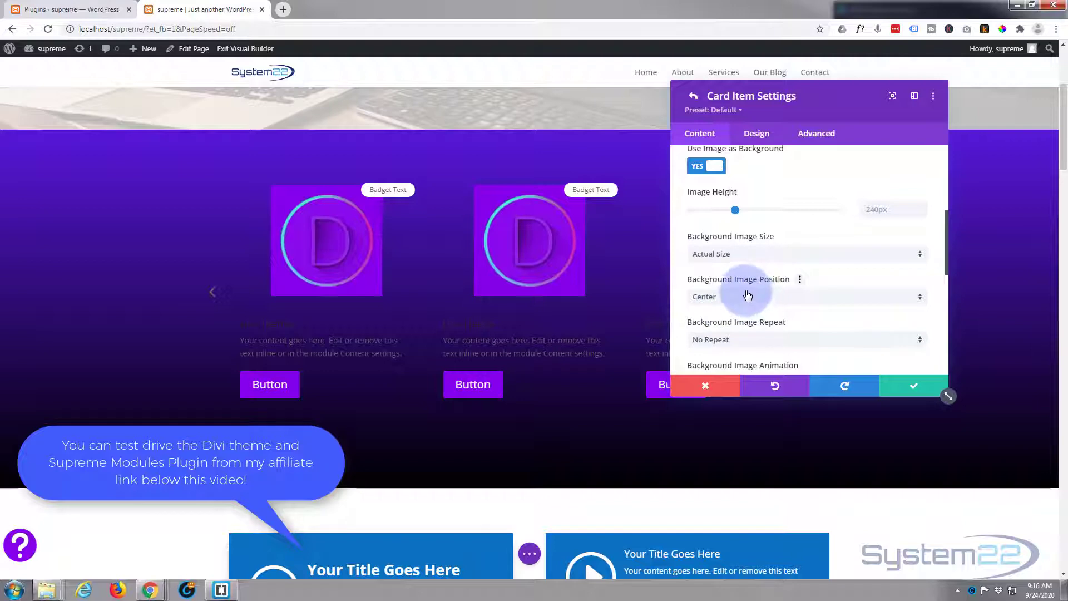
scroll(down, 3)
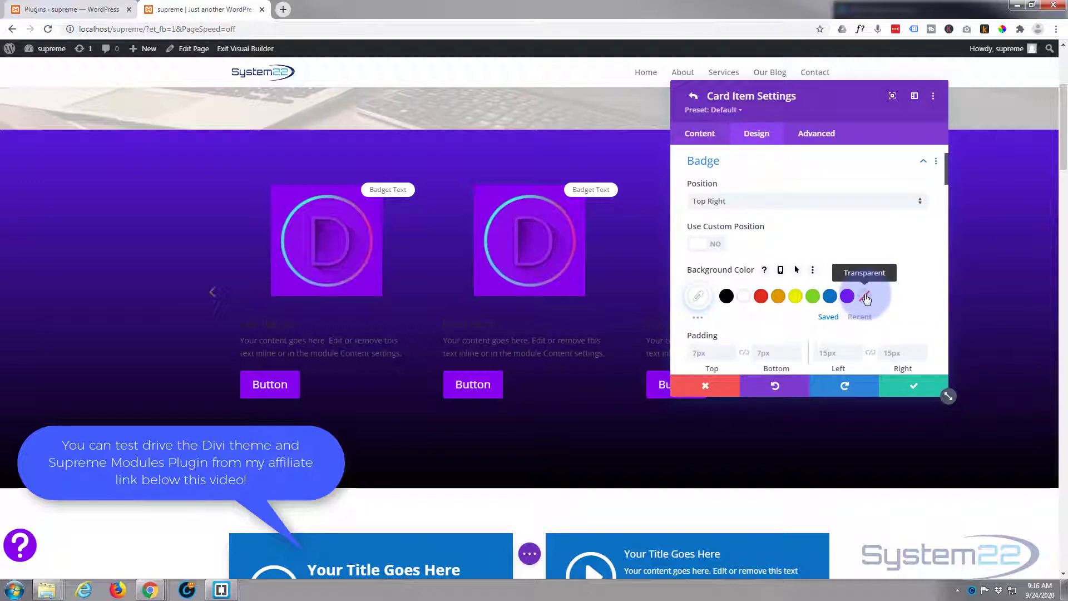
Make the badge background colour and badge text colour both transparent
click(865, 296)
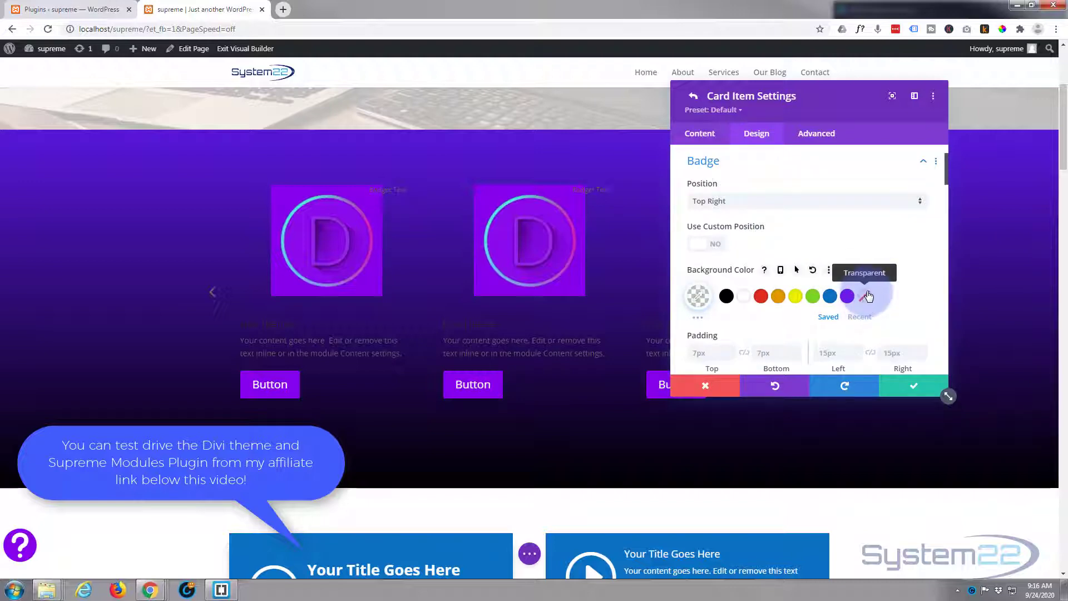
scroll(down, 3)
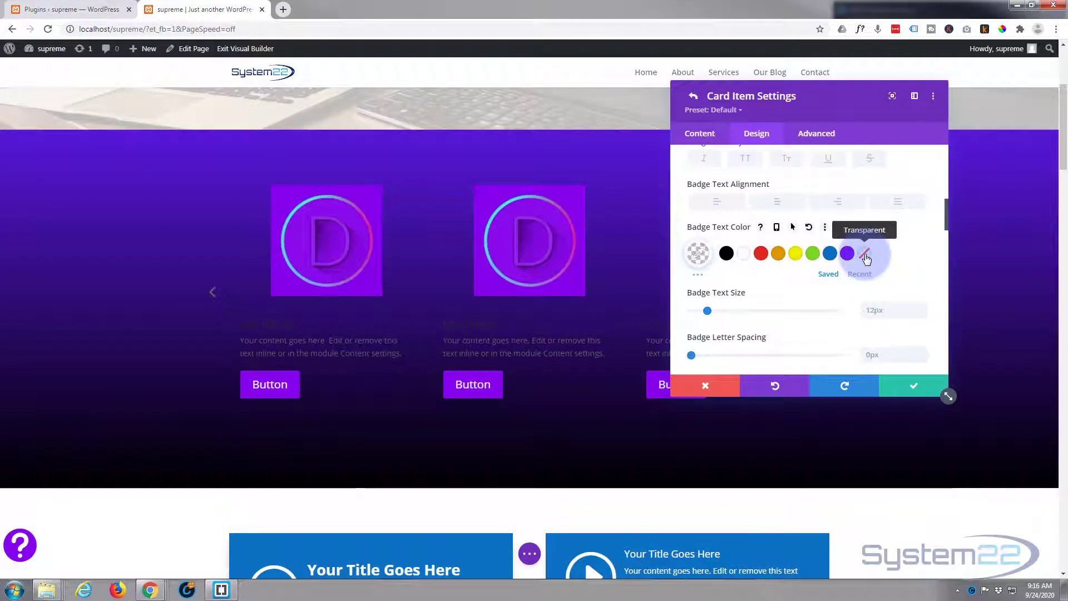
click(700, 134)
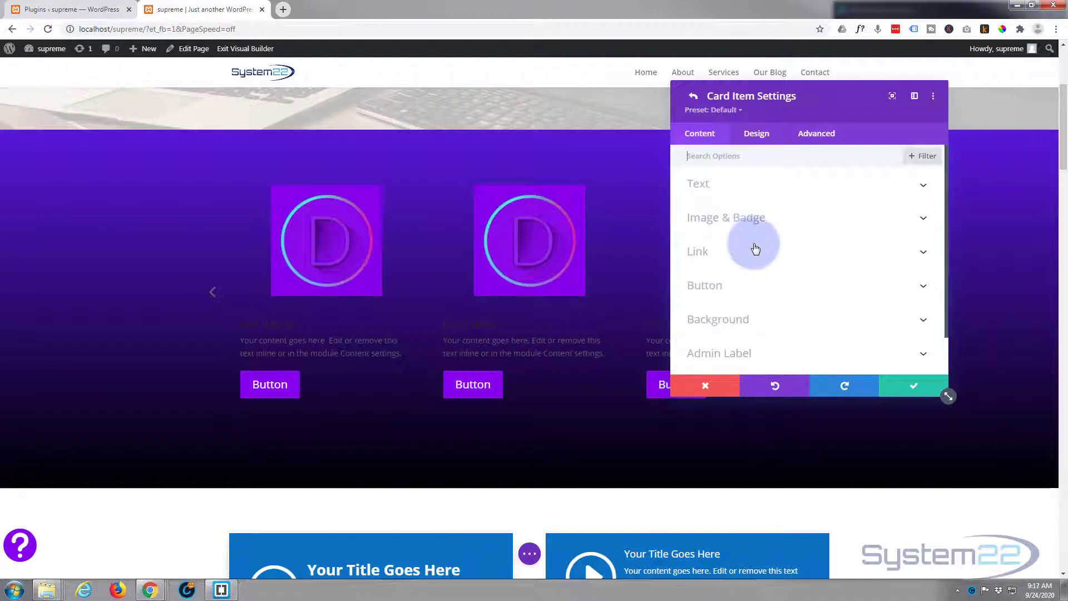
Leave the card's module link empty with its target kept as In The Same Window
click(697, 251)
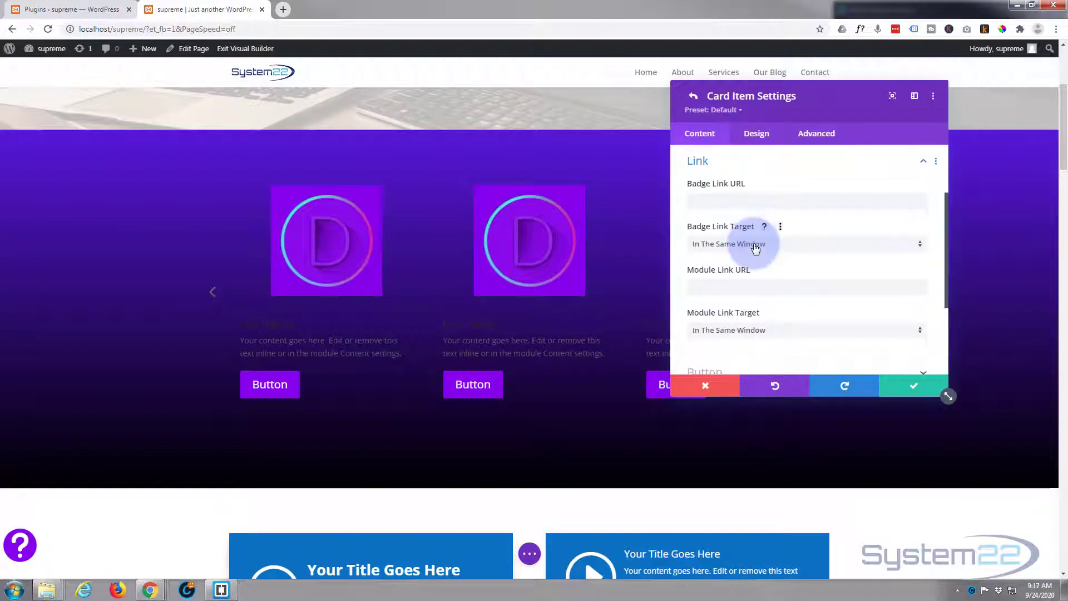
mouse_move(799, 255)
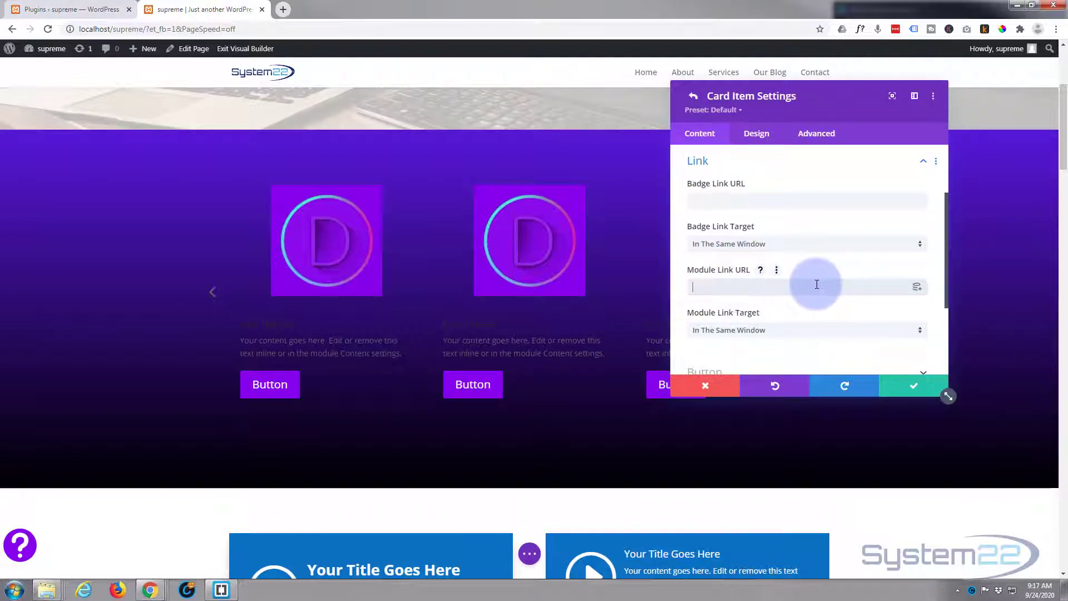
click(808, 329)
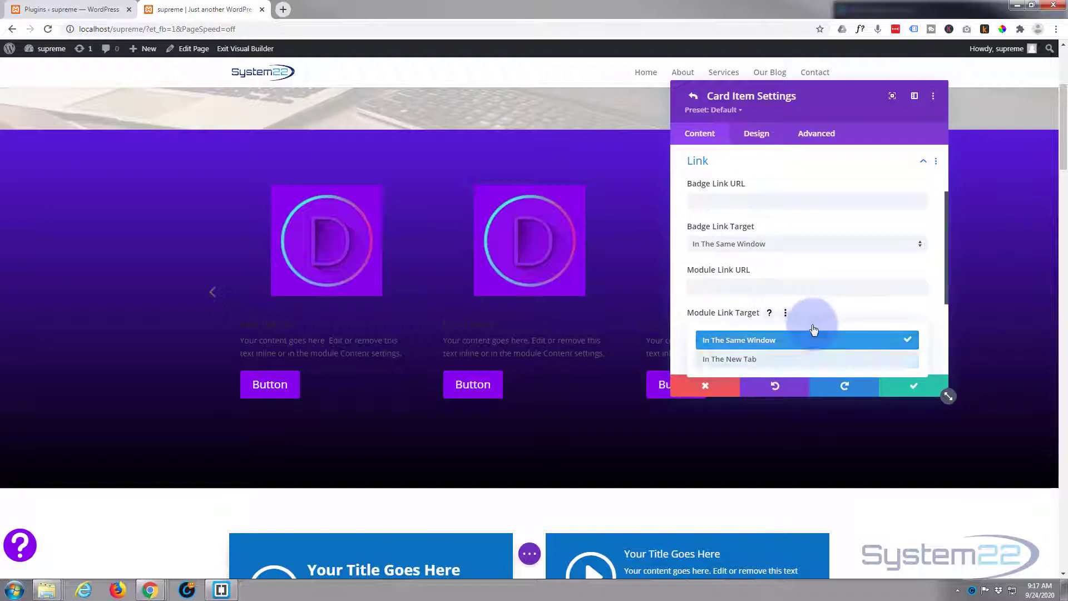
click(739, 341)
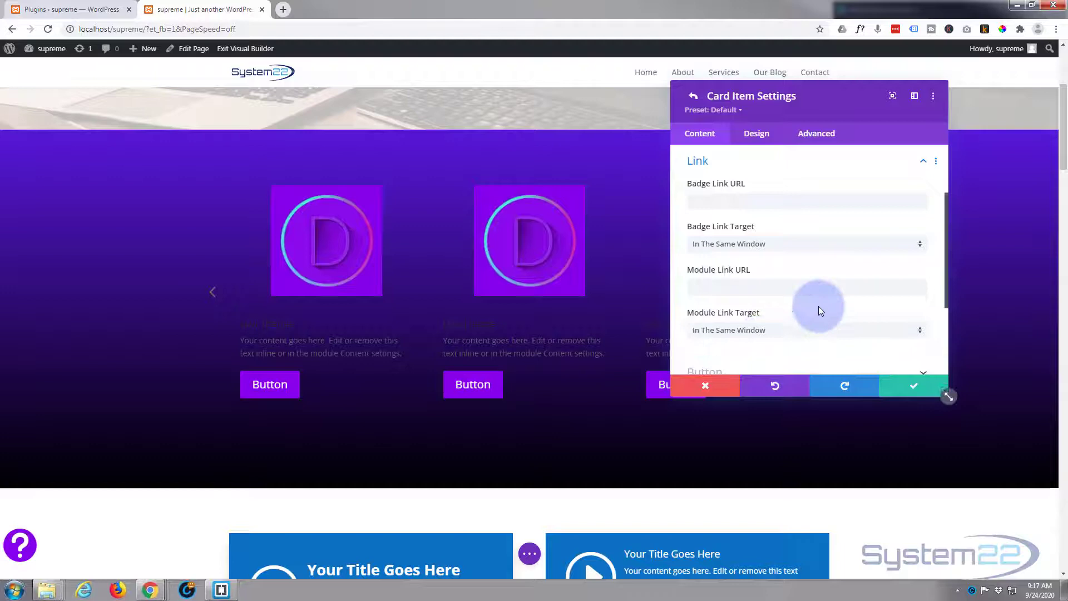
scroll(down, 3)
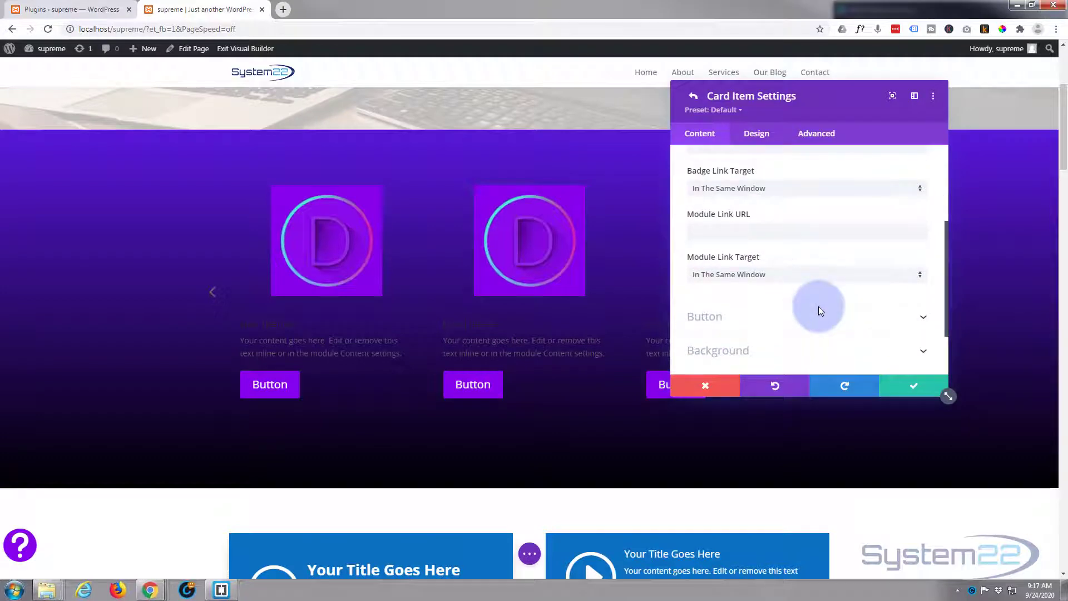
mouse_move(780, 309)
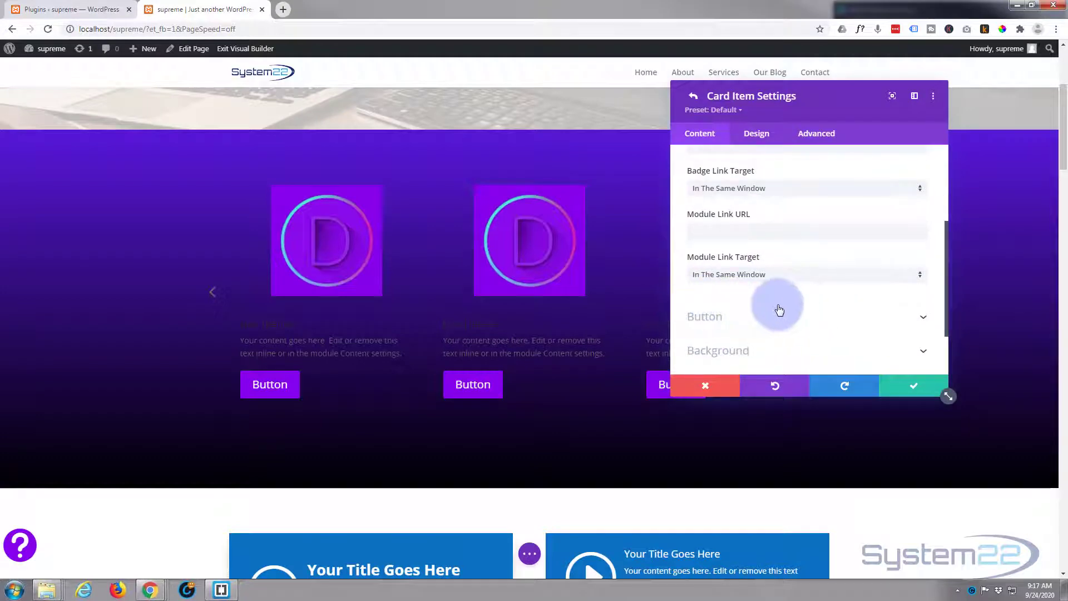
Set the card button text to Learn More! with a # placeholder URL
click(704, 316)
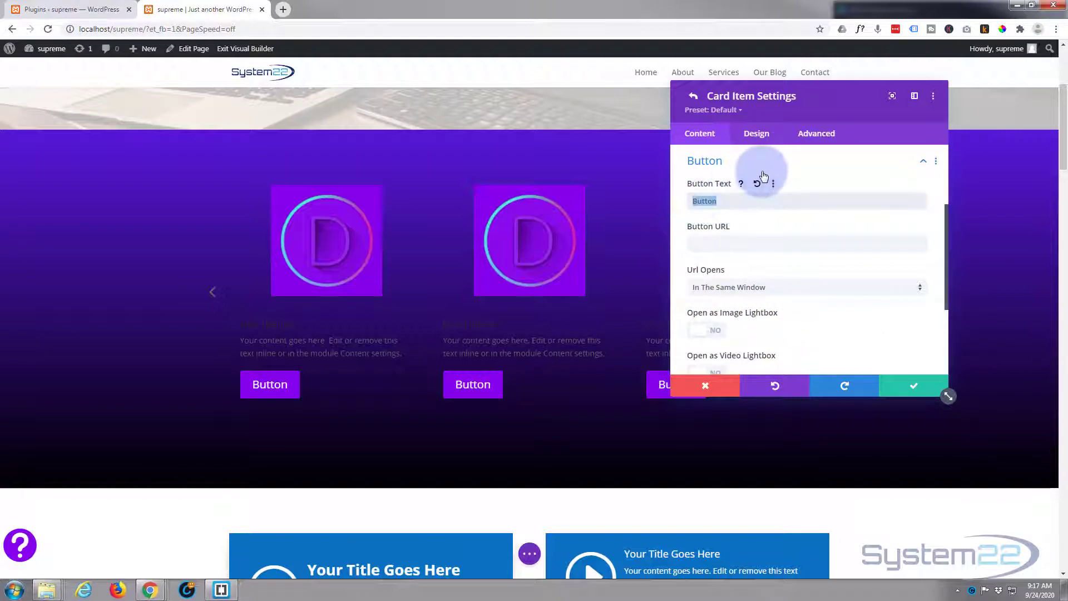
text(Learn More!)
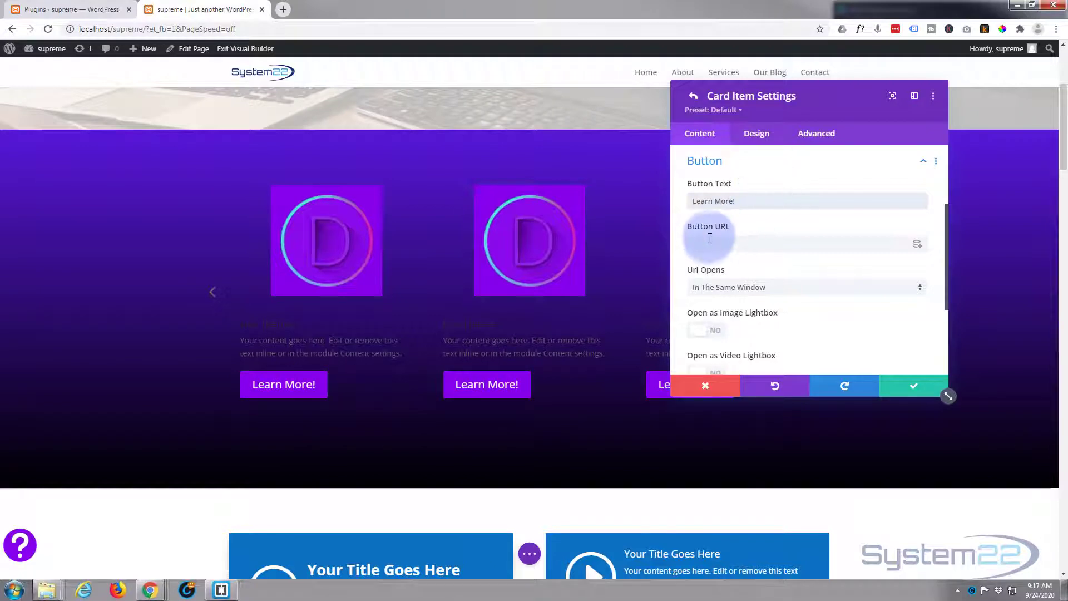
click(782, 242)
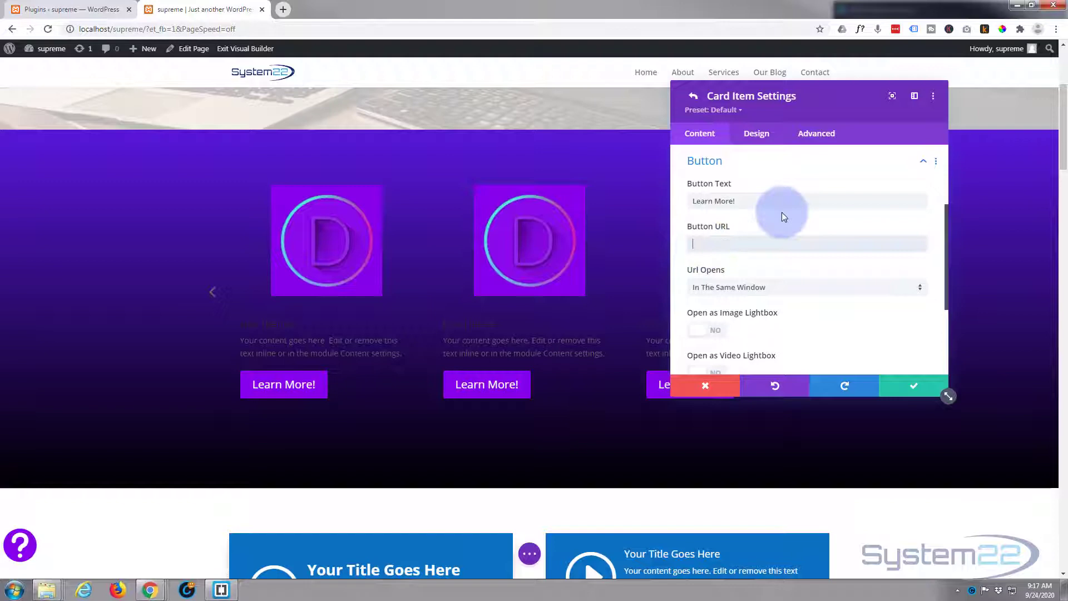
text(#)
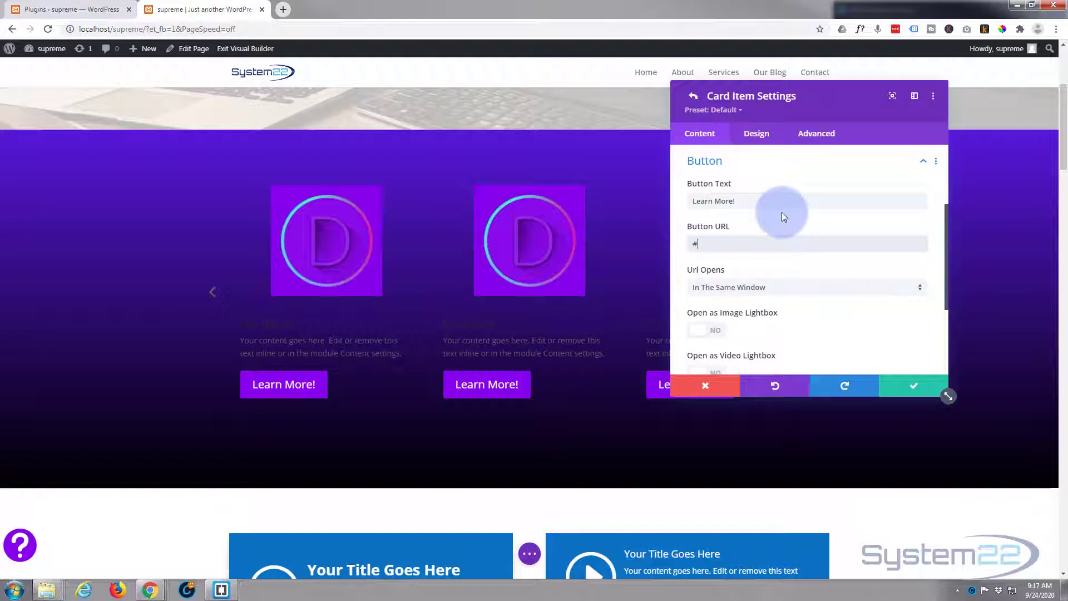
click(808, 287)
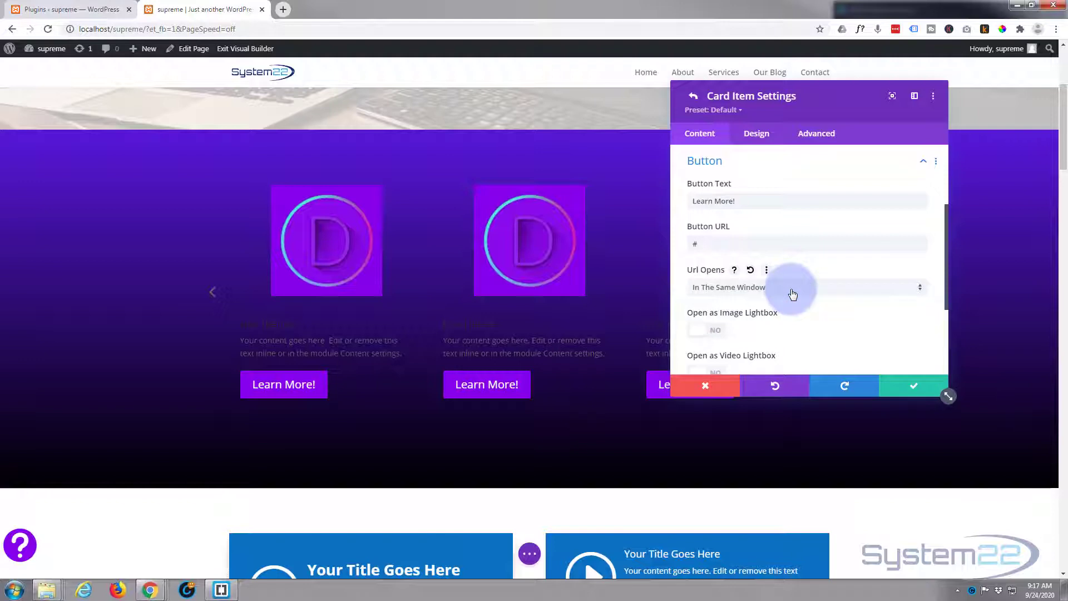
scroll(down, 3)
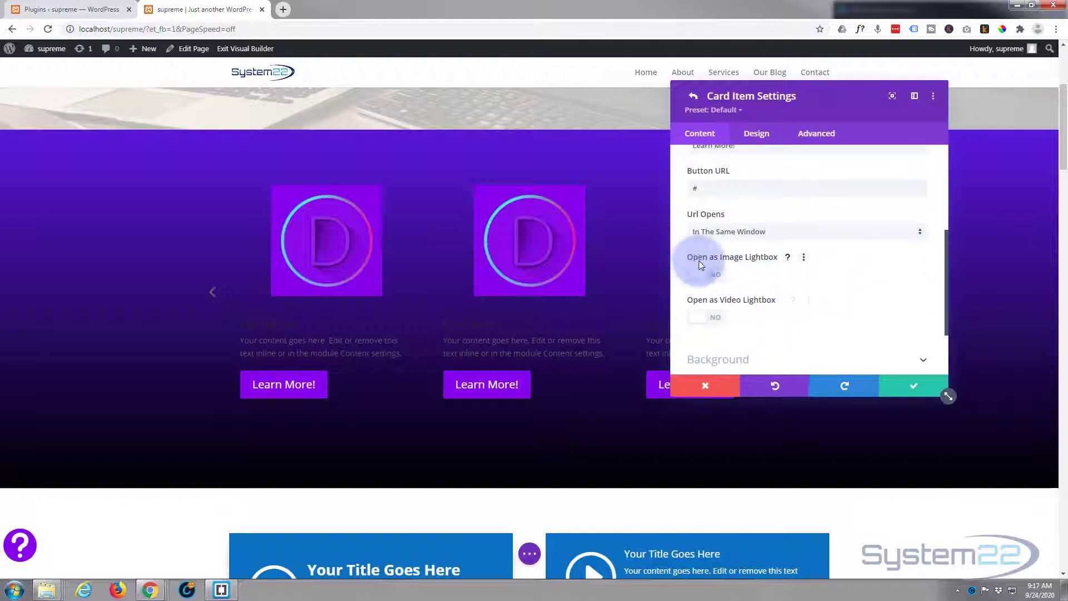
mouse_move(716, 318)
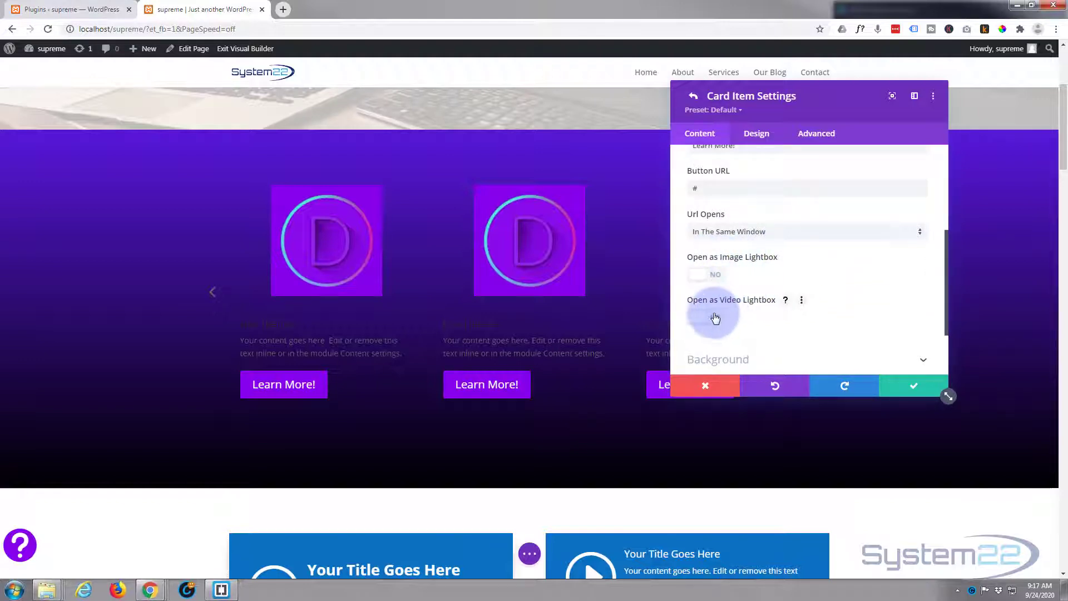
scroll(down, 3)
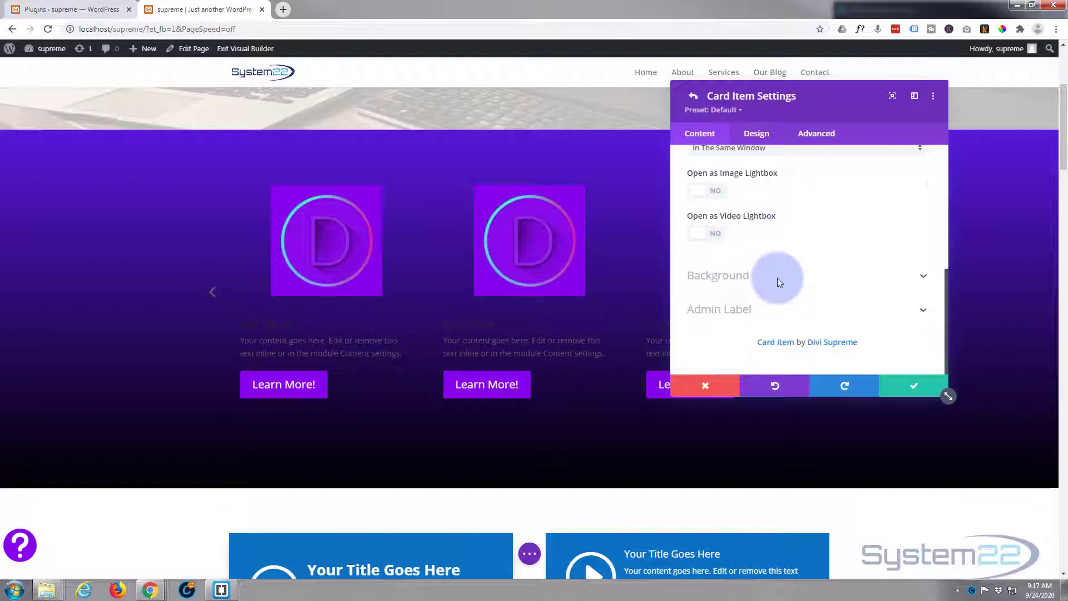
mouse_move(779, 281)
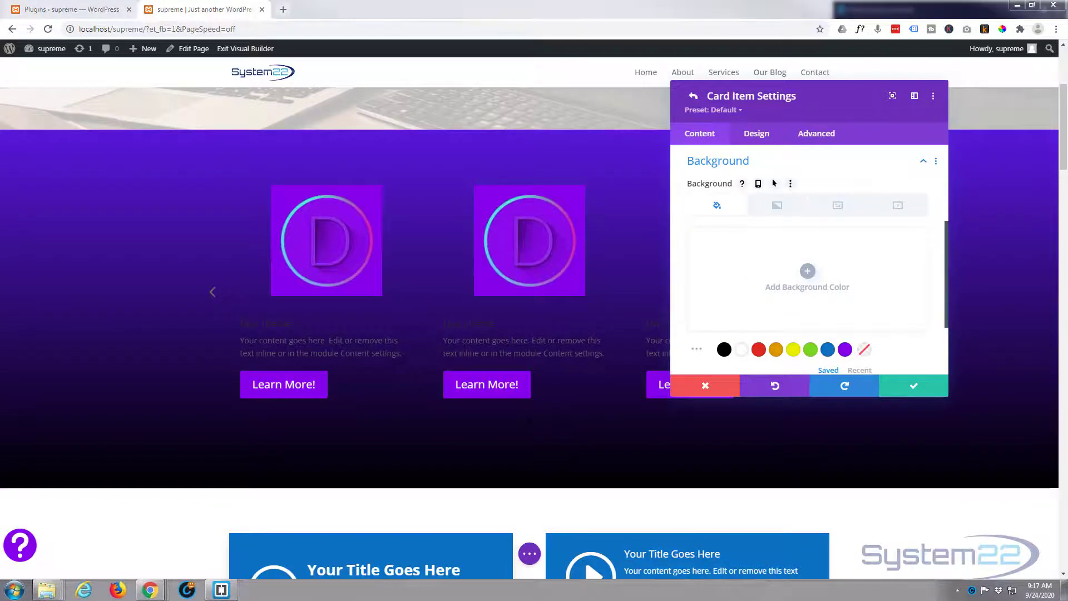
Add a light lavender (#e9d1fb) background colour to the cards
click(808, 271)
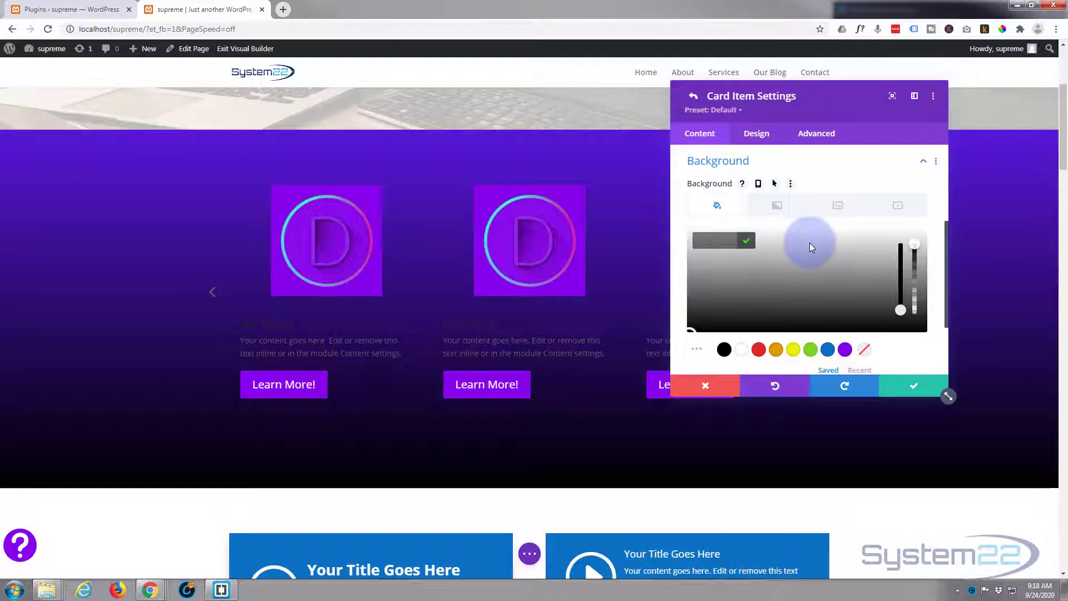
click(810, 242)
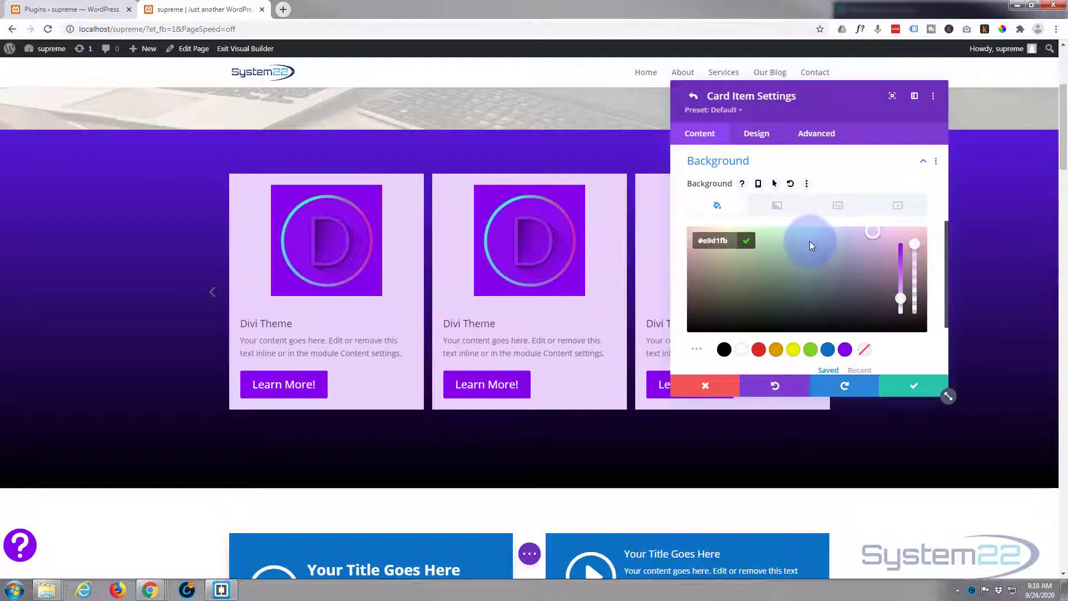
scroll(down, 3)
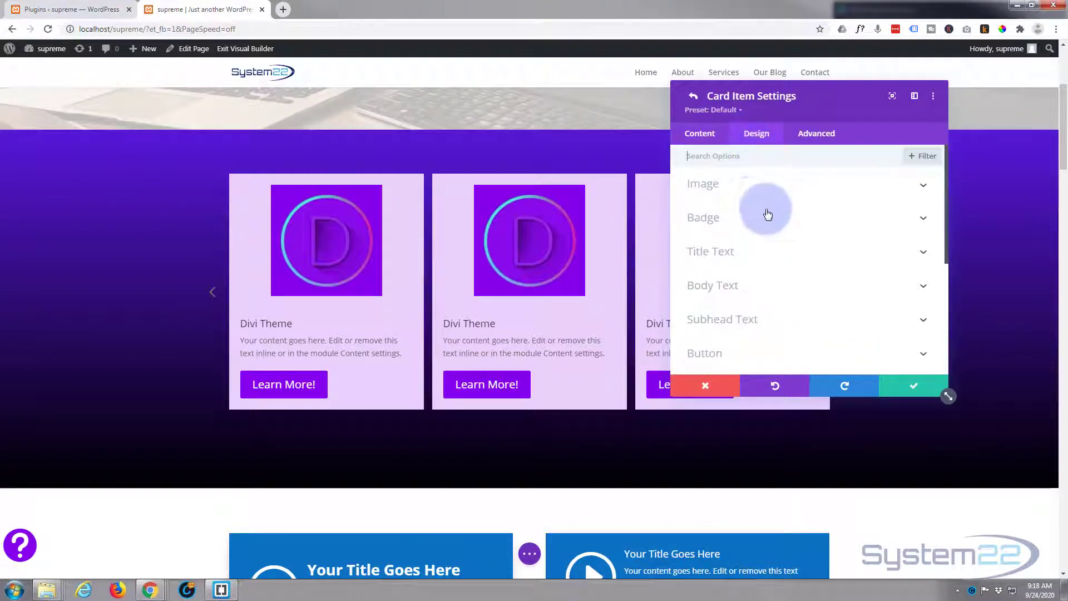
mouse_move(723, 216)
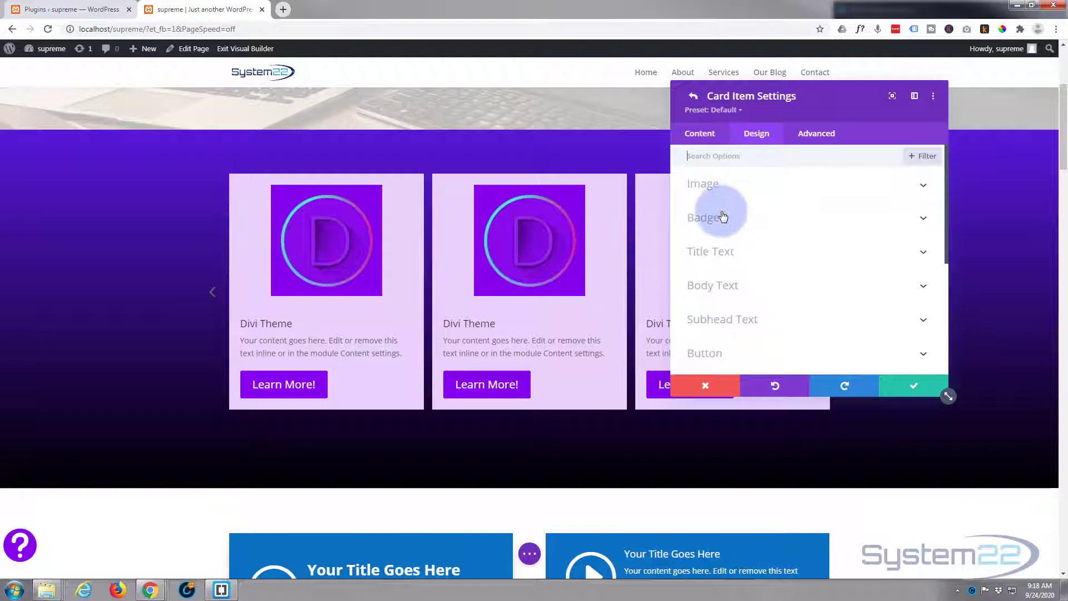
Style the card titles semi-bold, centred, purple and 22px in size
click(709, 251)
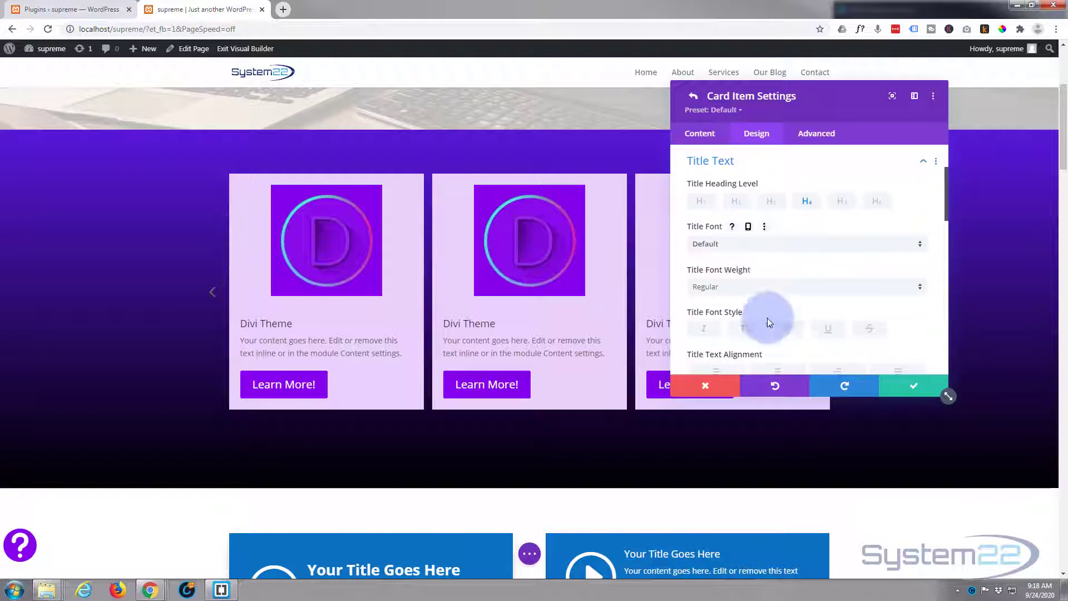
click(806, 287)
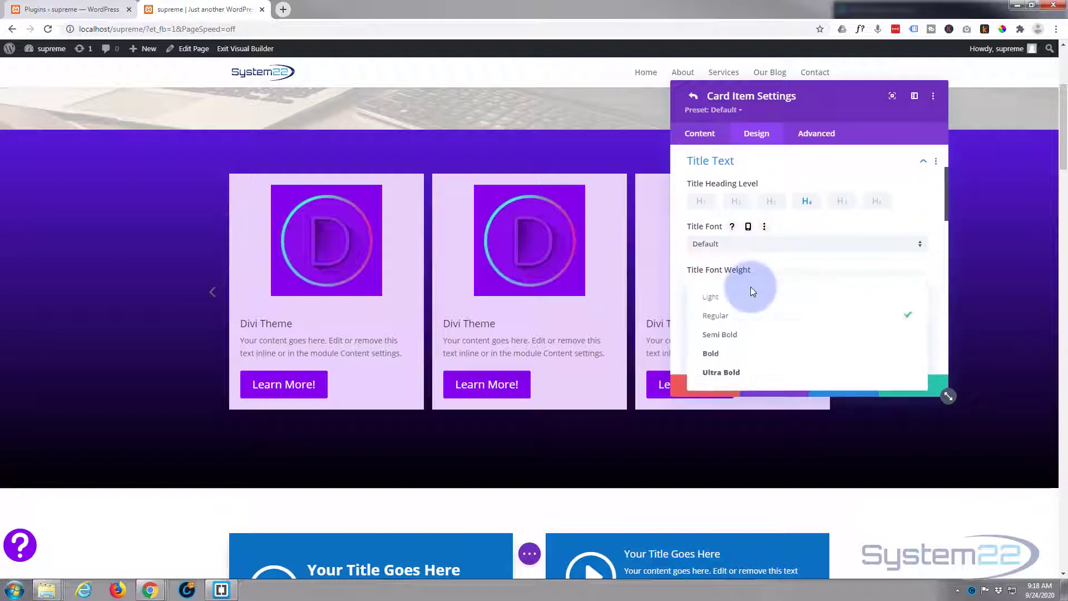
click(720, 334)
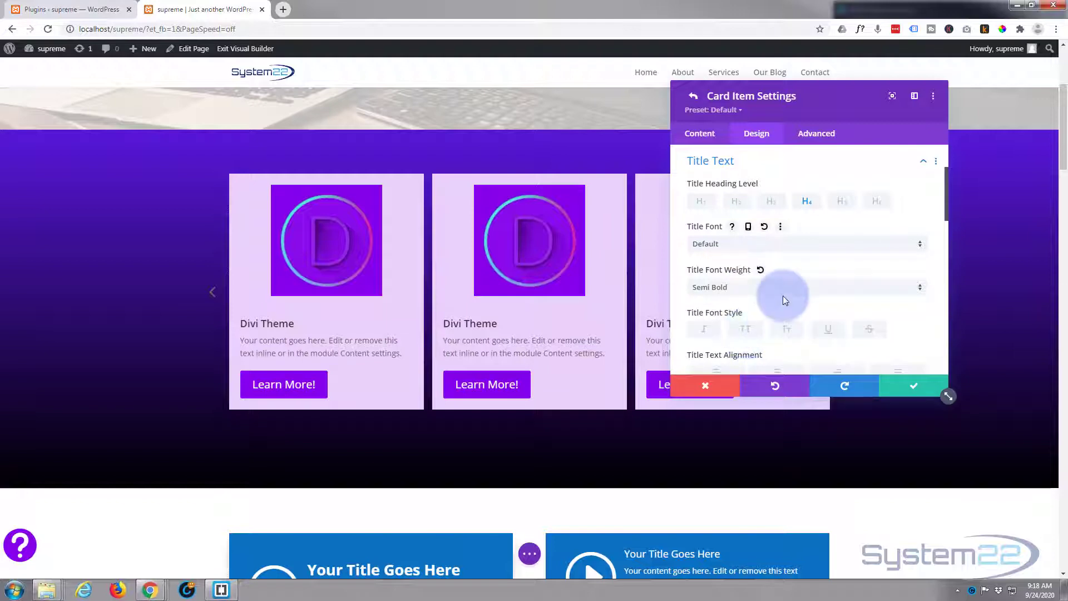
scroll(down, 3)
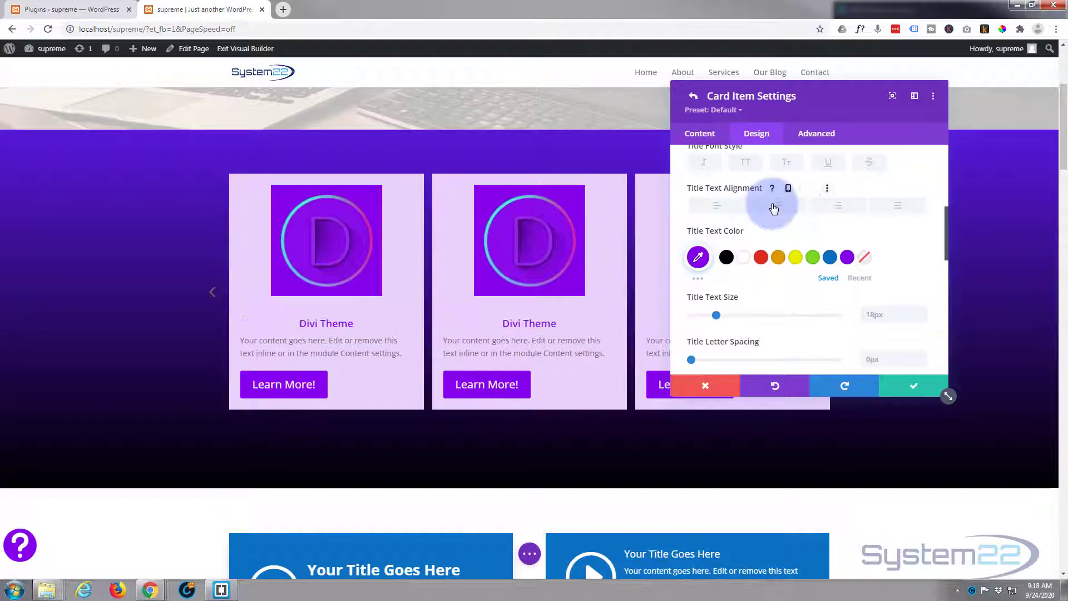
click(776, 204)
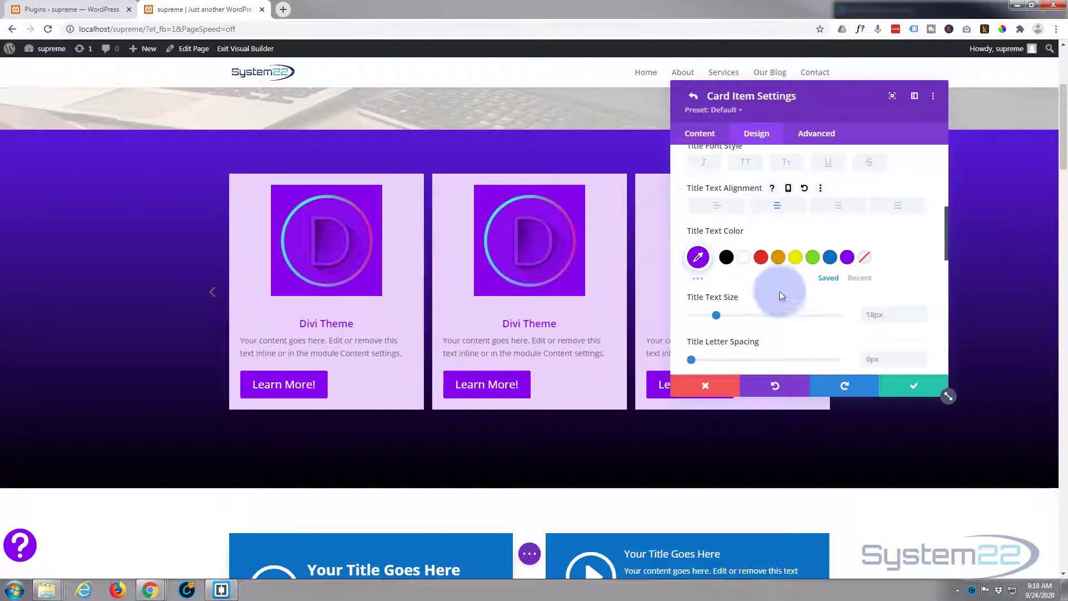
drag(716, 315, 723, 315)
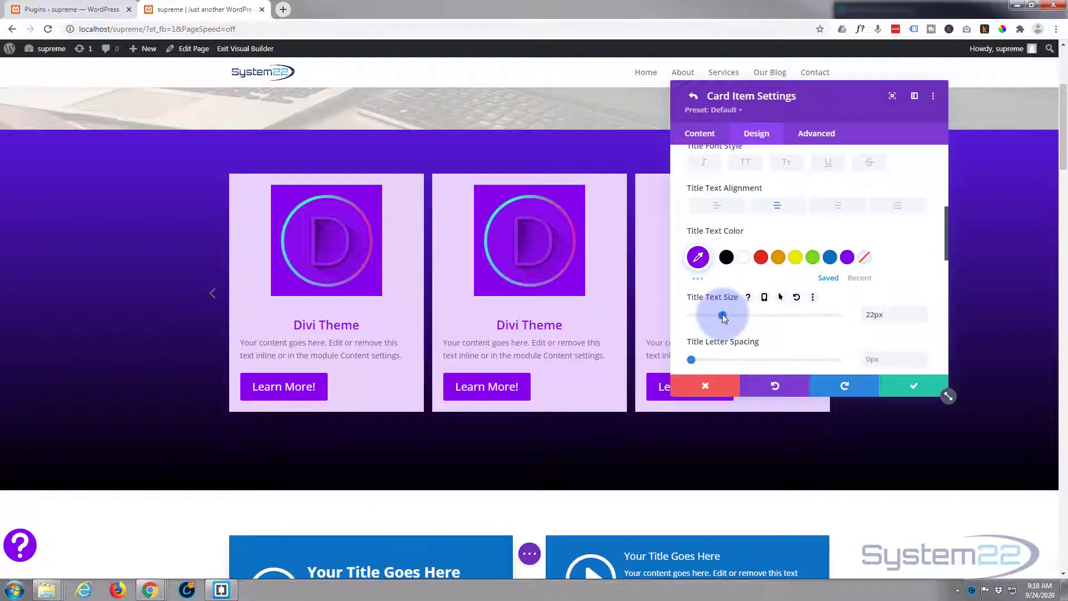
scroll(down, 3)
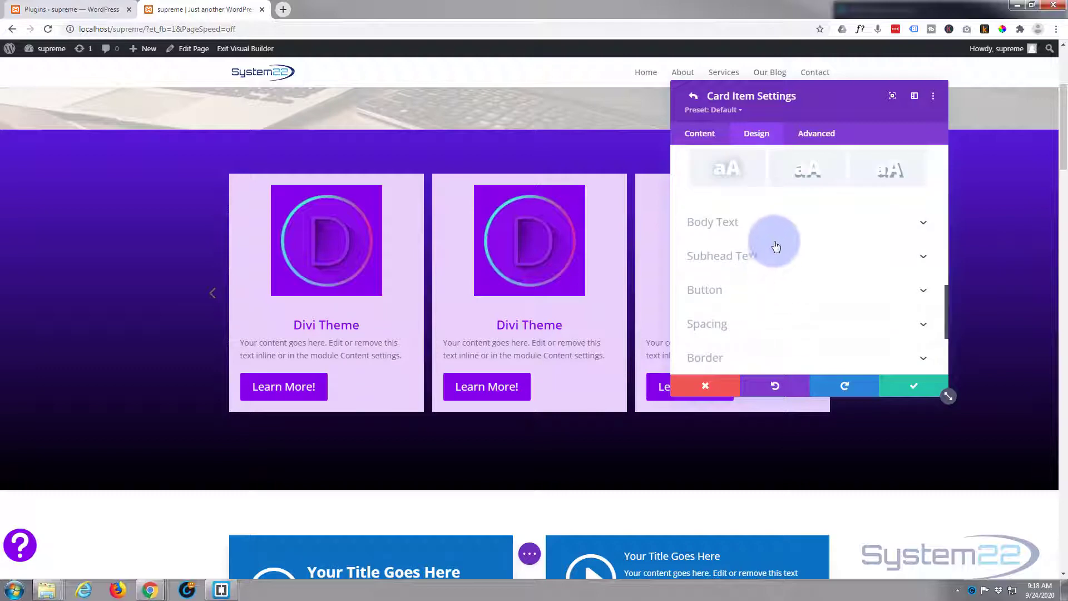
Centre the card body text and buttons, leaving custom button styles off
click(712, 222)
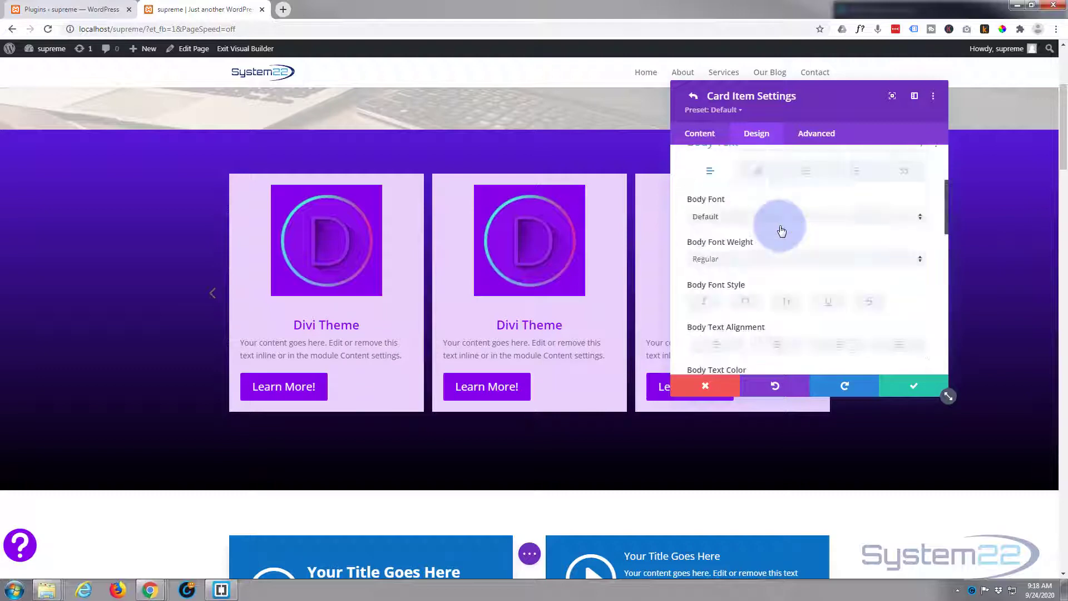
scroll(down, 3)
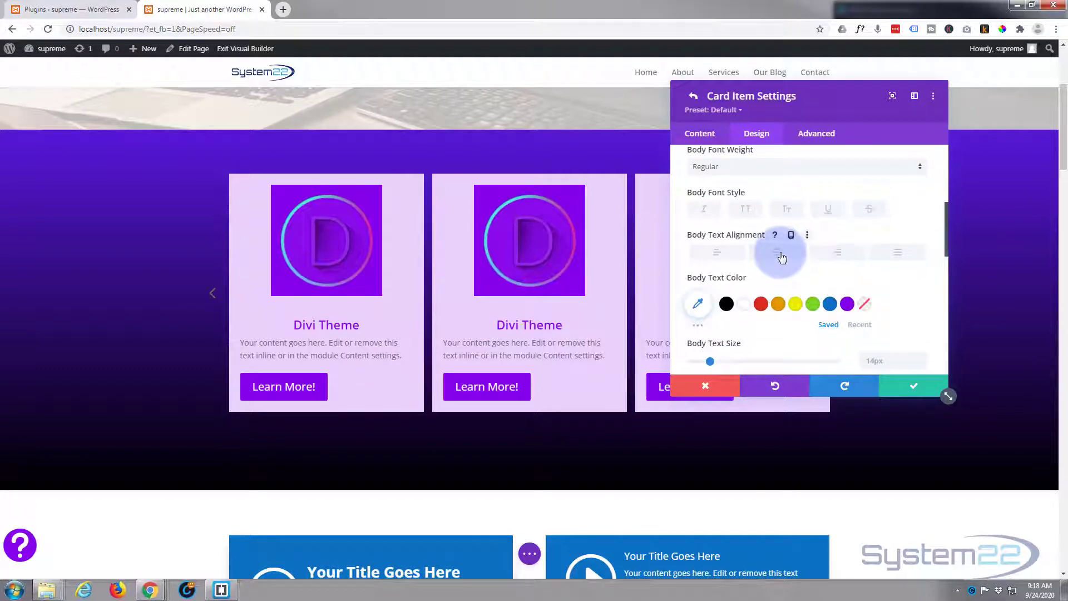
scroll(down, 3)
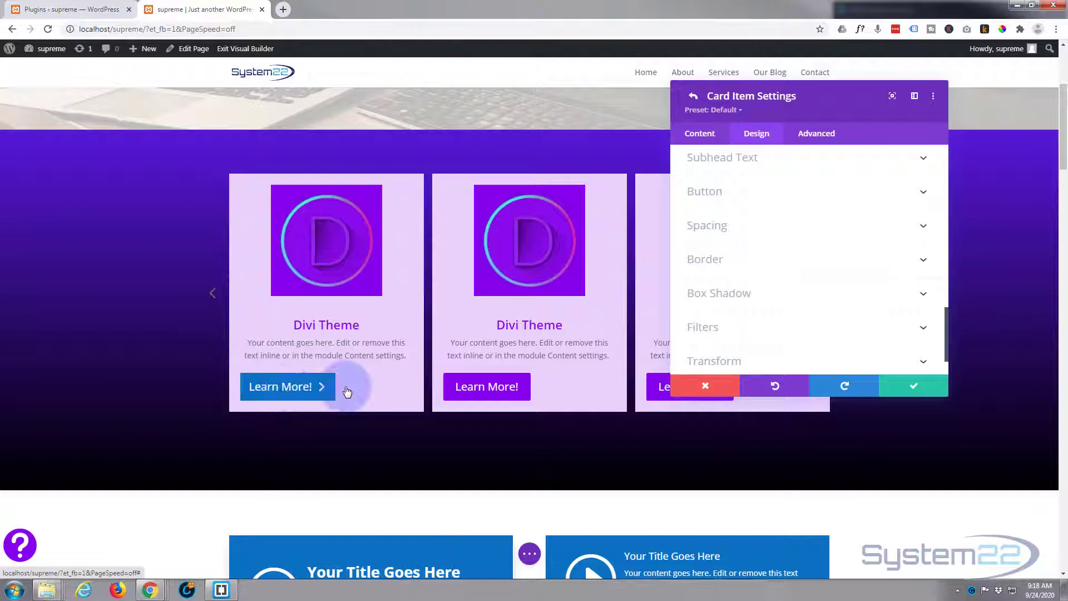
mouse_move(541, 384)
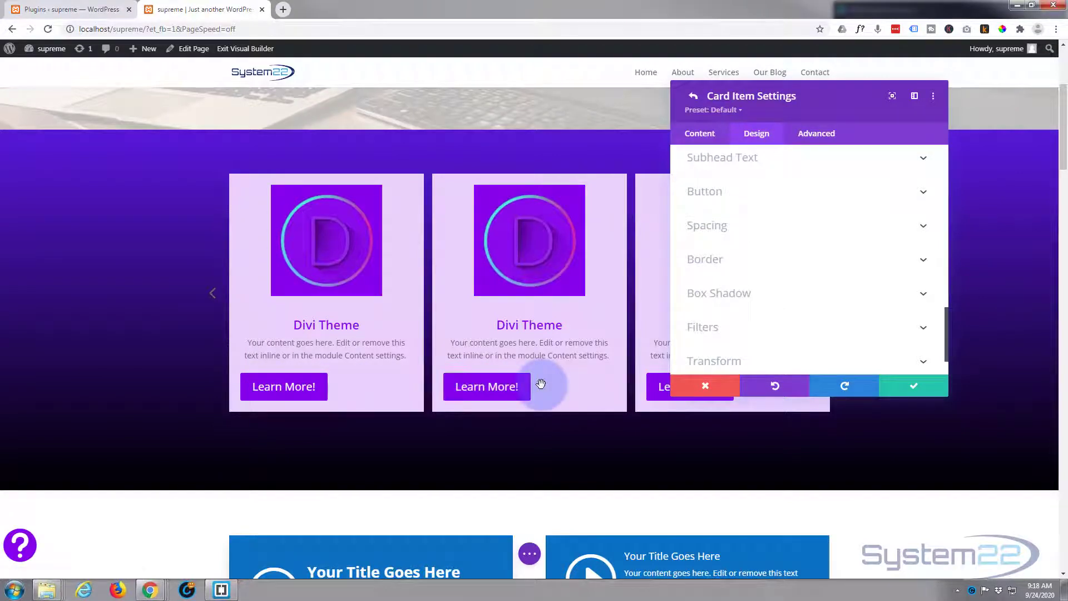
mouse_move(560, 387)
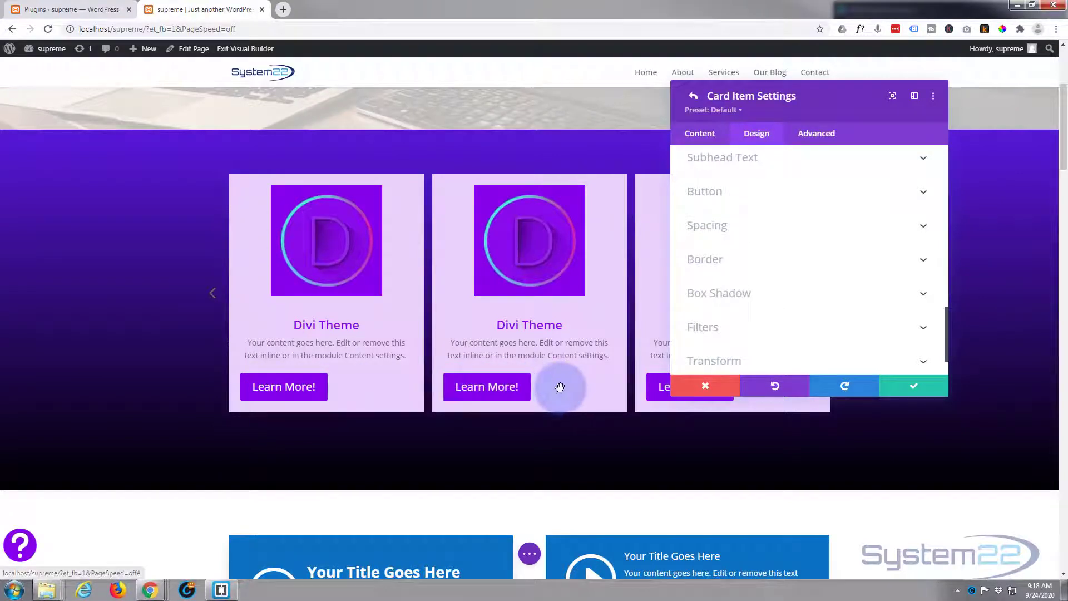
mouse_move(698, 302)
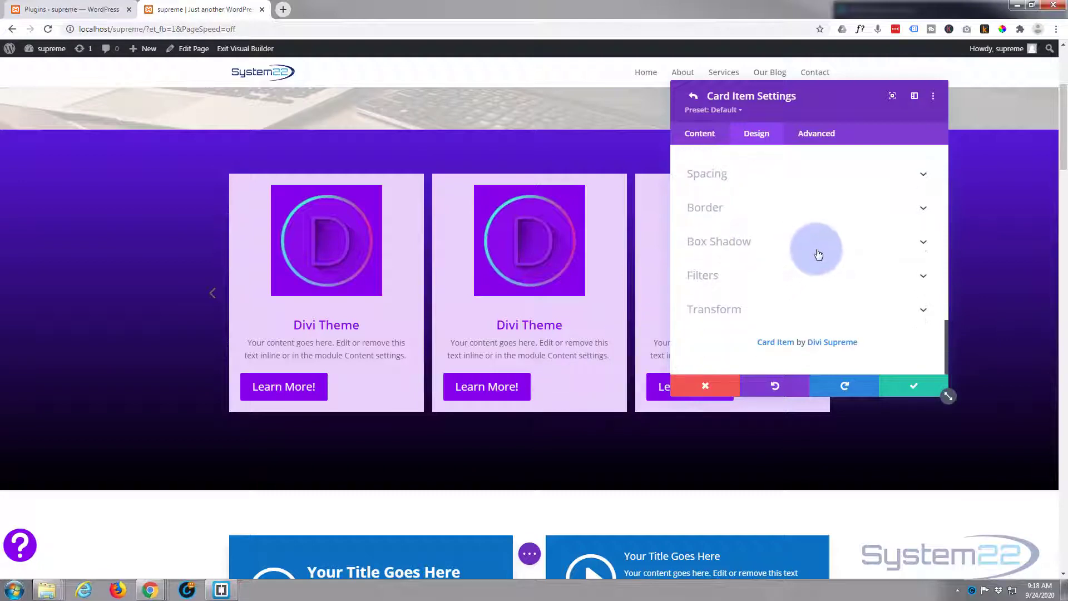
mouse_move(816, 255)
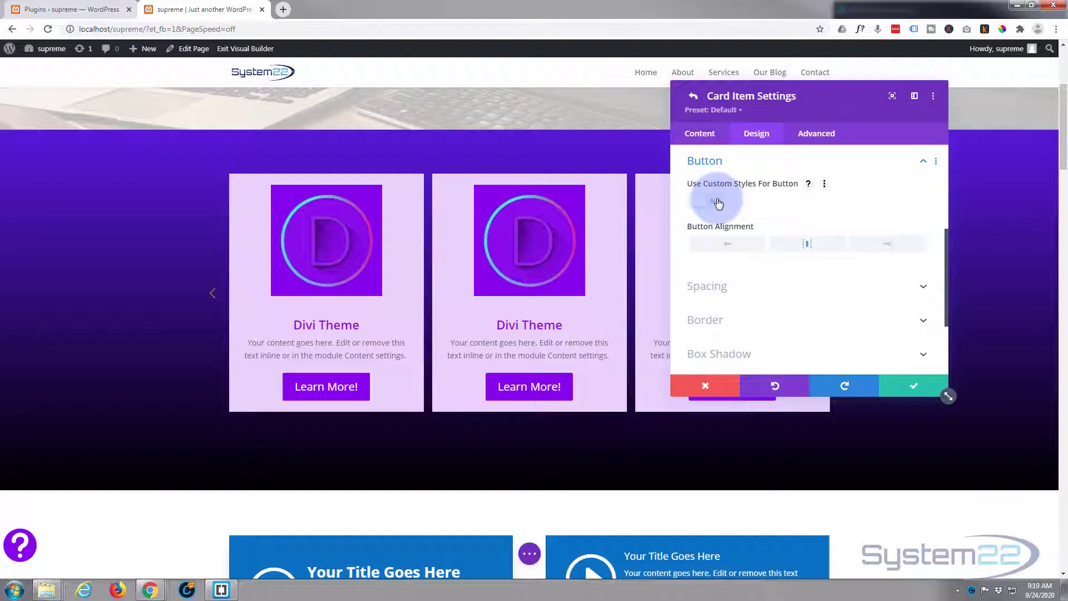
click(706, 200)
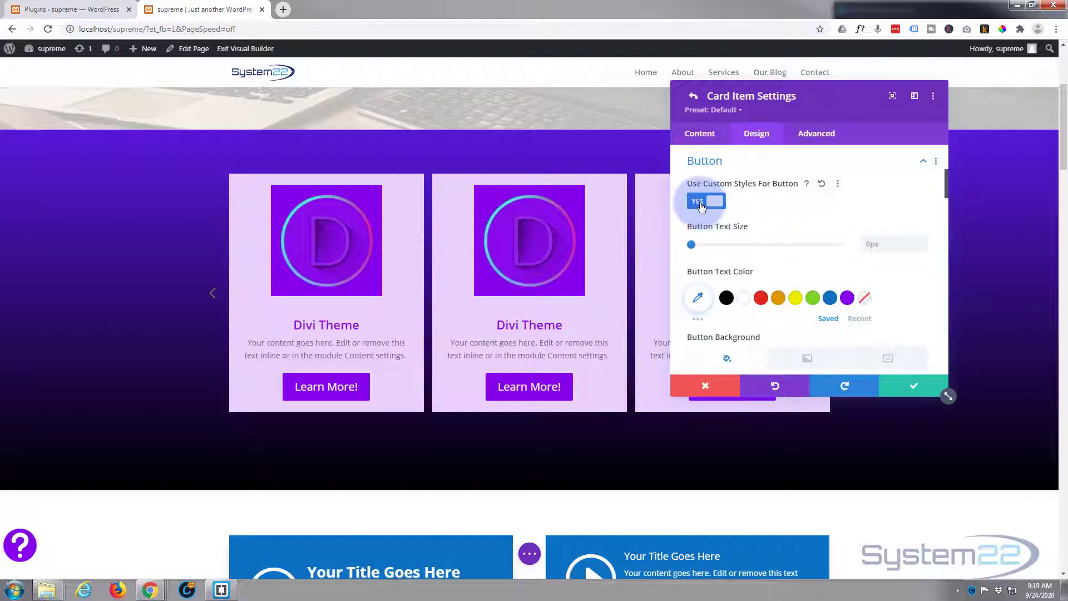
click(706, 201)
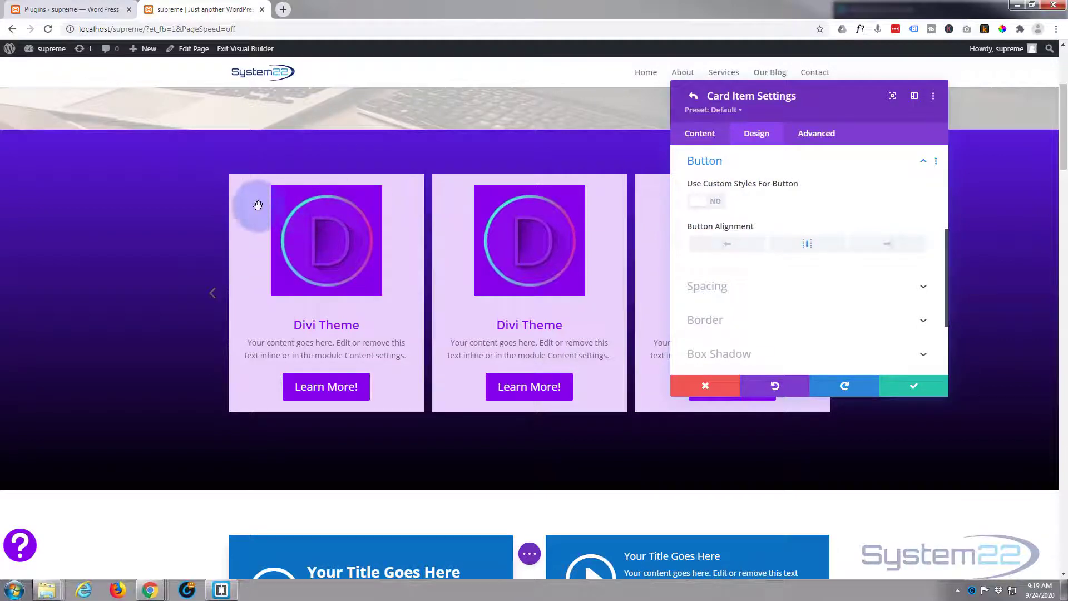
mouse_move(703, 283)
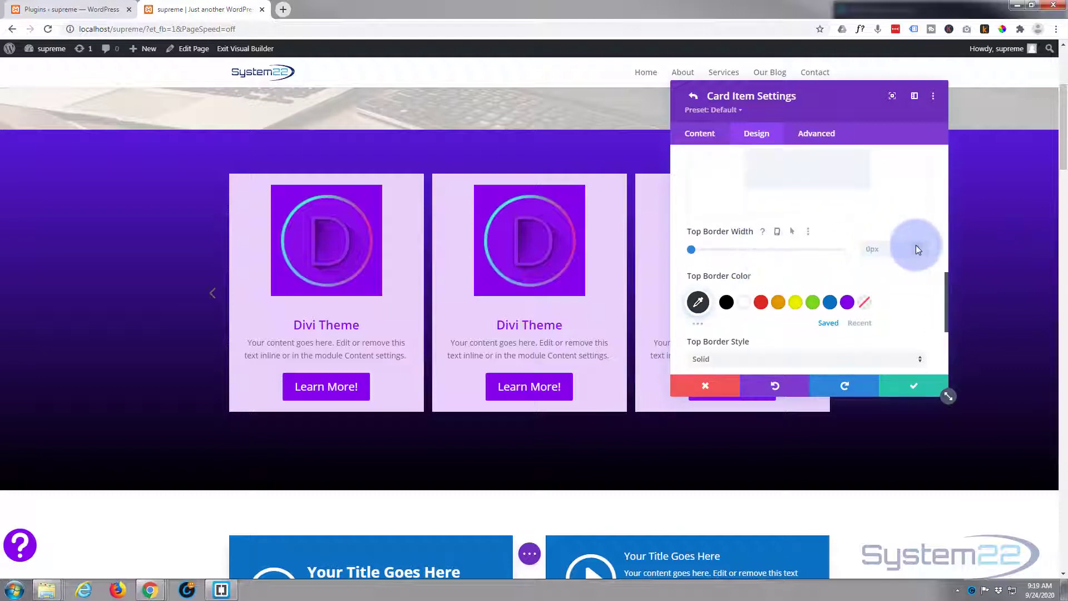
mouse_move(691, 251)
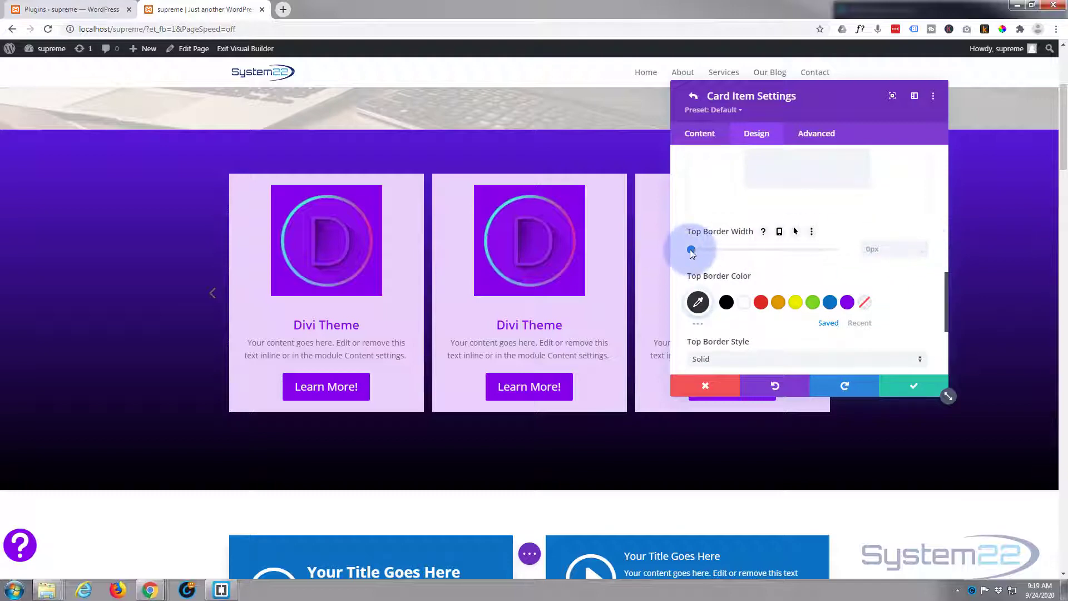
Give the cards a 6px purple border along the top edge
drag(690, 250, 715, 250)
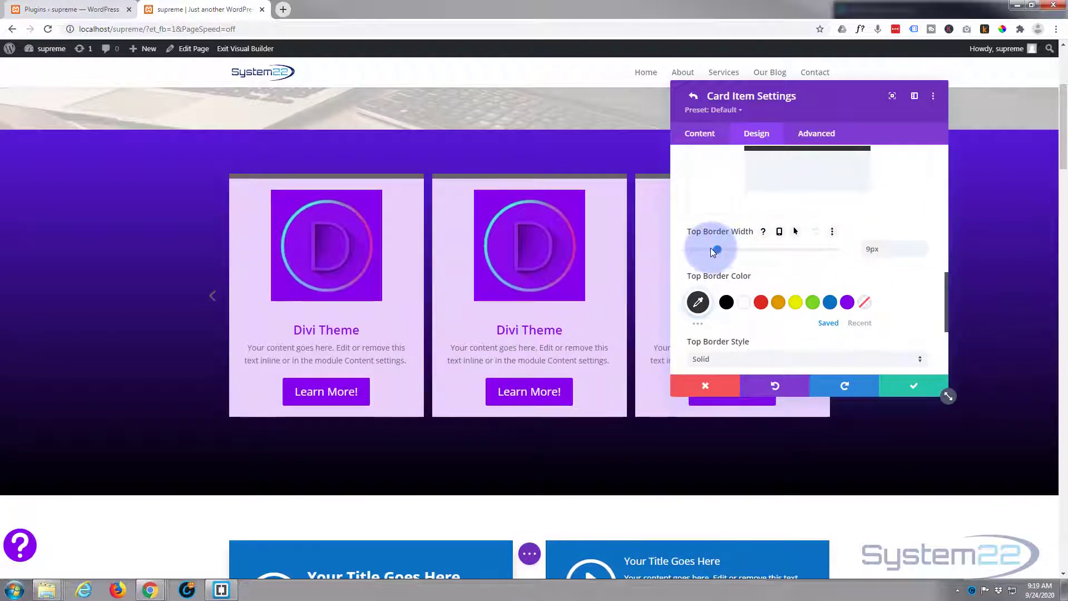
drag(716, 249, 709, 249)
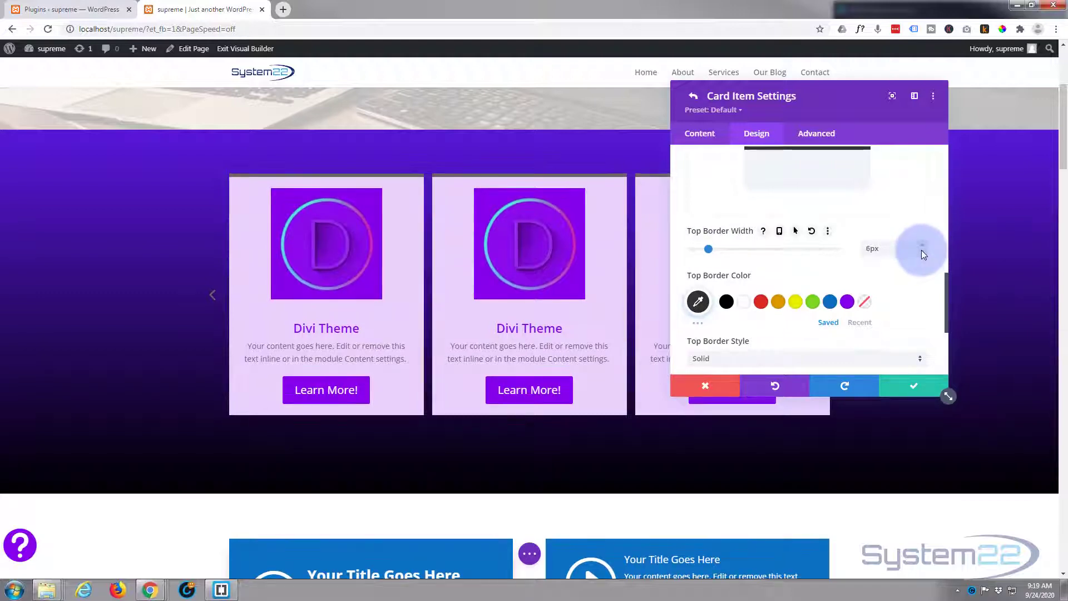
mouse_move(821, 384)
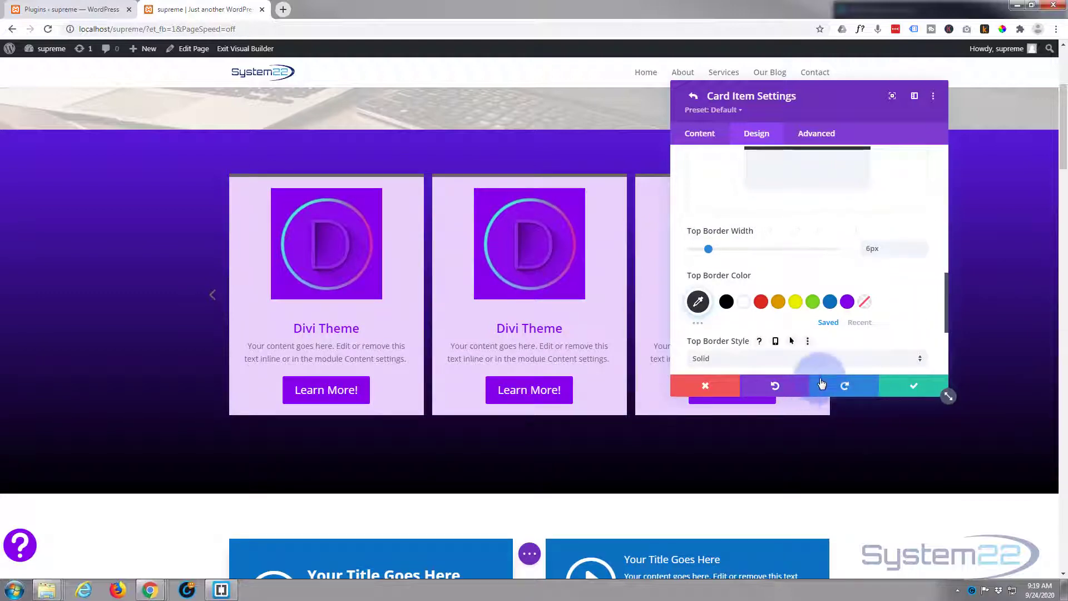
click(846, 302)
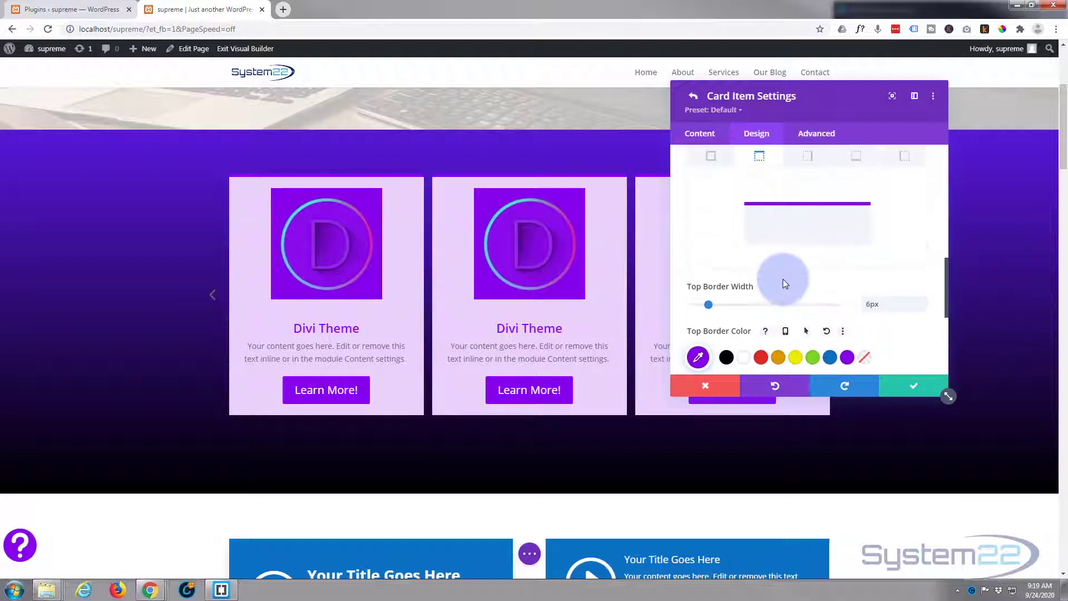
Add a matching 6px purple border along the cards' bottom edge
click(856, 156)
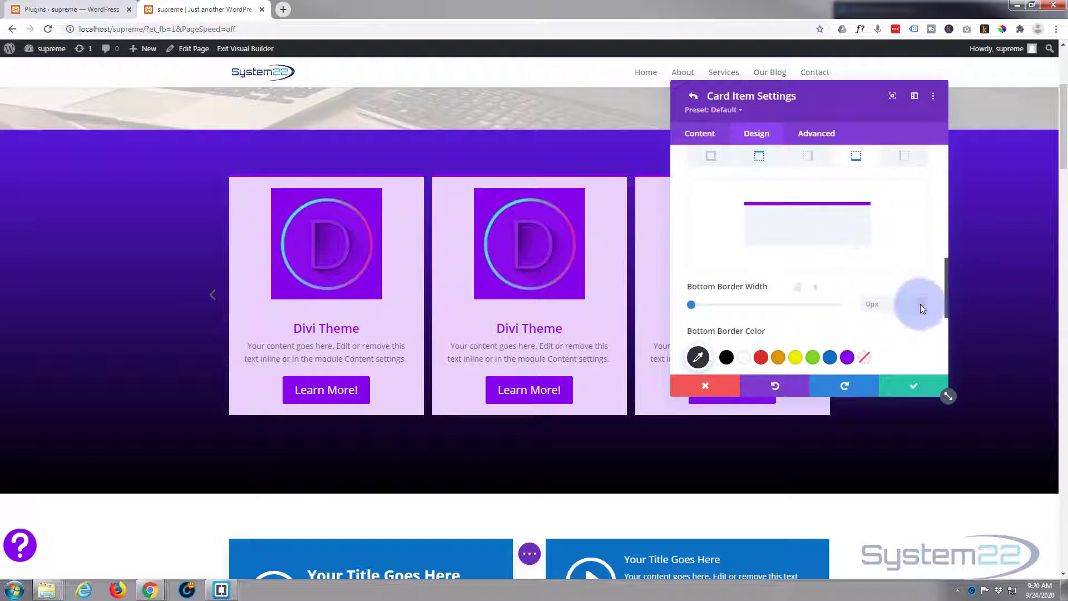
drag(690, 305, 706, 305)
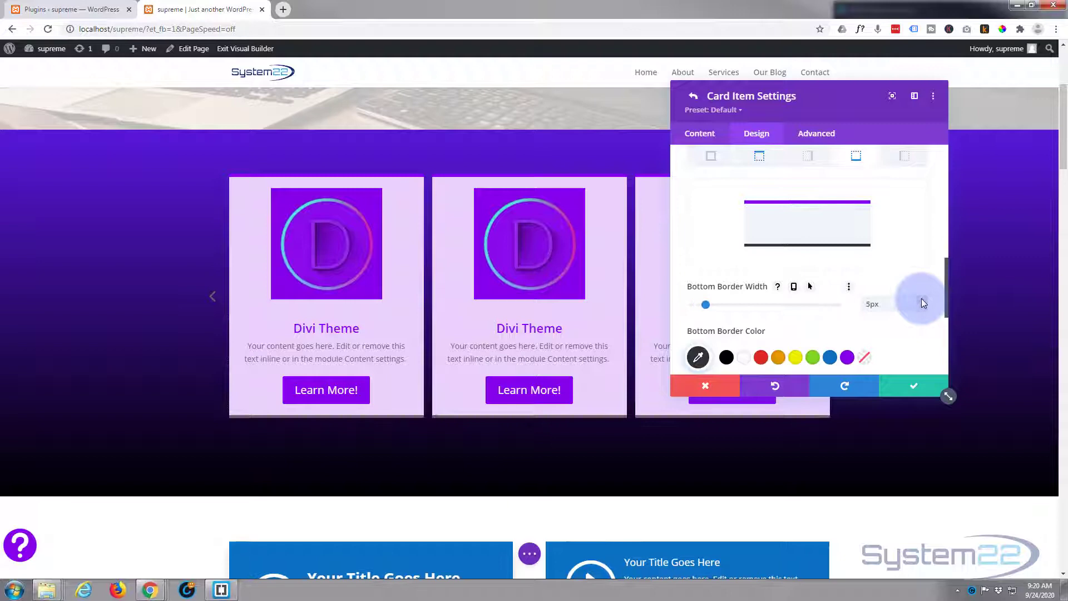
click(846, 357)
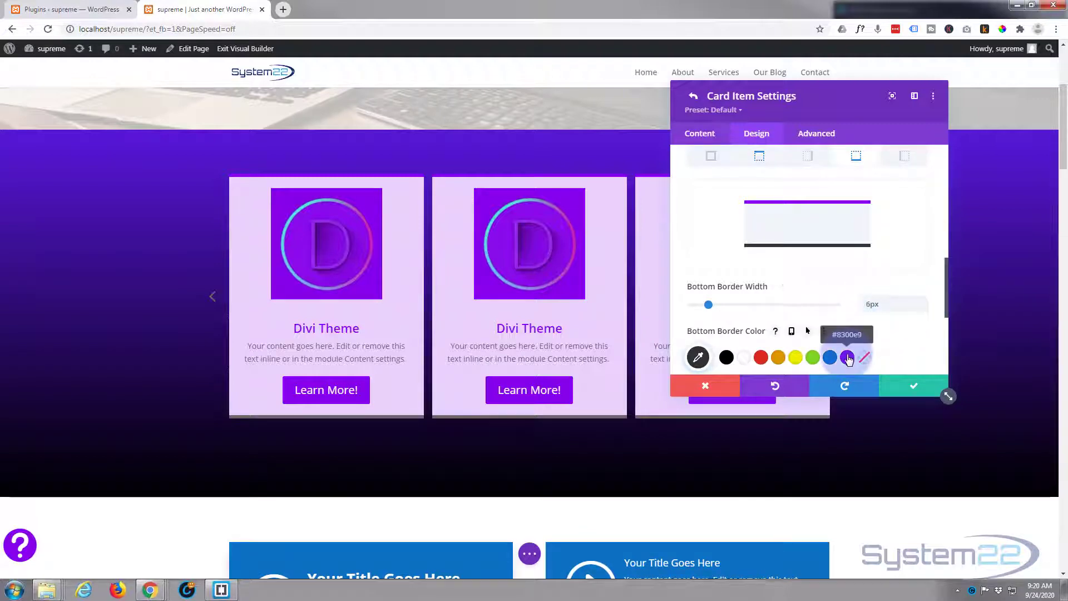
click(846, 357)
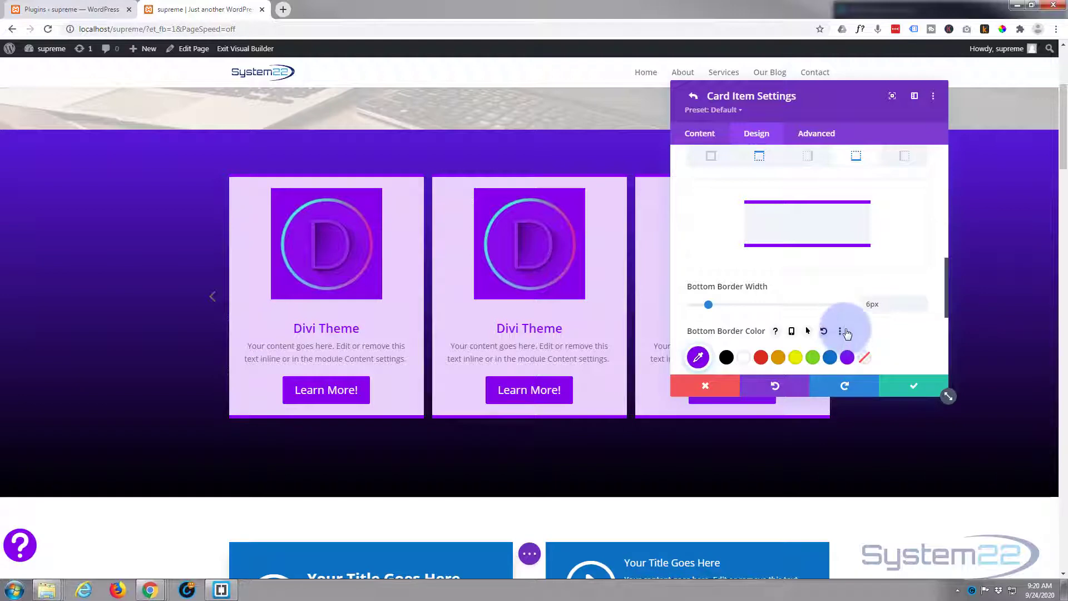
mouse_move(913, 387)
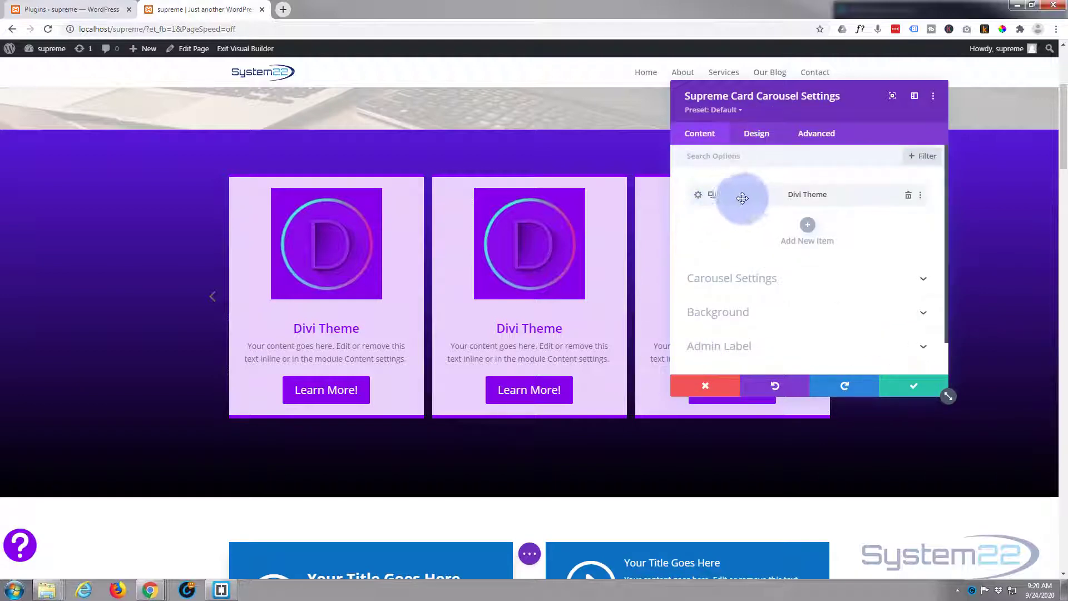
mouse_move(712, 196)
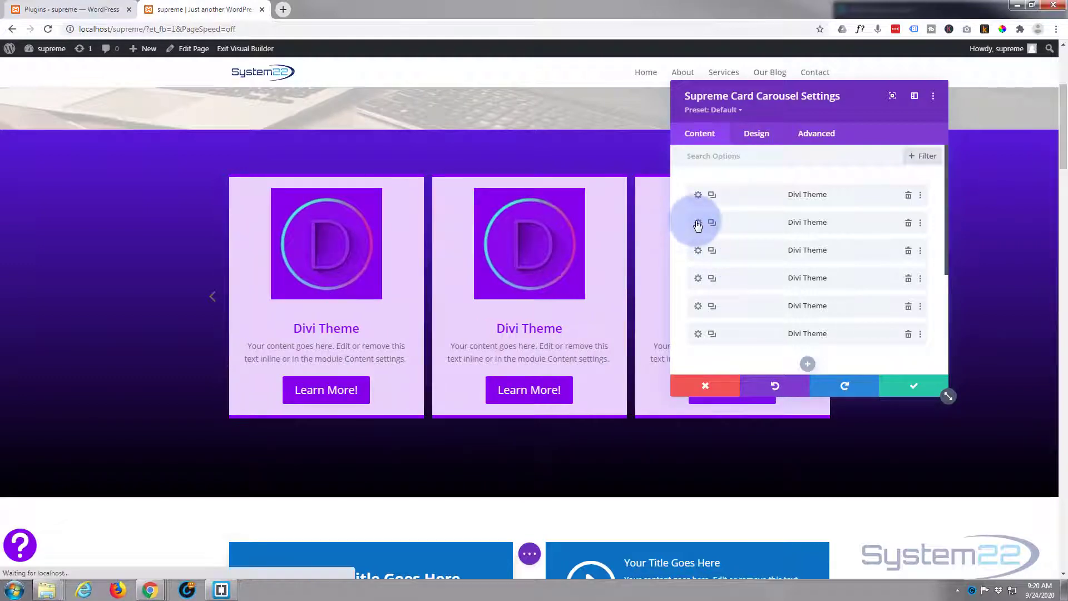
Bring up the second duplicated Divi Theme card's settings for editing
click(697, 221)
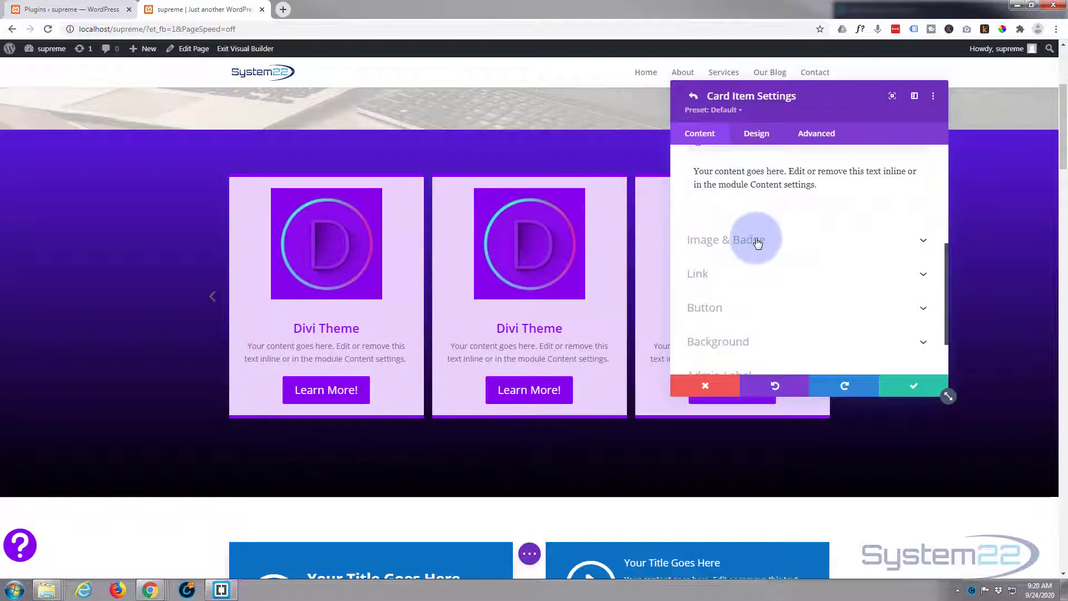
mouse_move(383, 314)
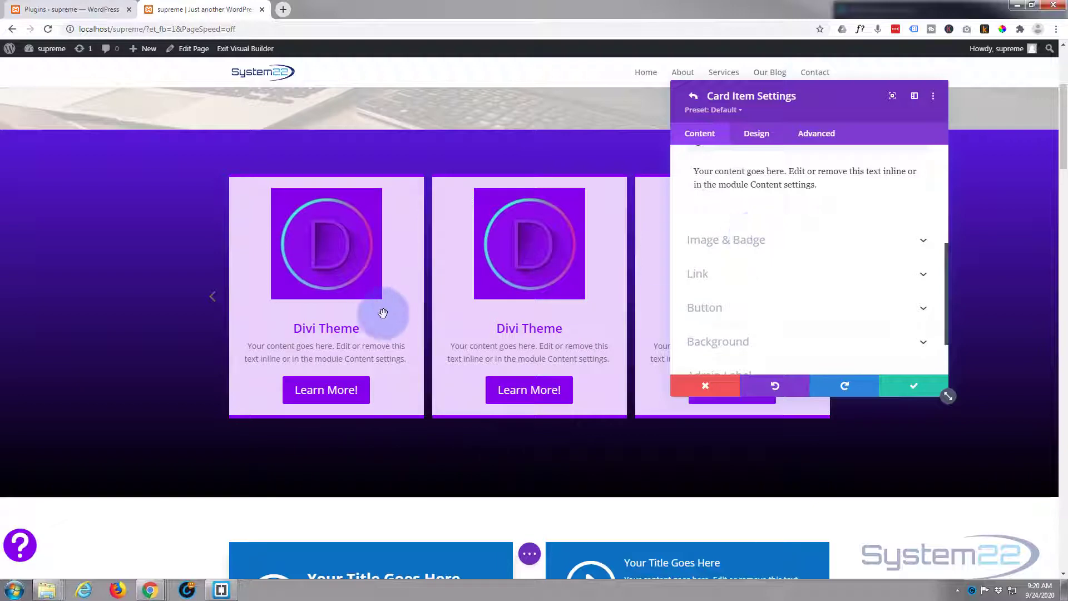
mouse_move(883, 282)
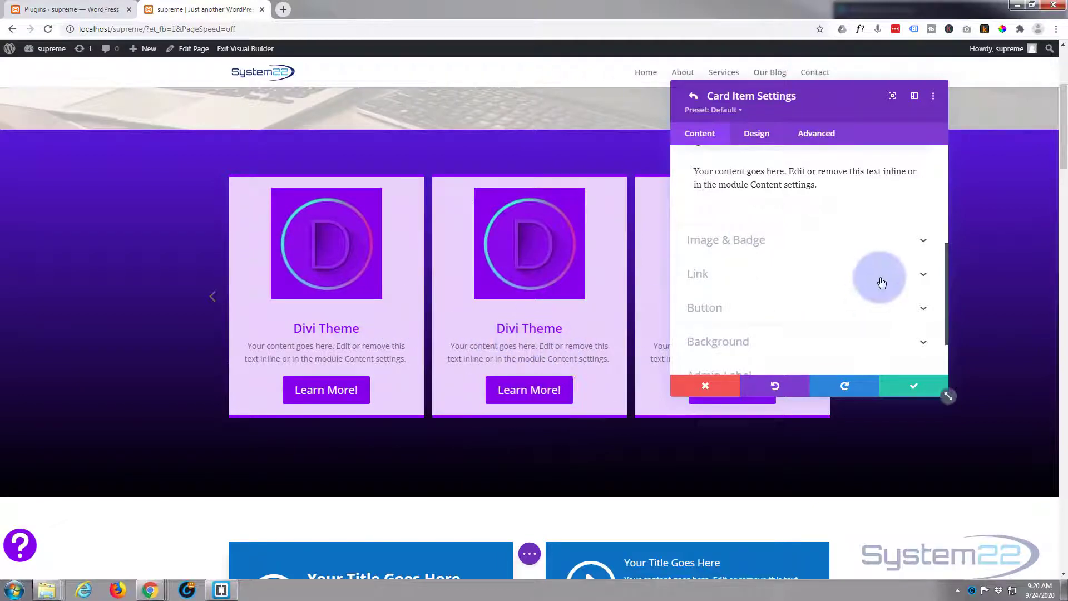
mouse_move(852, 250)
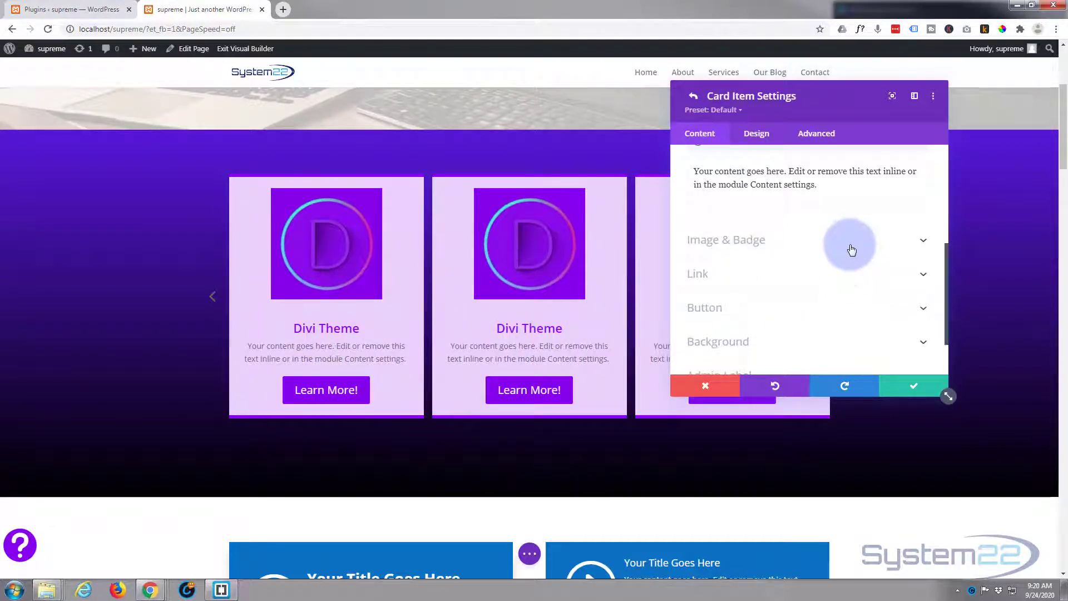
mouse_move(834, 306)
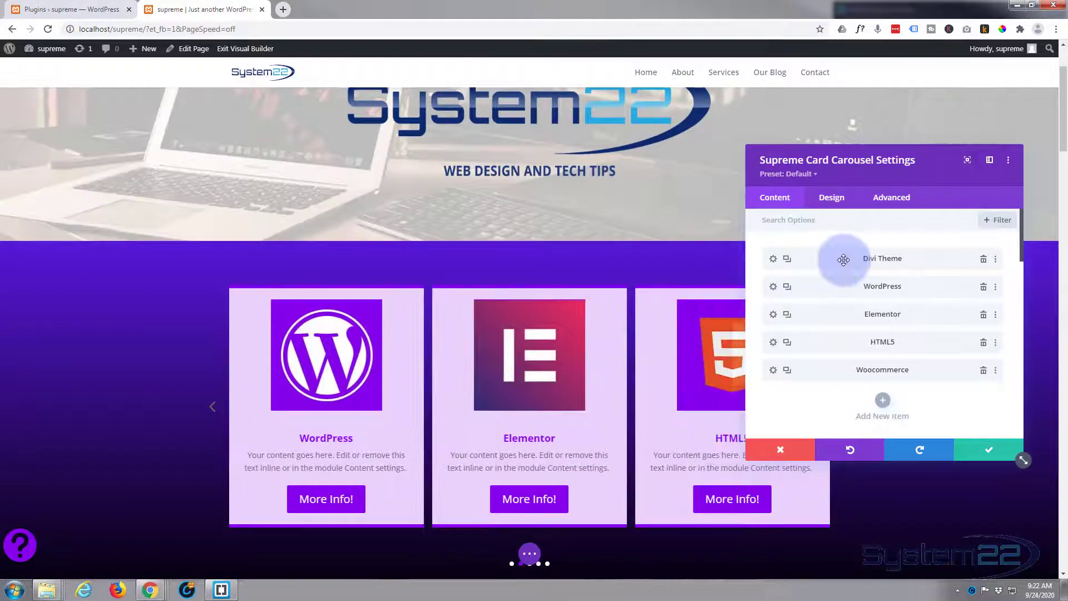
scroll(down, 3)
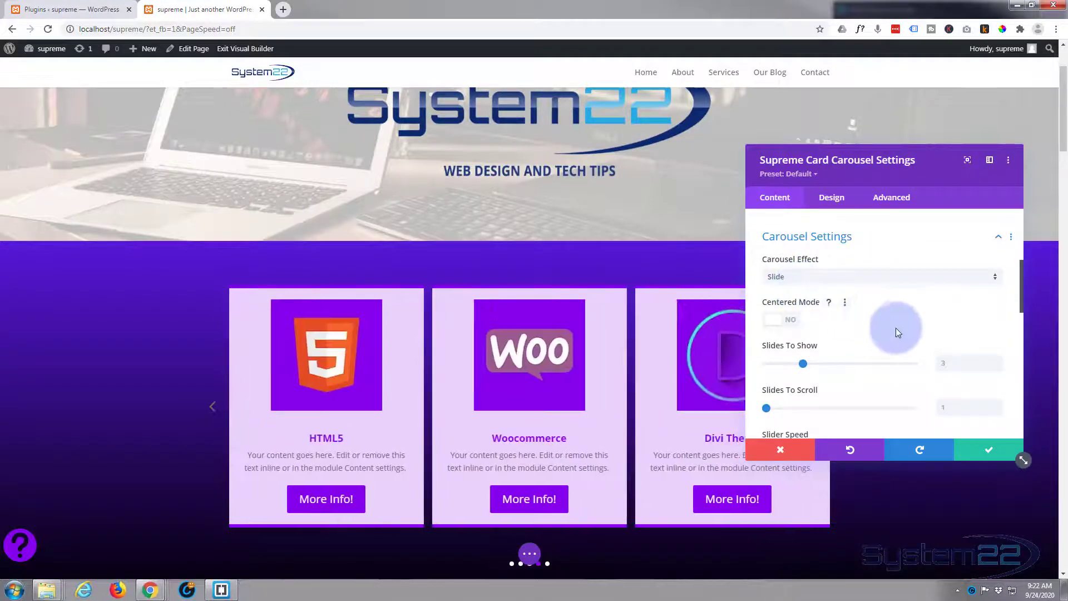
scroll(down, 3)
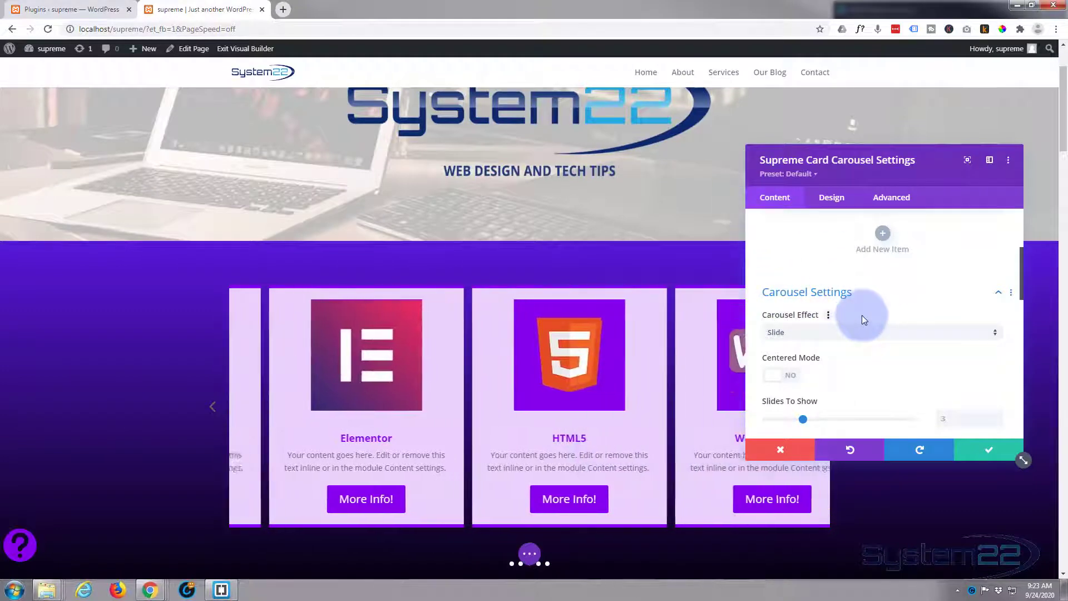
Preview the carousel with the Flip and then the Cube effect
click(883, 331)
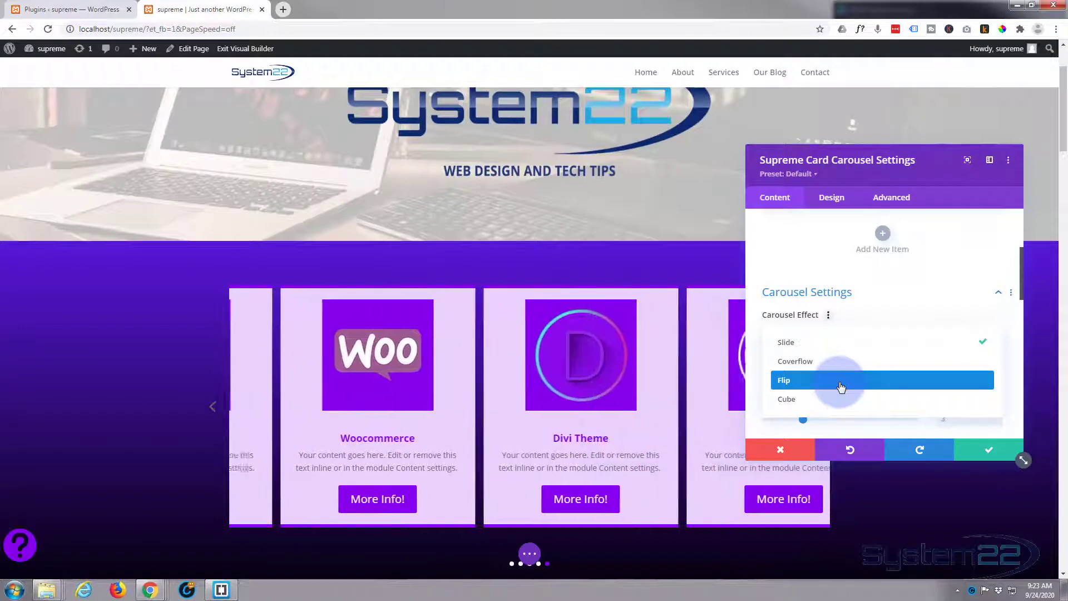
click(784, 380)
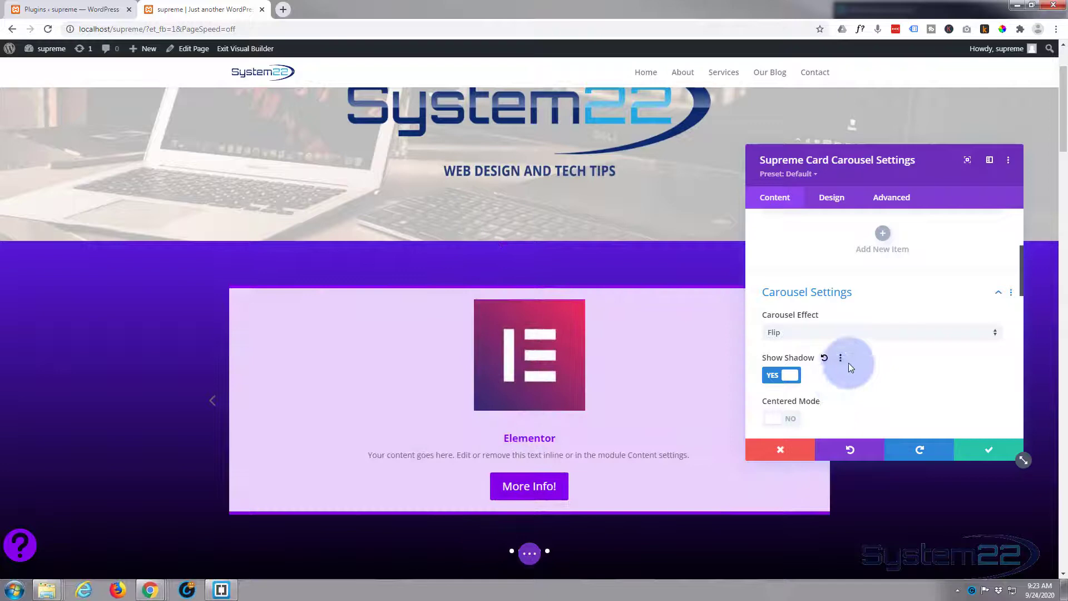
click(882, 332)
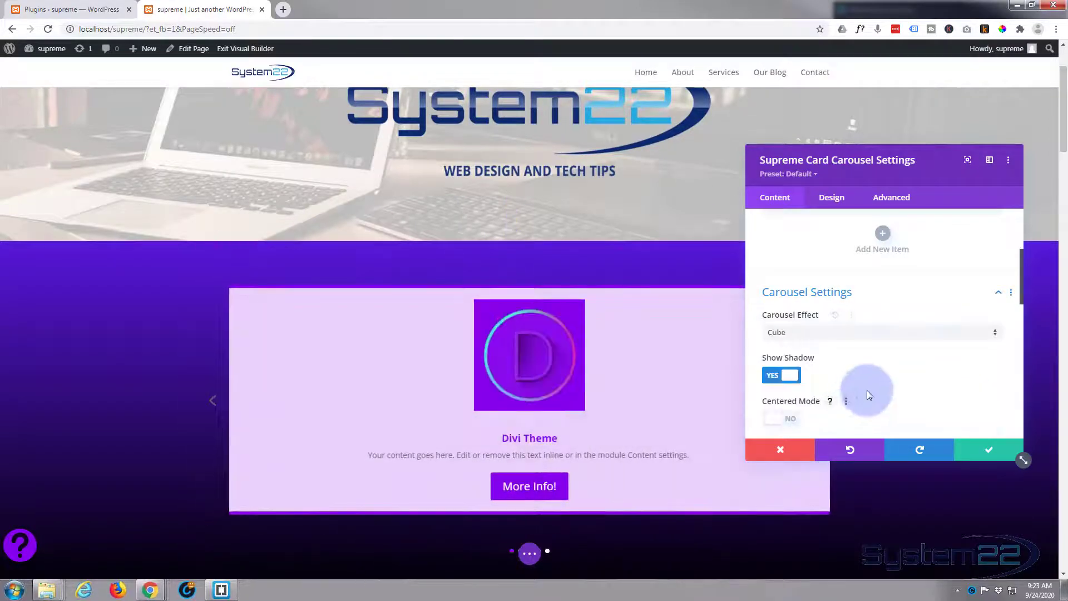
mouse_move(897, 381)
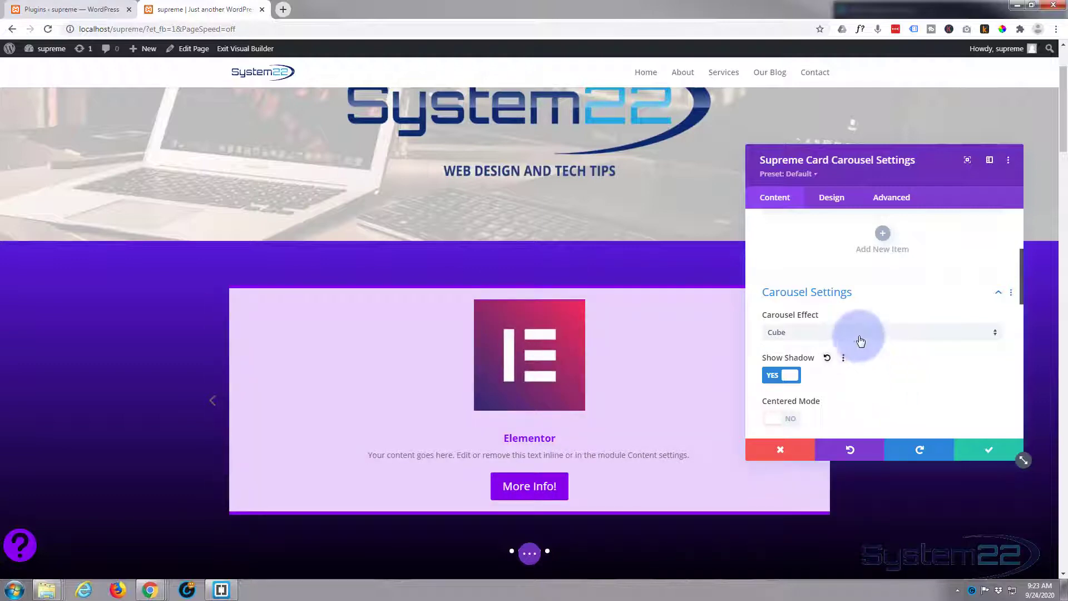
Switch the carousel to the Coverflow effect and turn off the card shadow
click(882, 331)
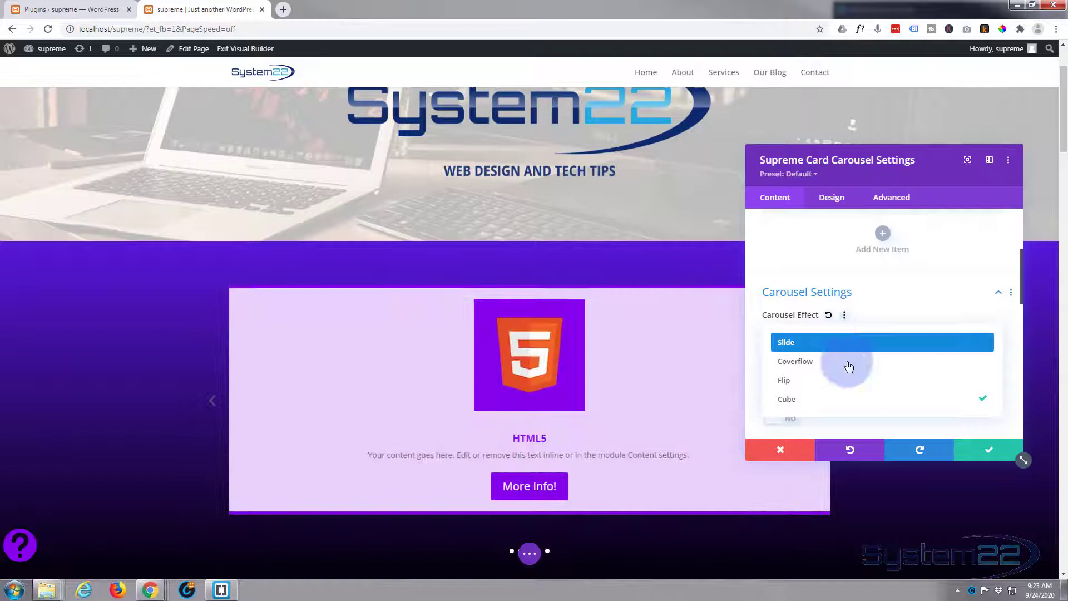
click(795, 360)
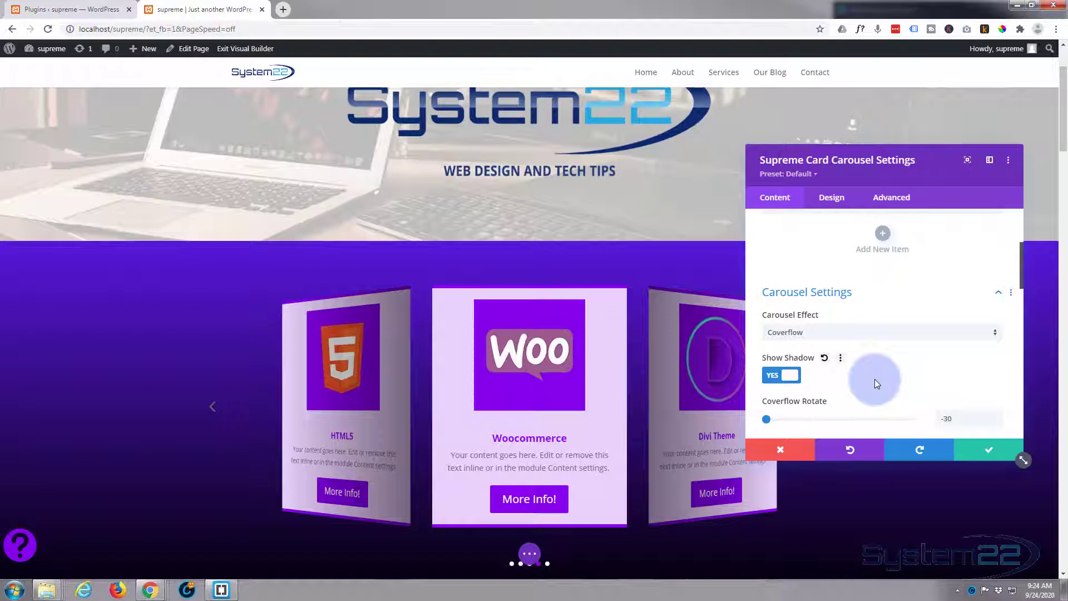
click(781, 375)
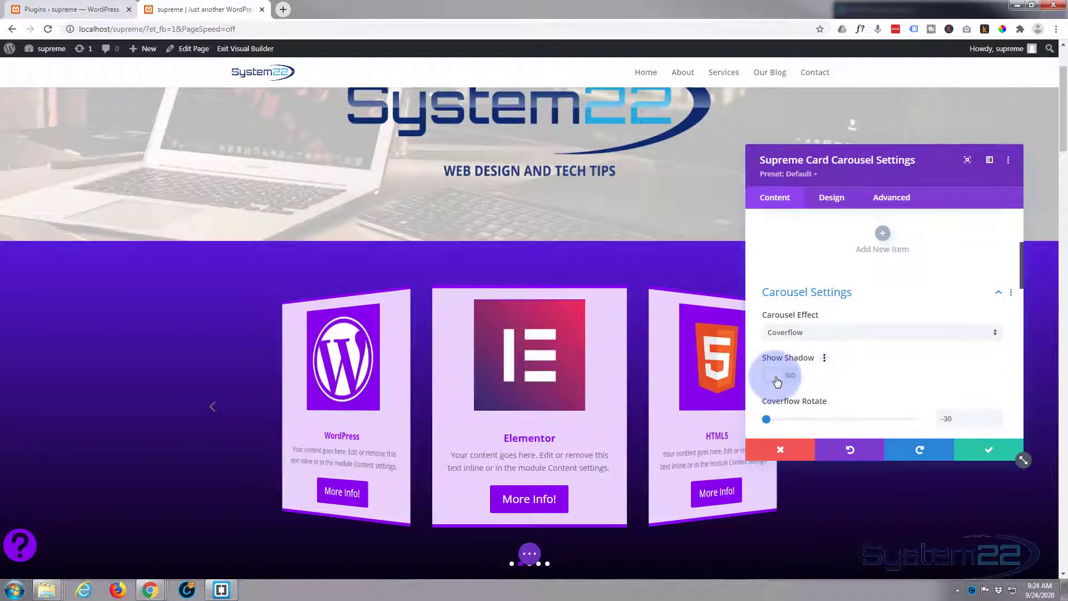
Turn the card shadow back on and settle the coverflow depth at 133 after trying 30 to 287
click(781, 374)
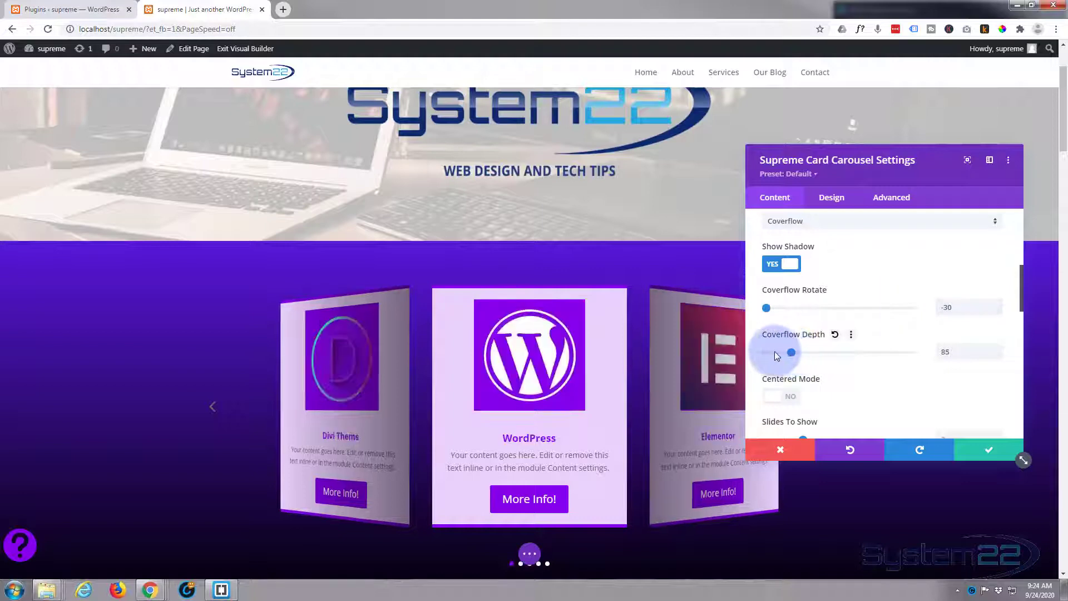
drag(791, 352, 774, 353)
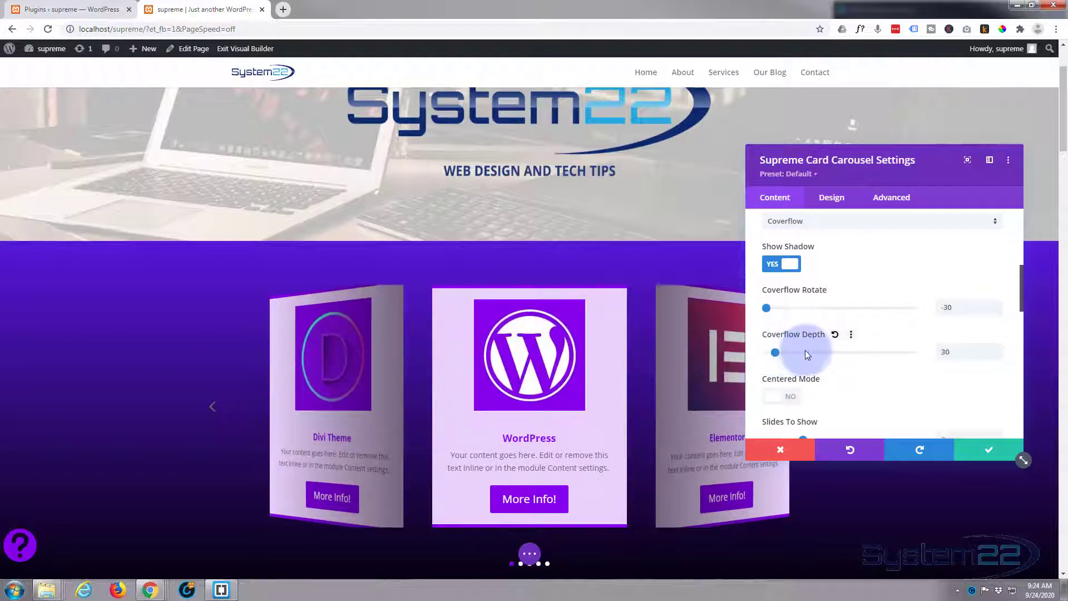
drag(776, 351, 837, 352)
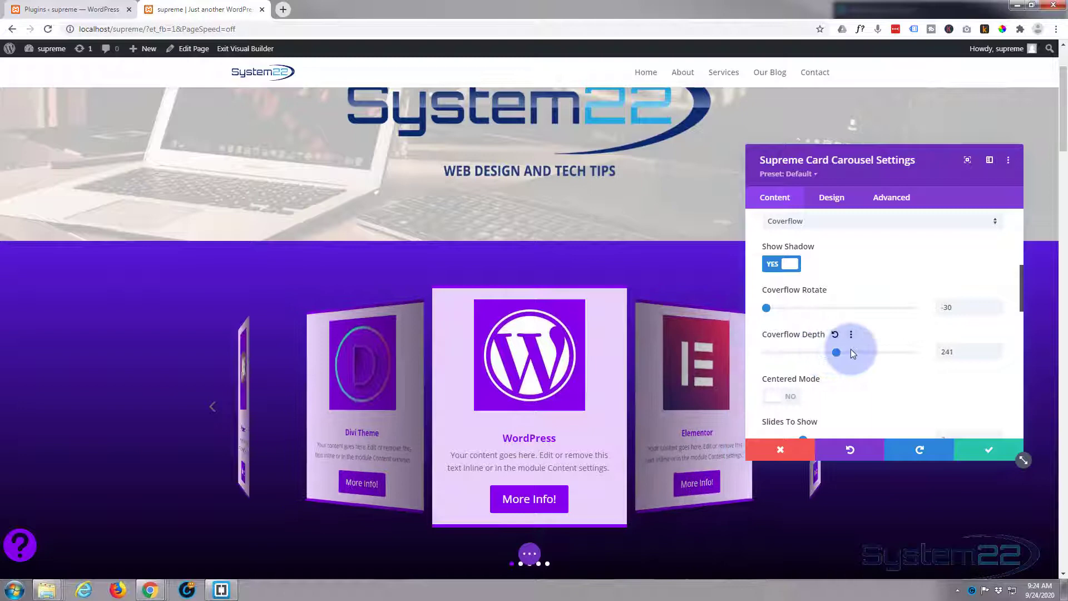
drag(837, 352, 849, 353)
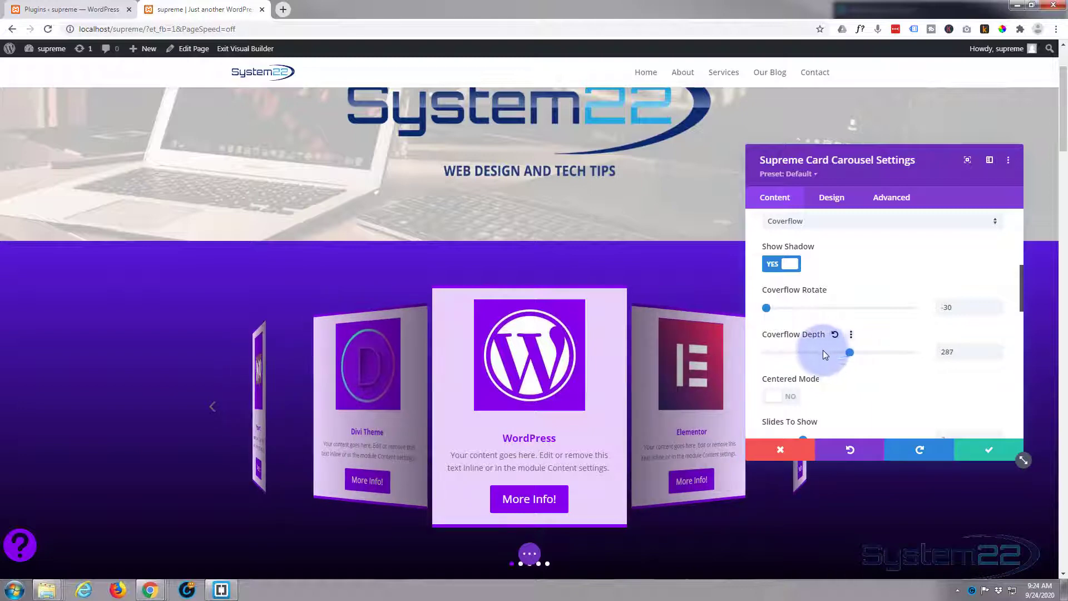
drag(849, 353, 818, 352)
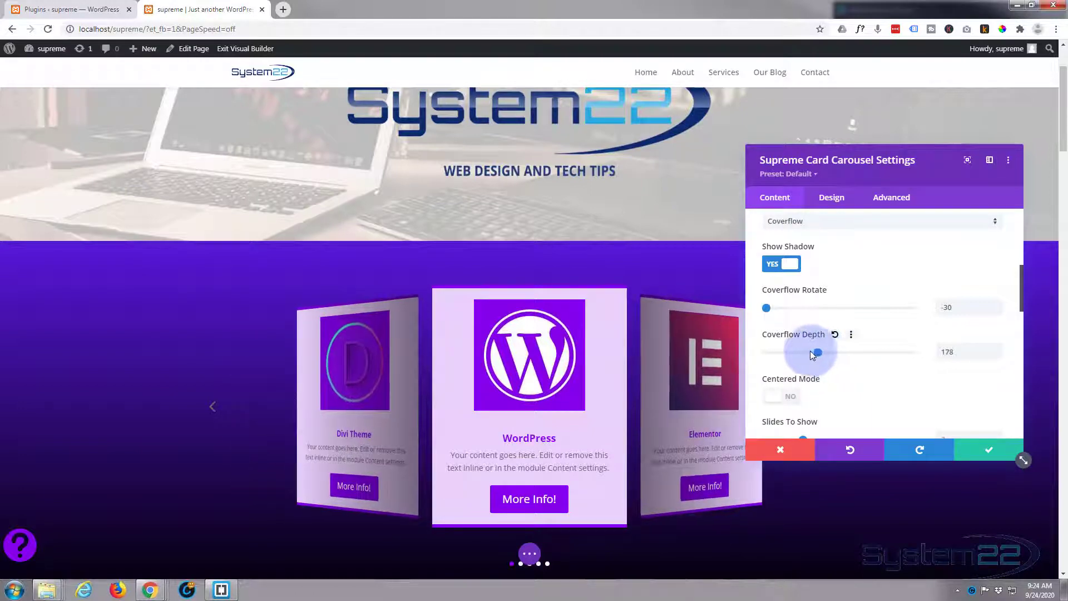
drag(818, 353, 805, 353)
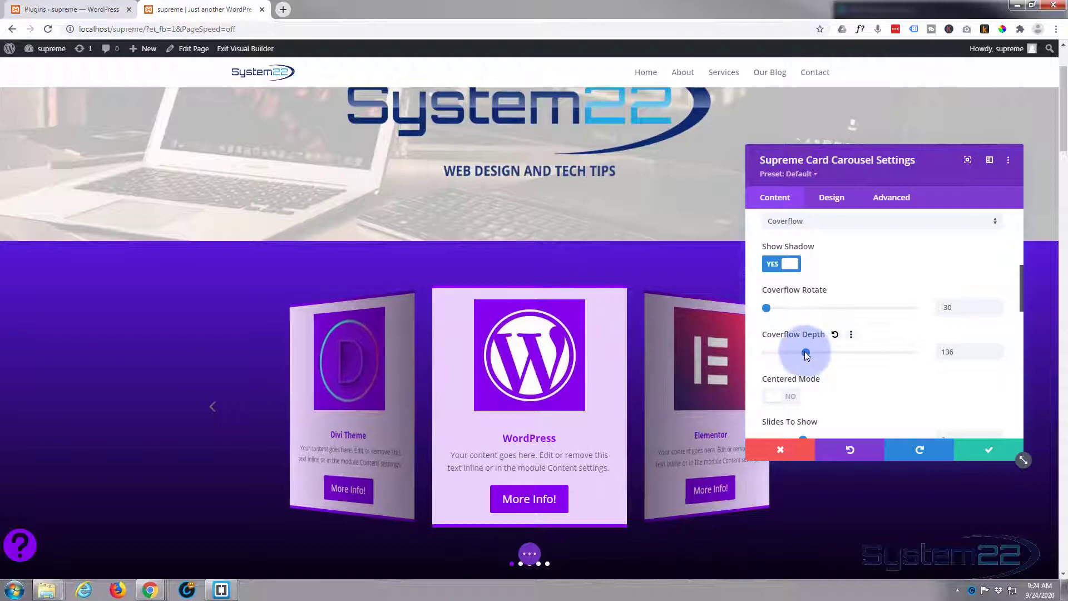
drag(805, 352, 803, 352)
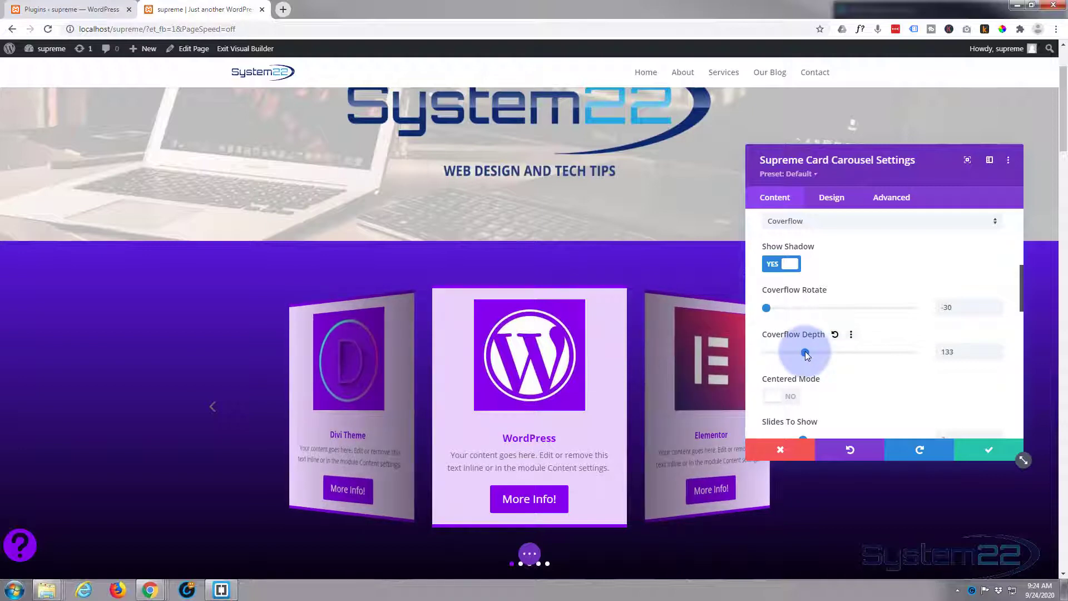
scroll(down, 3)
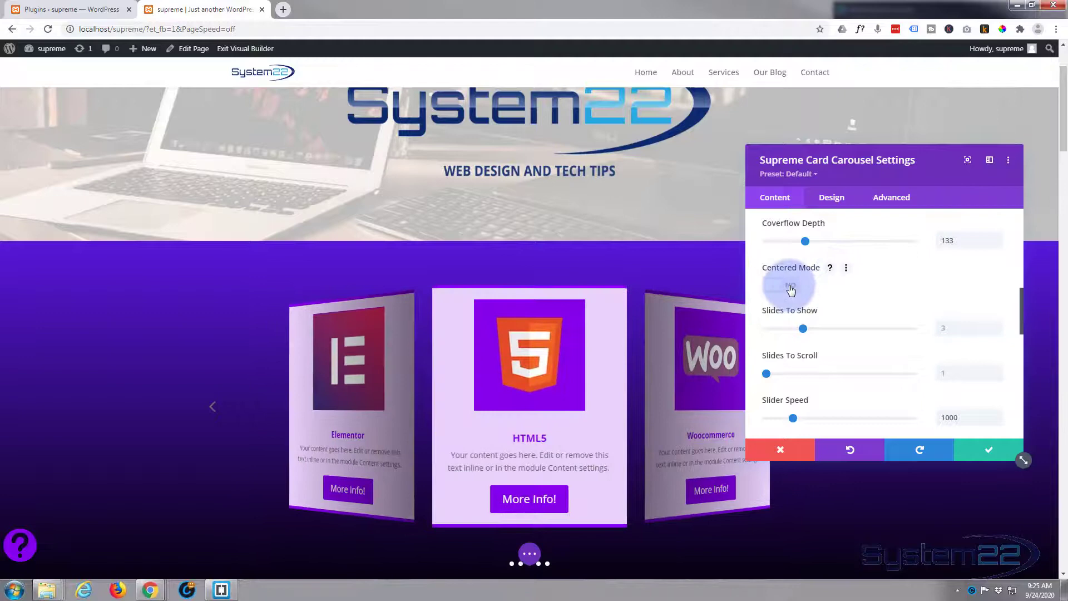
Turn on centered mode for the carousel
click(788, 286)
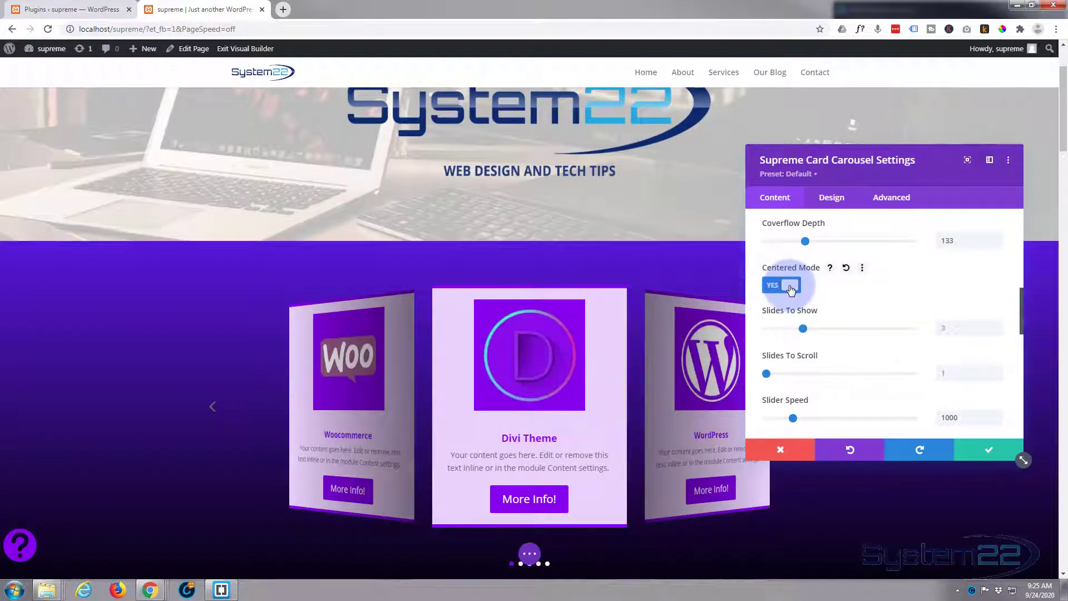
click(790, 285)
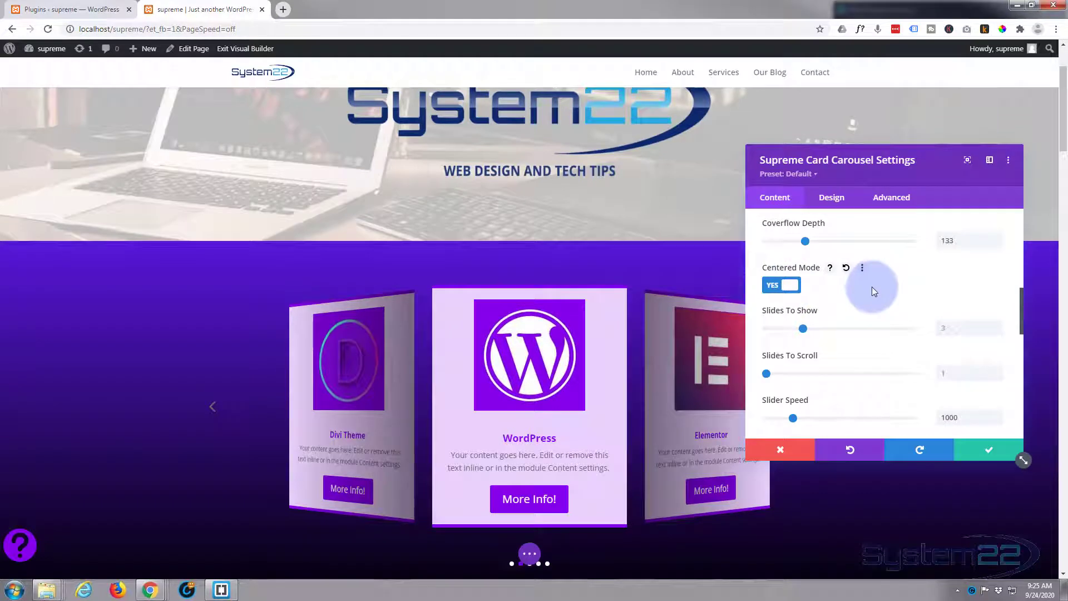
scroll(down, 3)
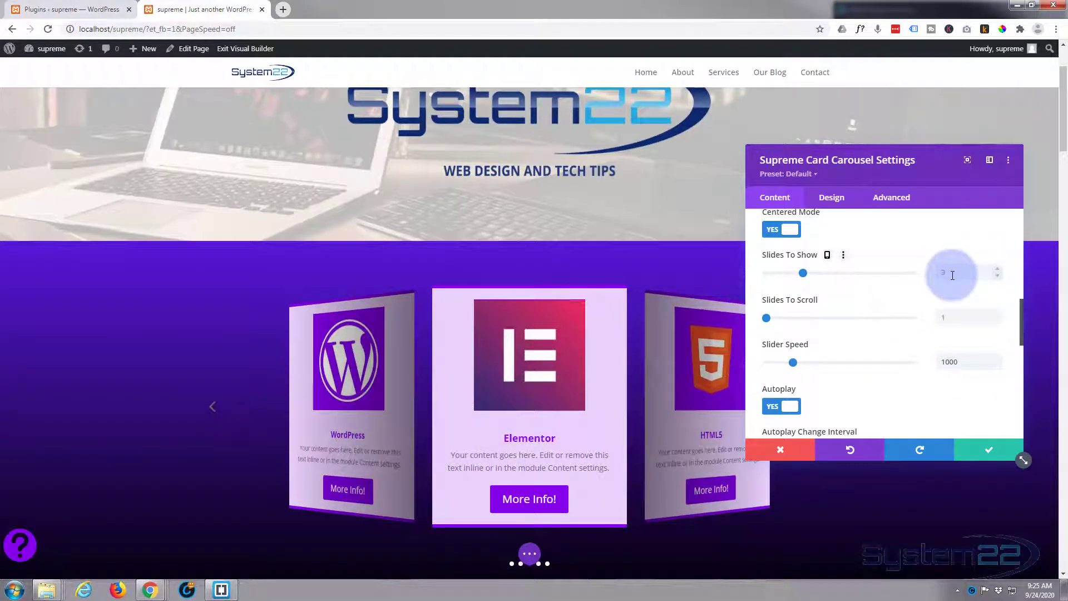
mouse_move(804, 274)
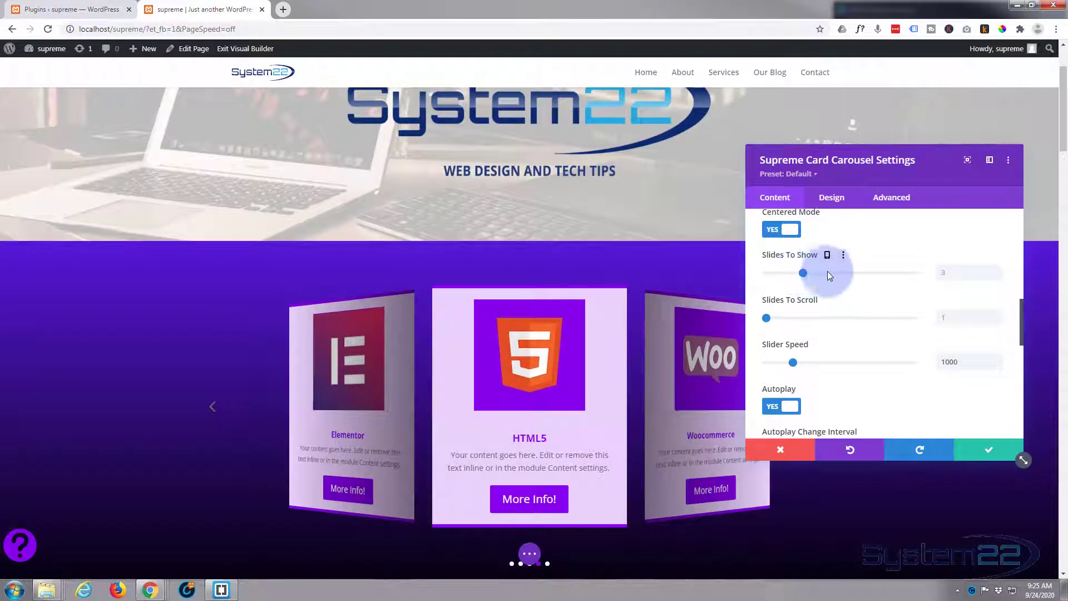
Try showing five slides at once, then reset Slides To Show to three
drag(803, 272, 857, 273)
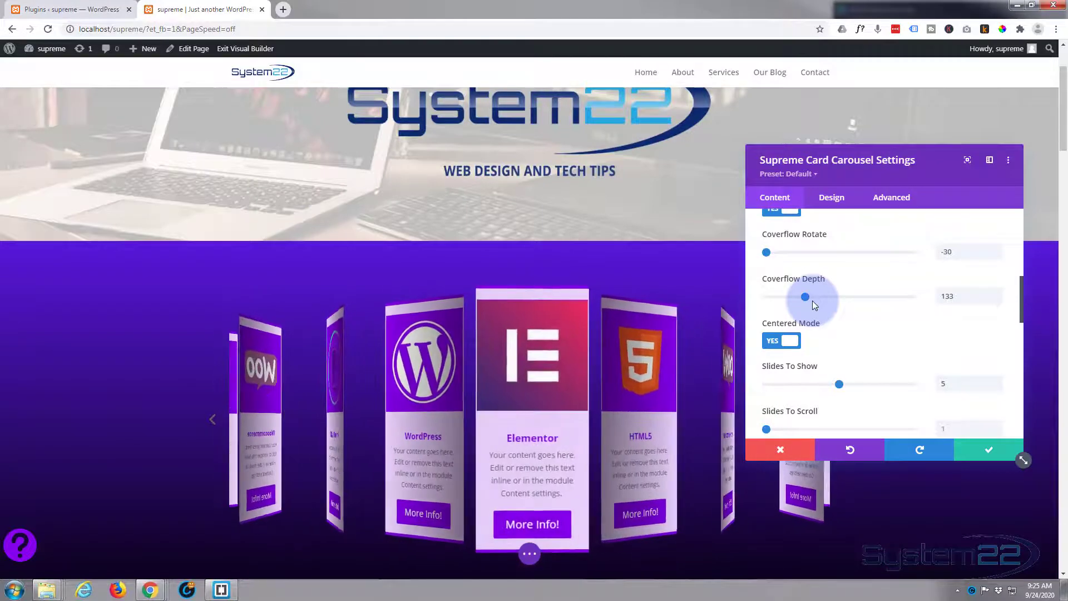
scroll(down, 3)
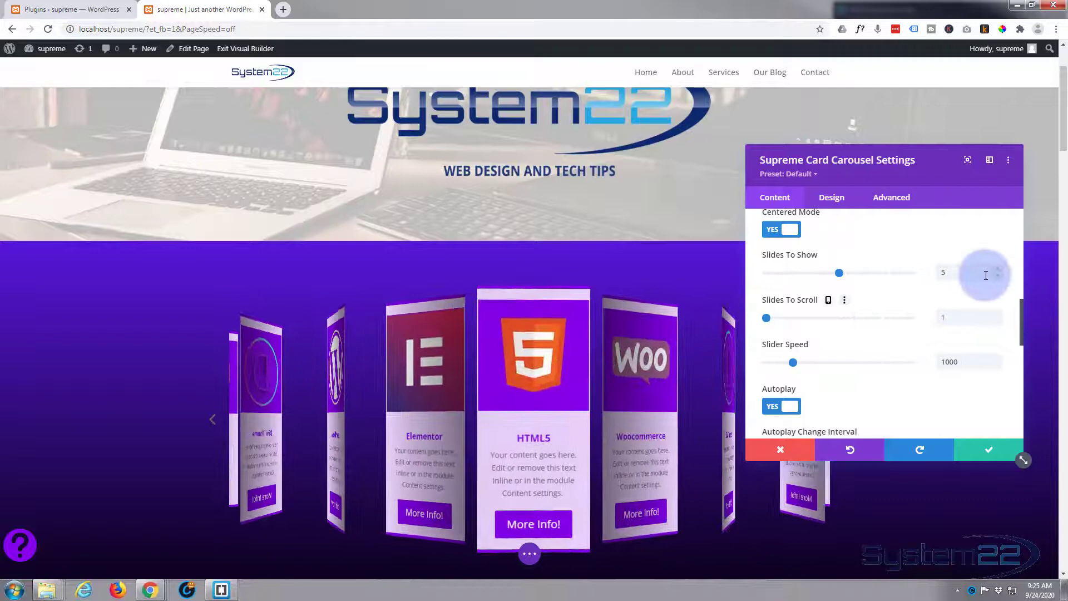
click(997, 269)
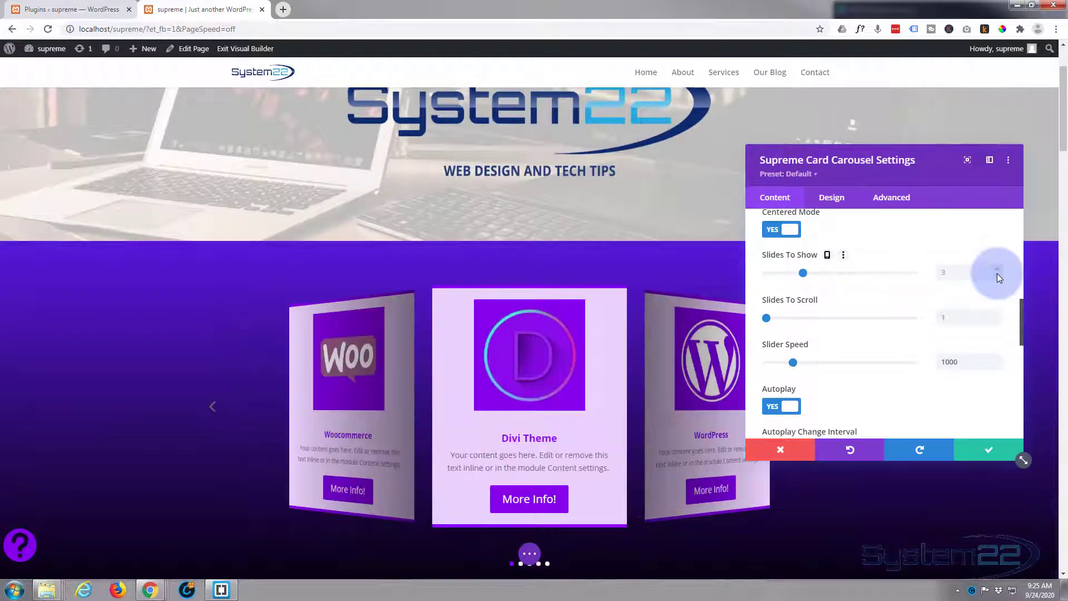
mouse_move(823, 285)
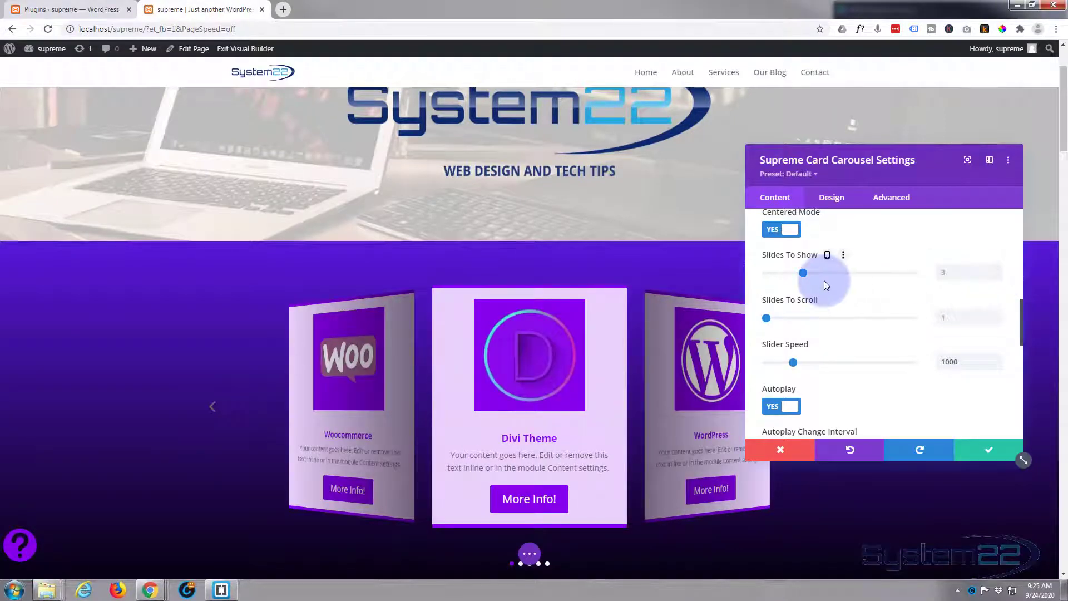
scroll(down, 3)
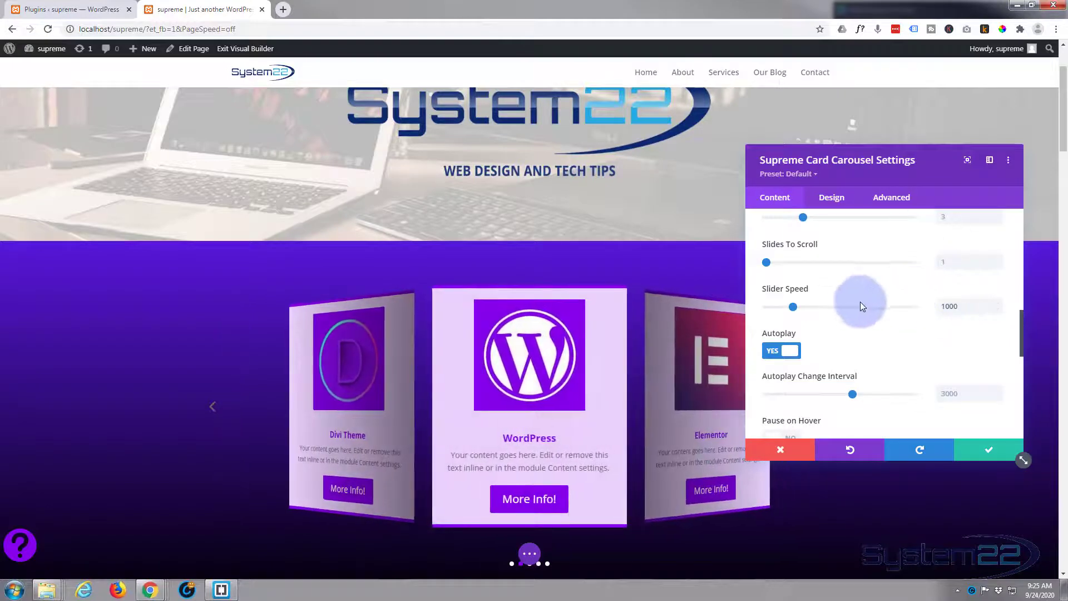
Make the carousel pause on hover and start widening the card spacing
scroll(down, 3)
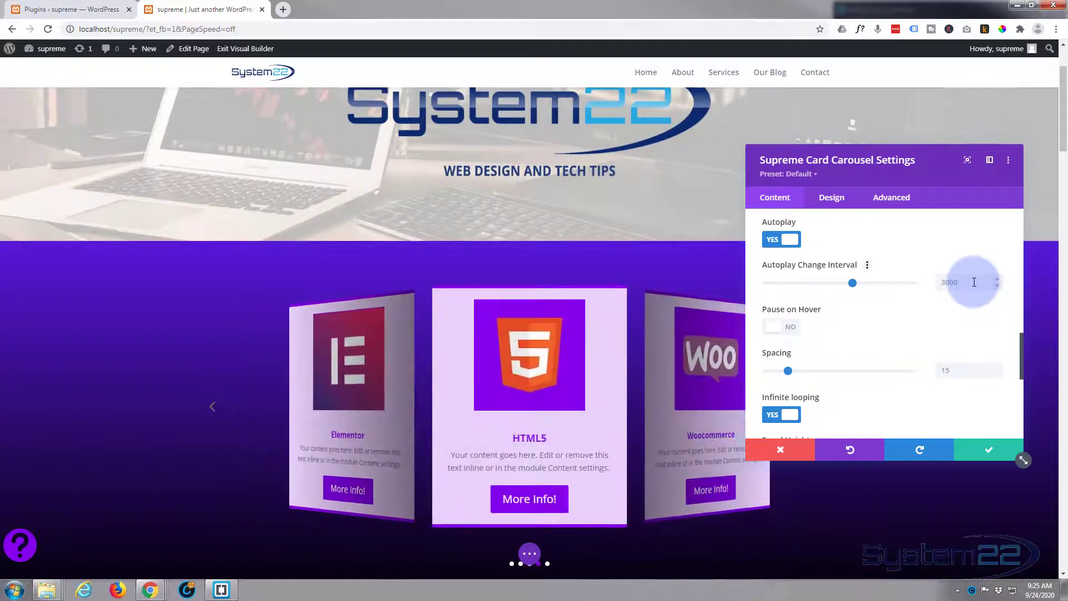
mouse_move(854, 347)
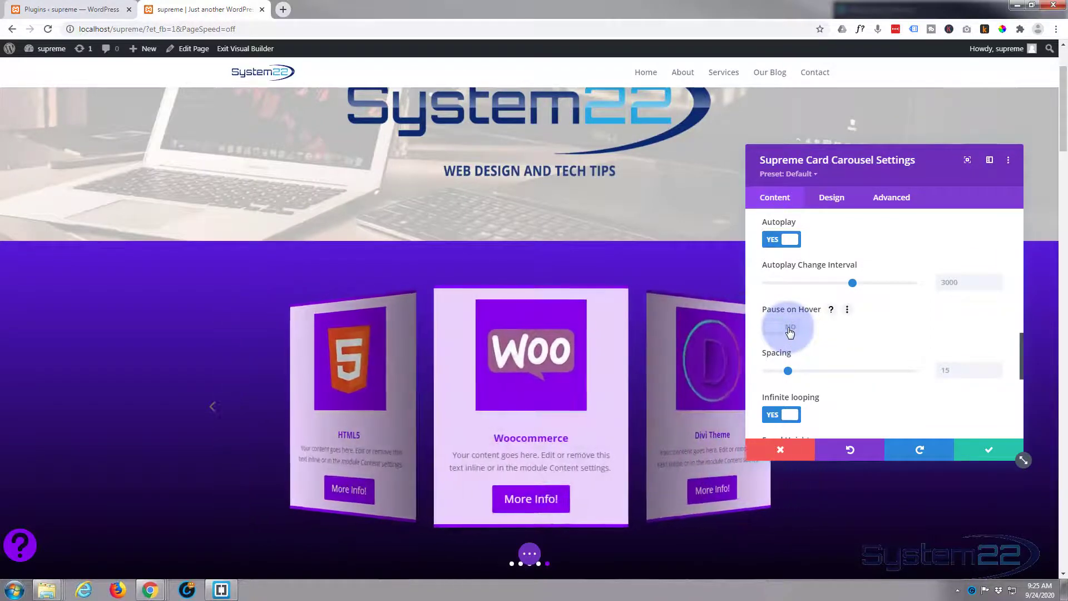
click(781, 327)
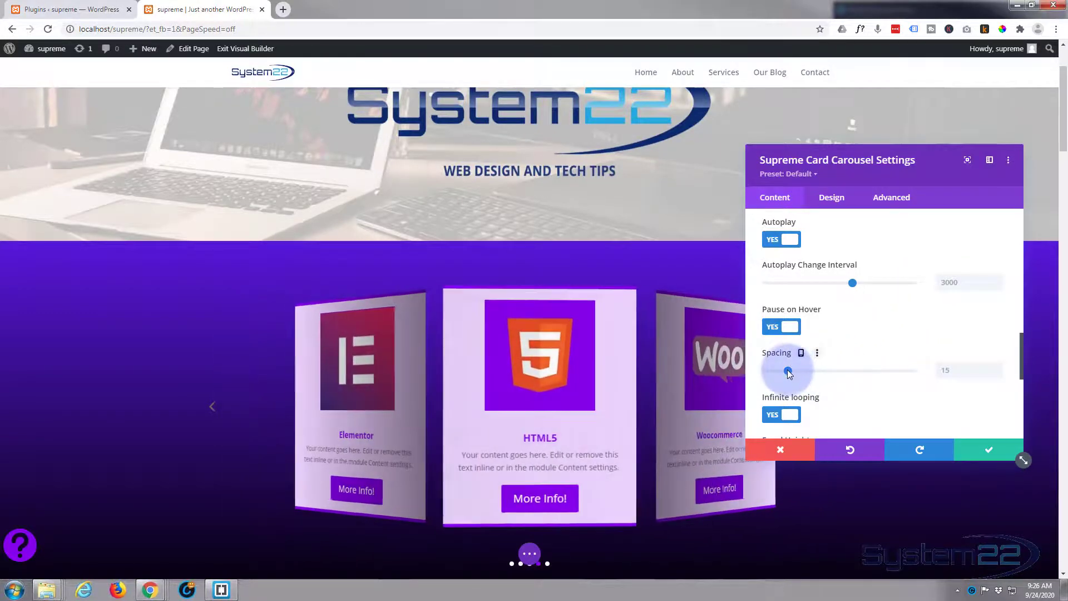
drag(788, 369, 790, 369)
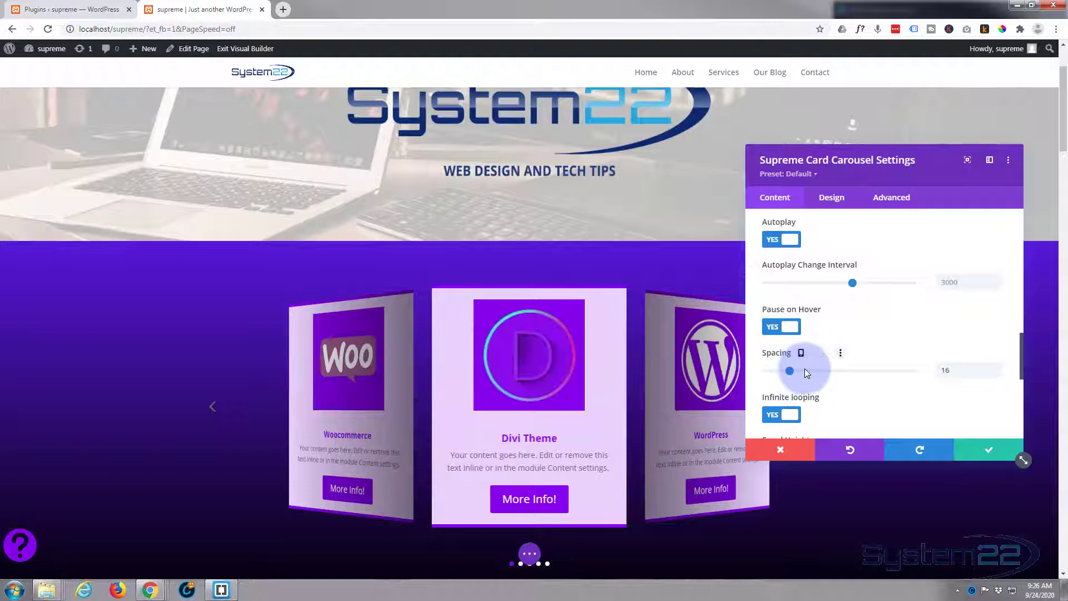
drag(790, 369, 822, 369)
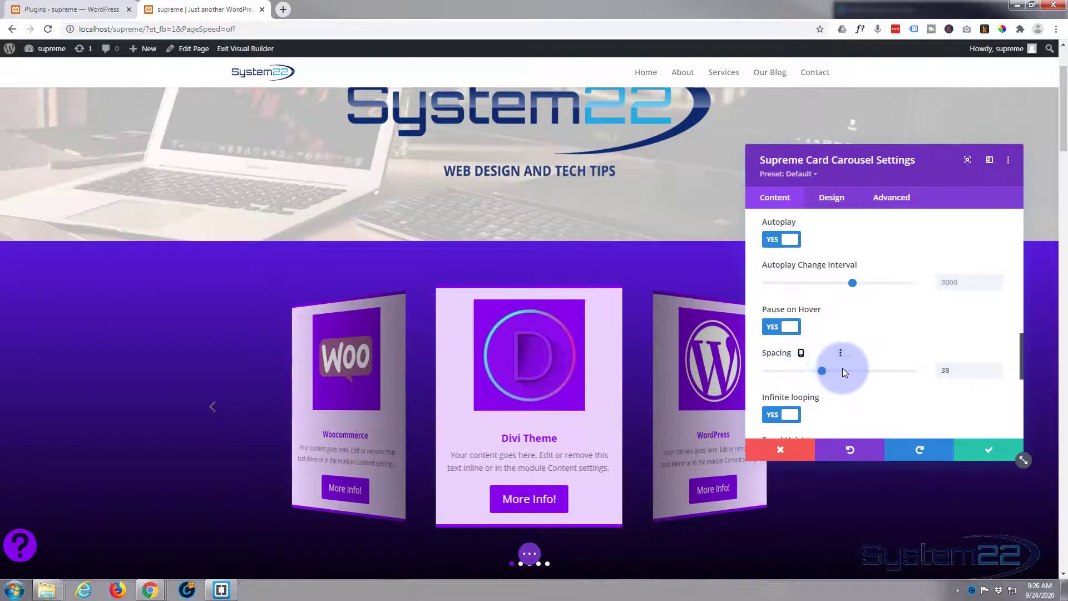
Experiment with wider gaps and settle the card spacing at 14
drag(822, 370, 864, 370)
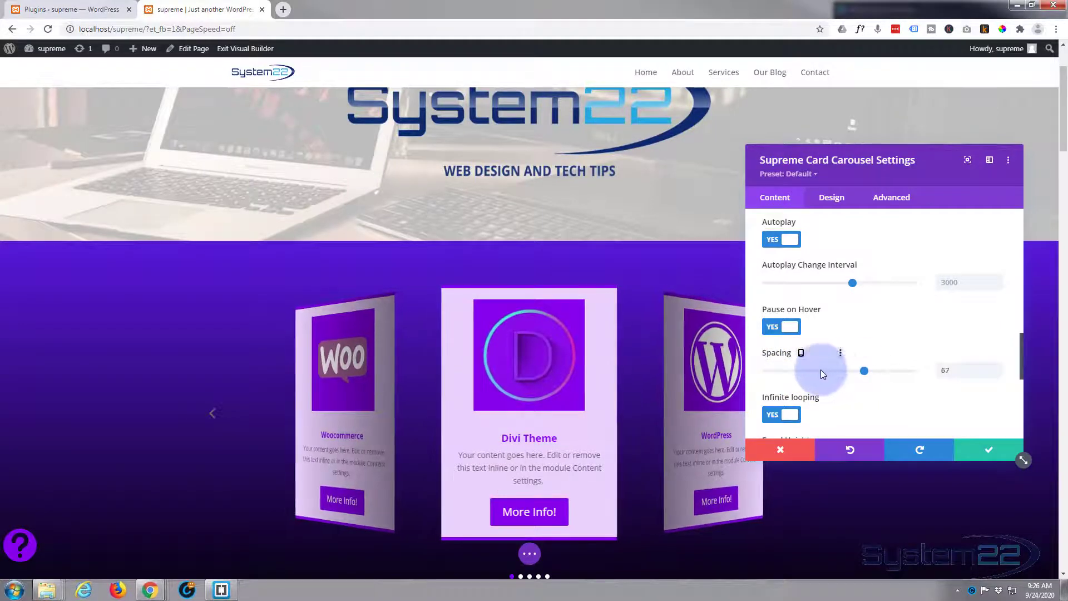
drag(863, 370, 793, 370)
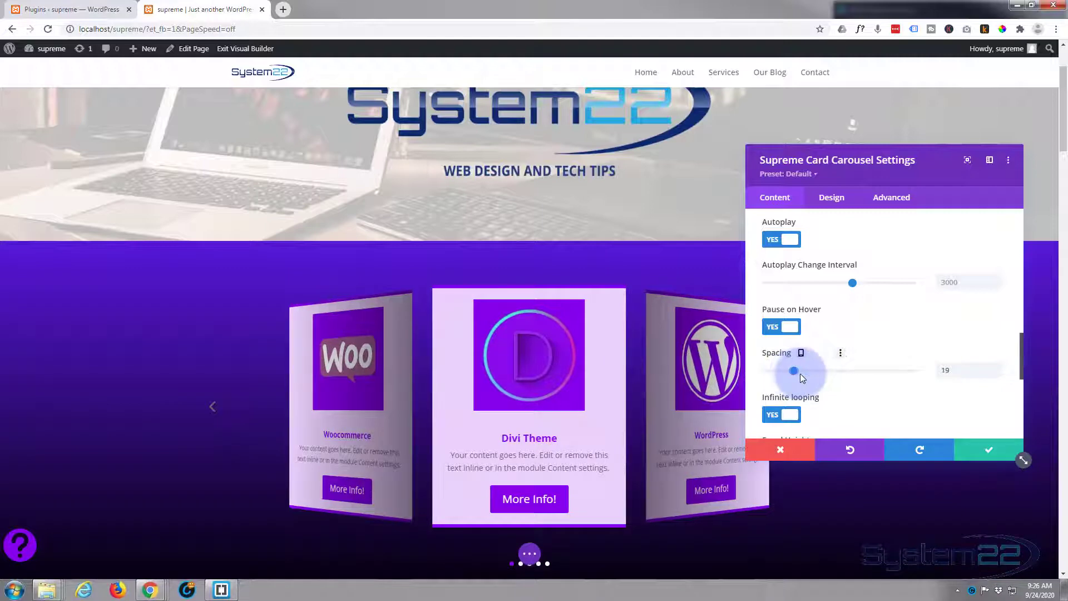
drag(793, 369, 804, 369)
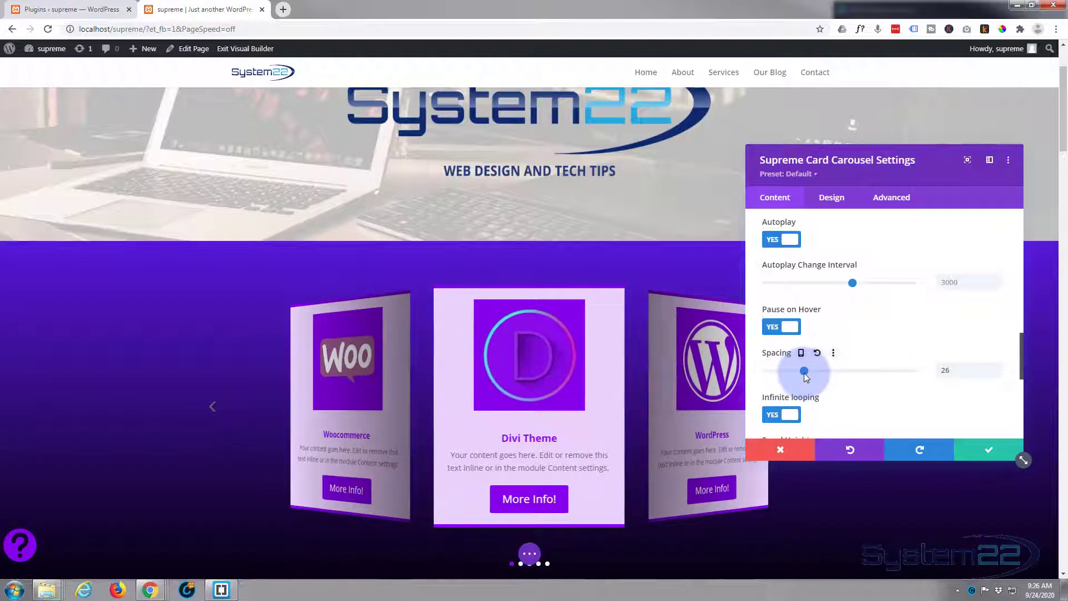
drag(804, 370, 794, 371)
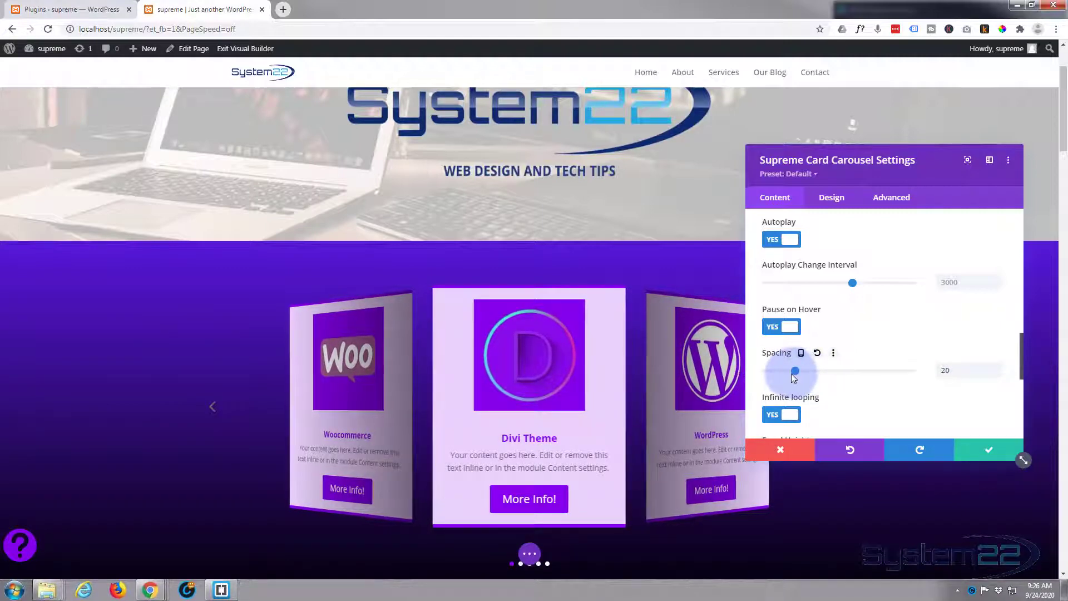
drag(794, 369, 786, 369)
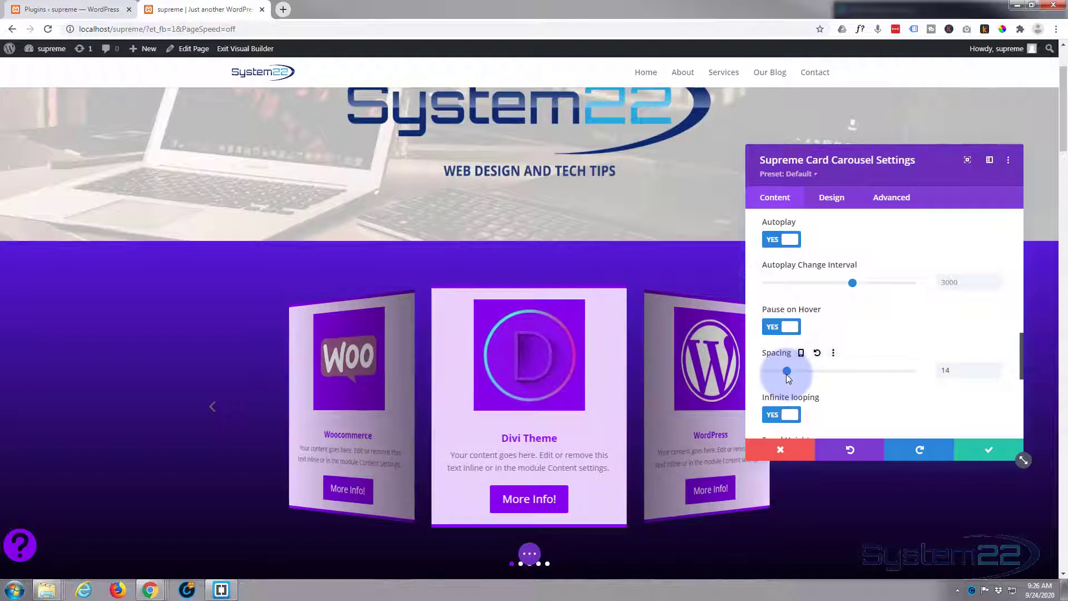
scroll(down, 3)
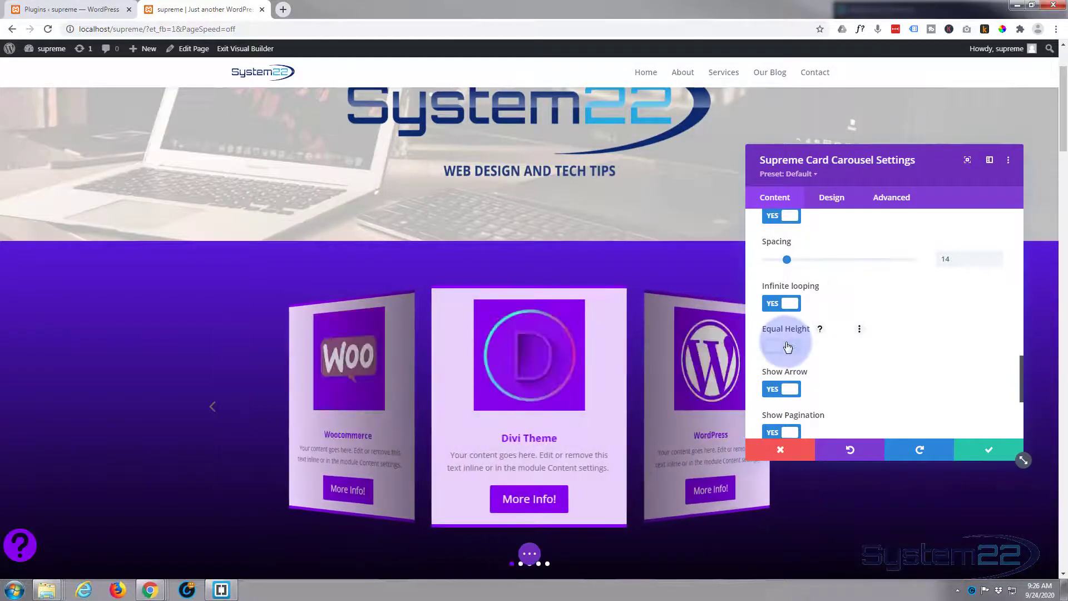
Turn on Equal Height cards and hide the navigation arrows
click(781, 346)
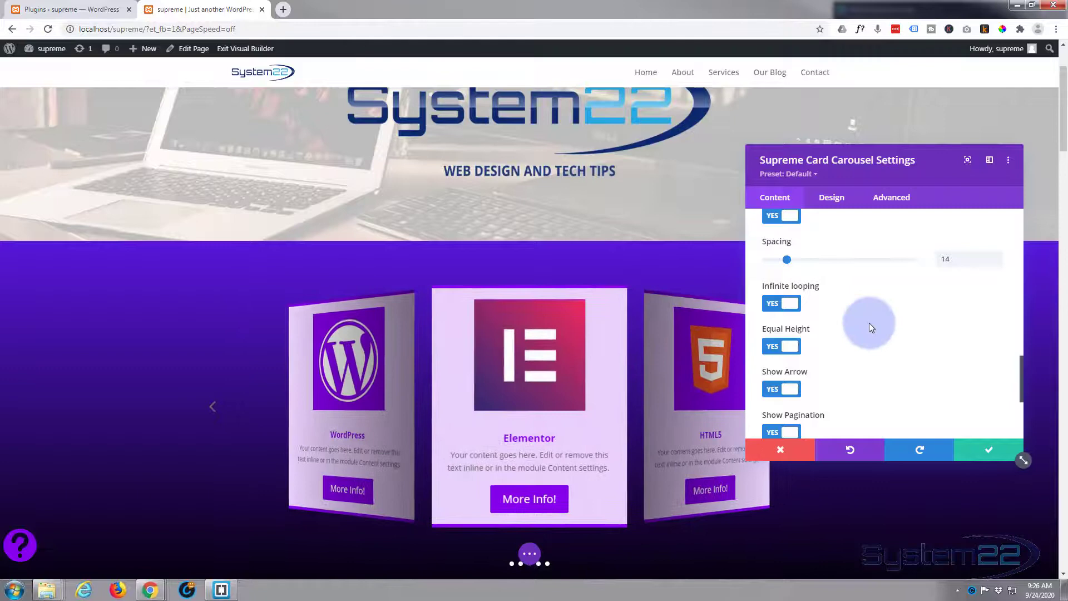
scroll(down, 3)
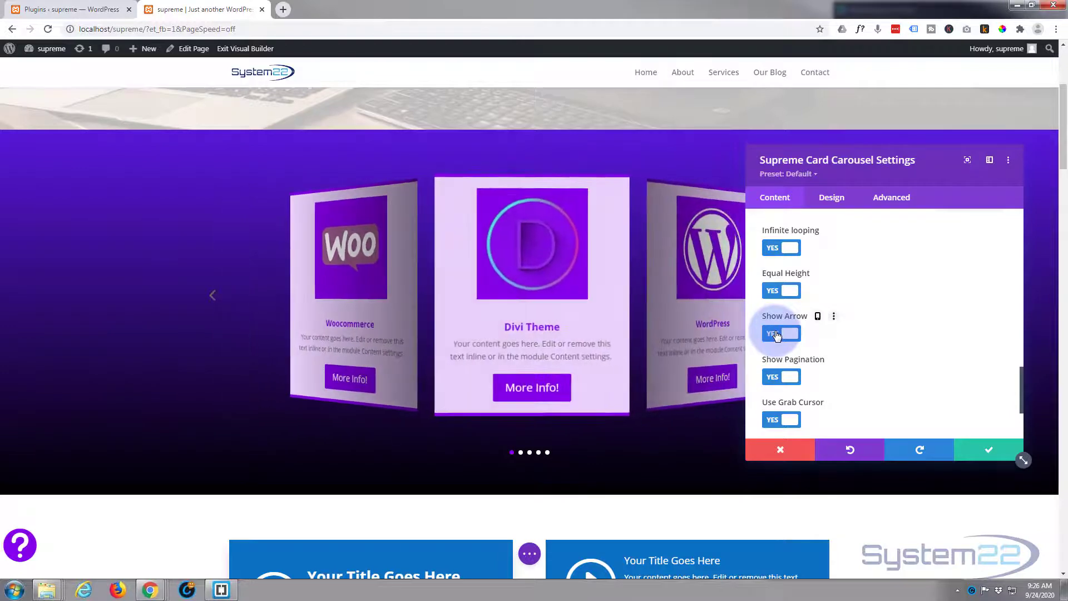
click(781, 334)
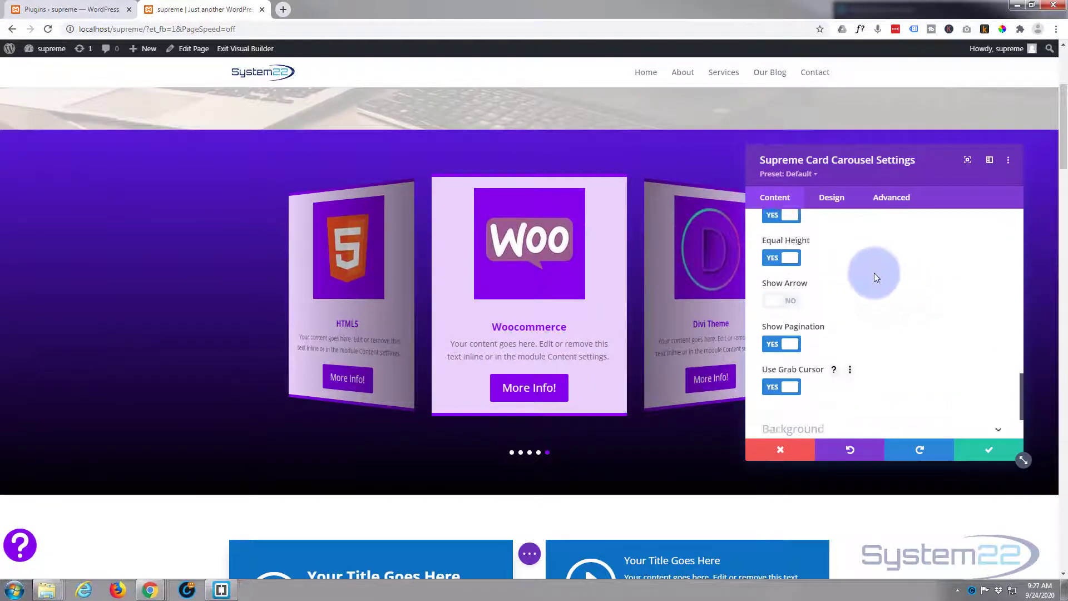
click(832, 197)
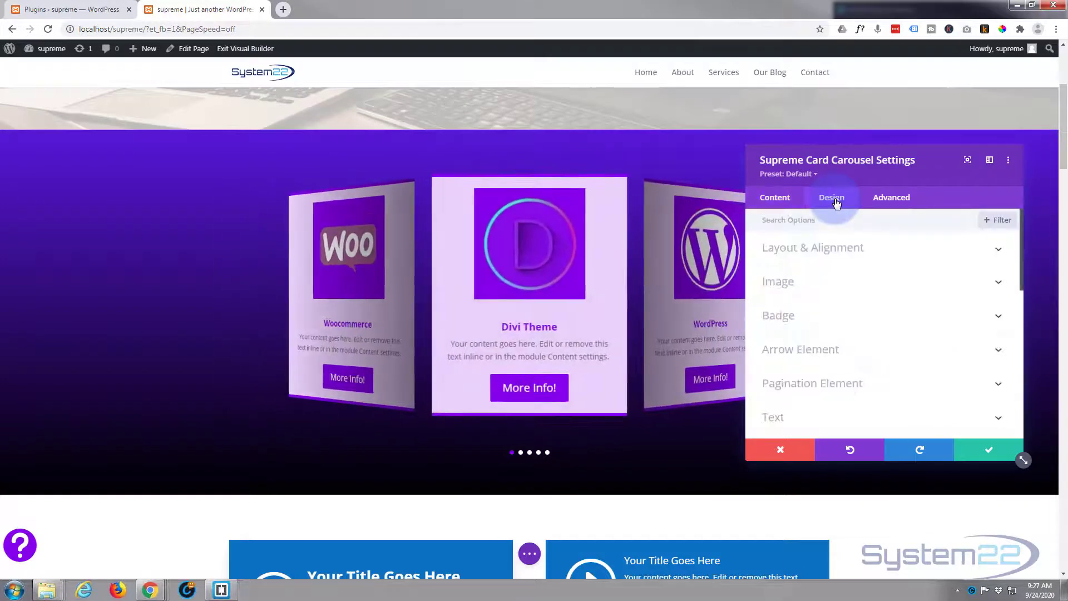
click(812, 247)
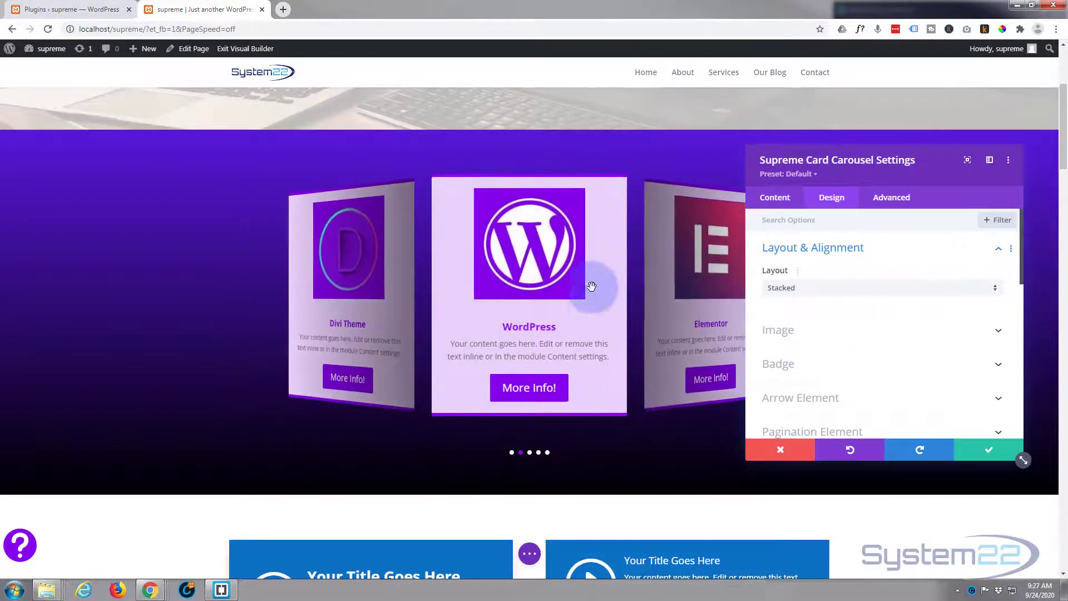
click(881, 287)
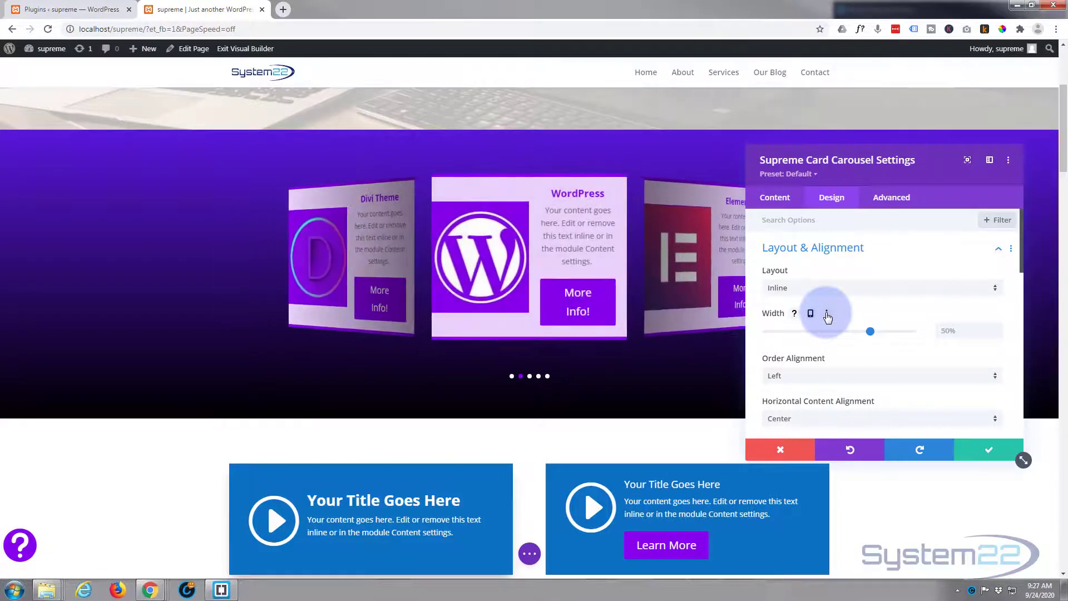
click(882, 288)
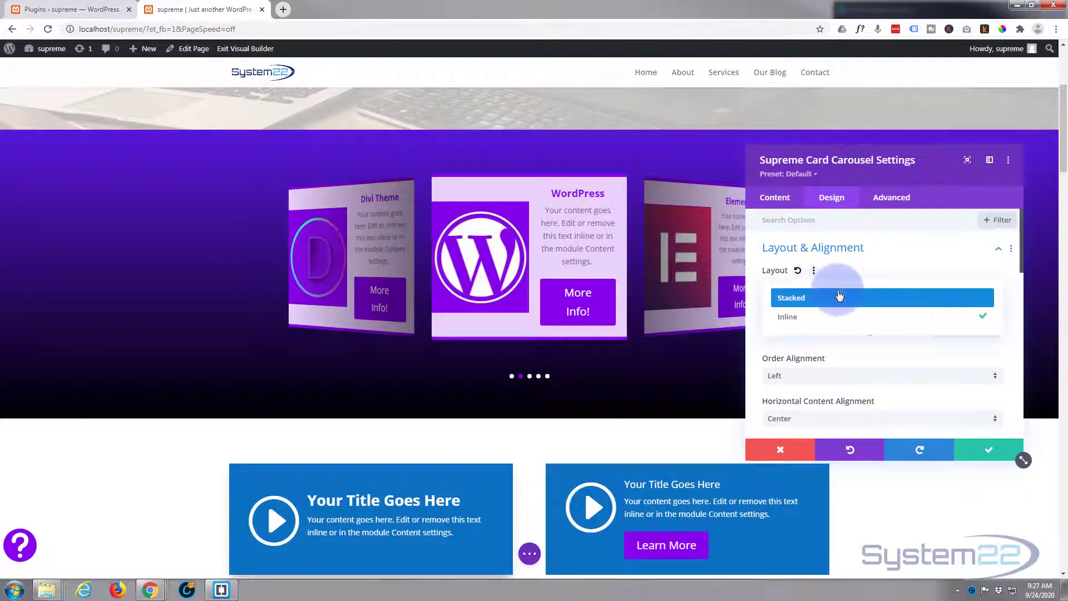
click(792, 298)
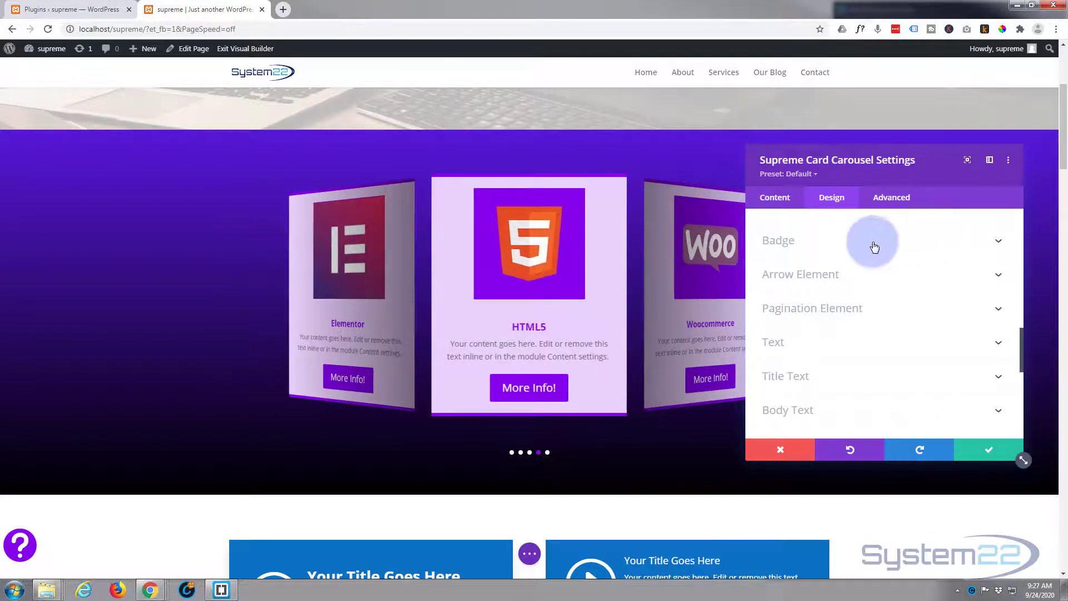
mouse_move(839, 266)
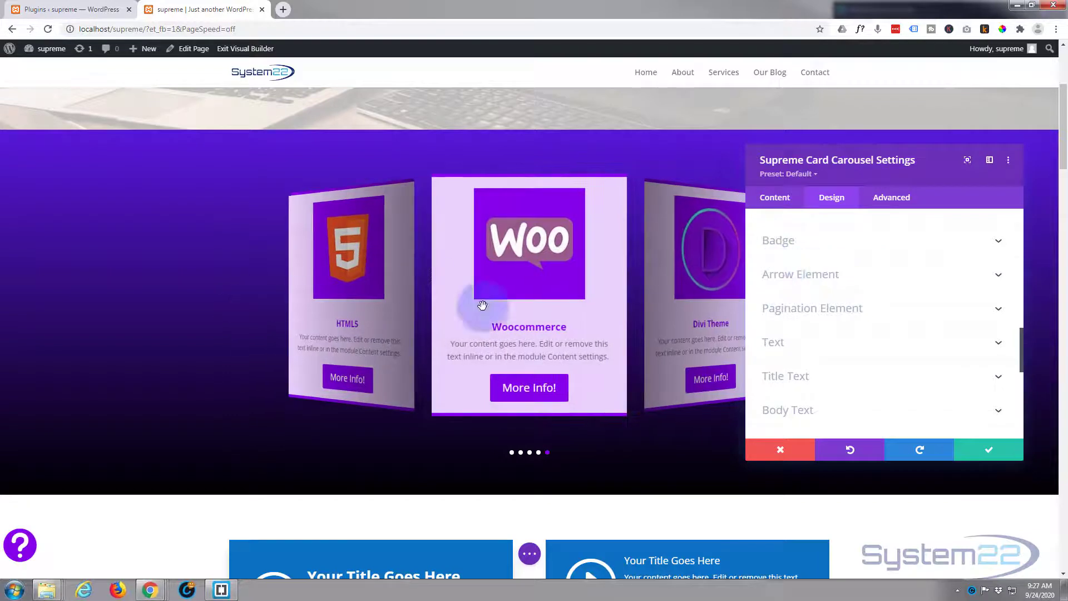
In Pagination Element, try pushing the dots far left and back toward centre
click(812, 307)
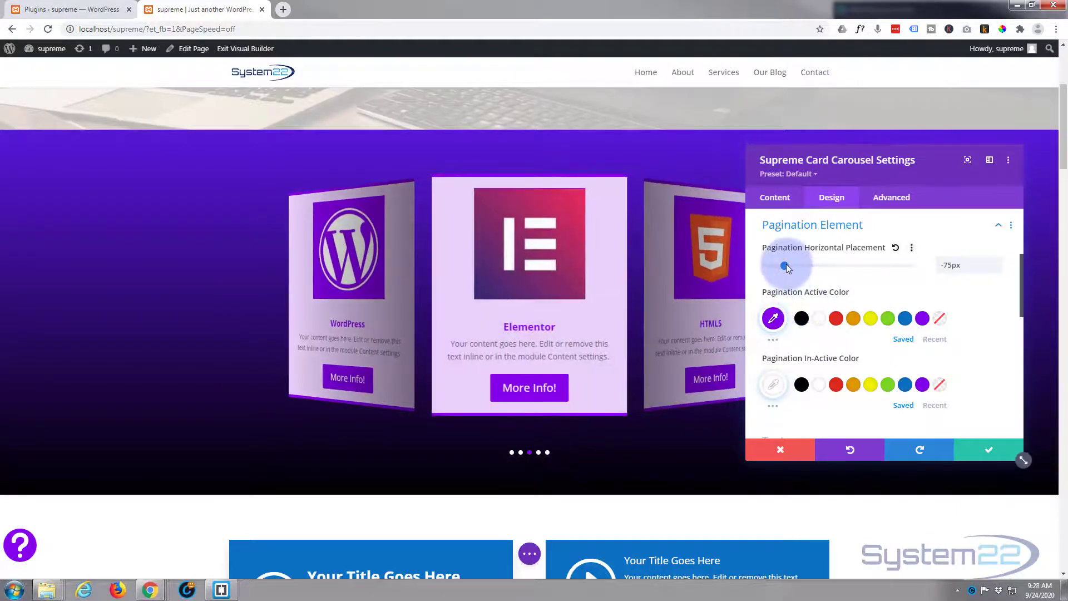
drag(785, 266, 773, 266)
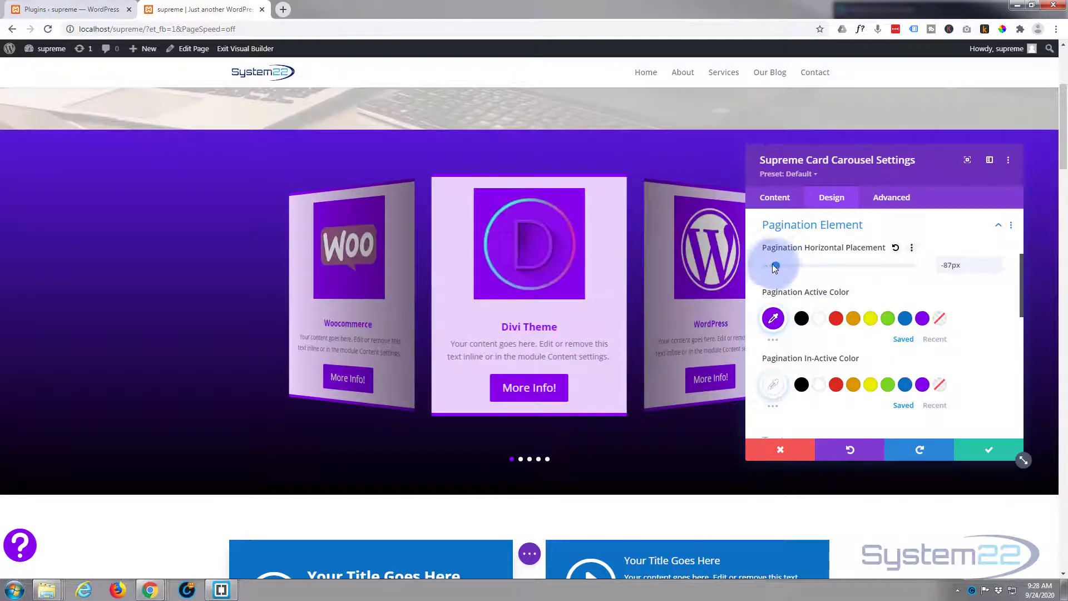
drag(773, 266, 766, 266)
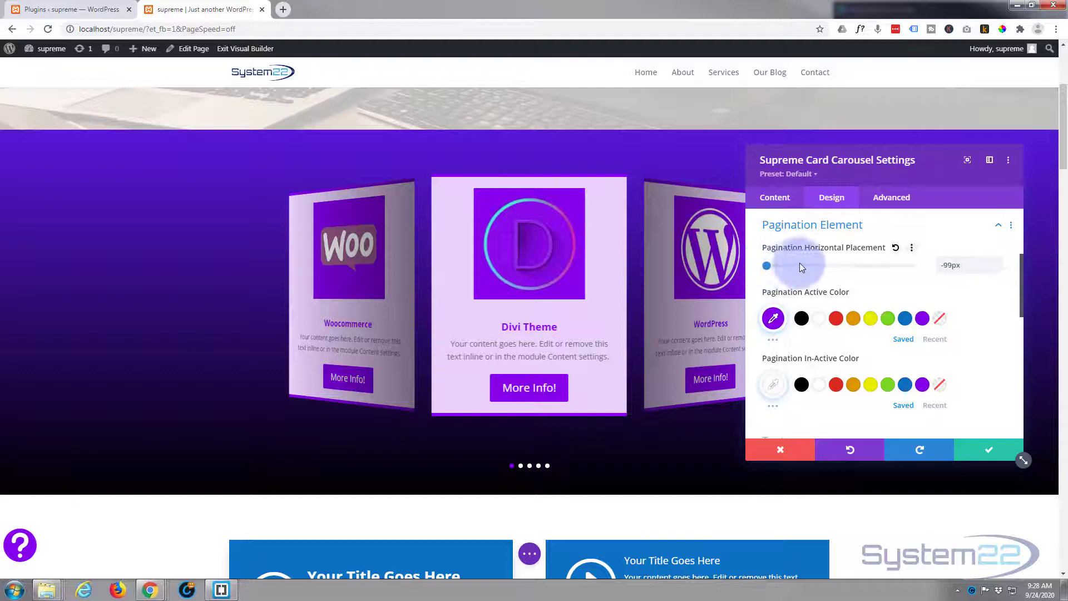
drag(767, 266, 829, 266)
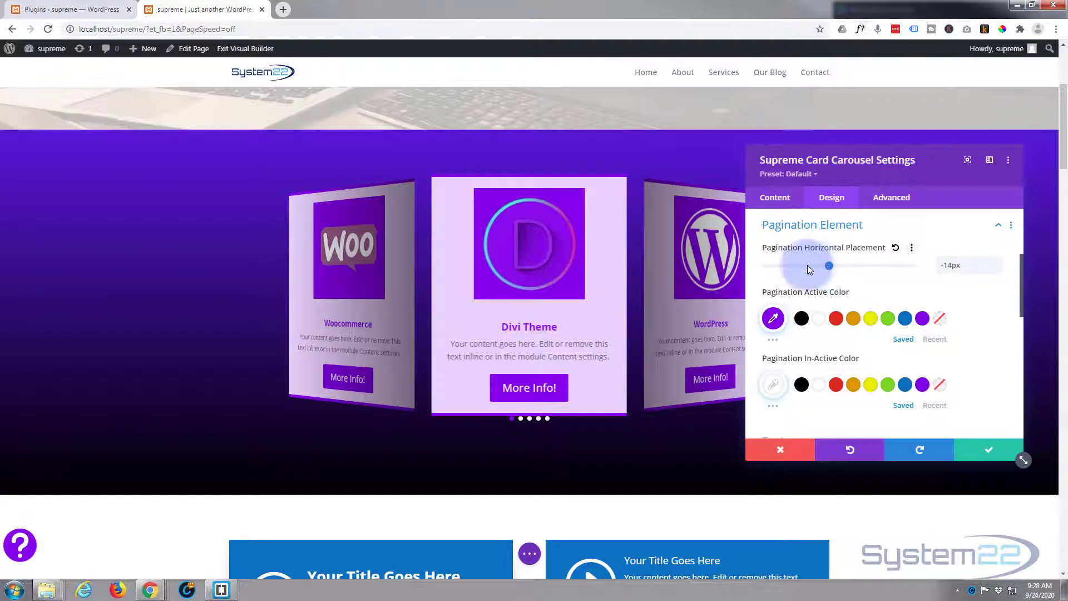
Settle the pagination horizontal placement at -75px
drag(827, 266, 791, 266)
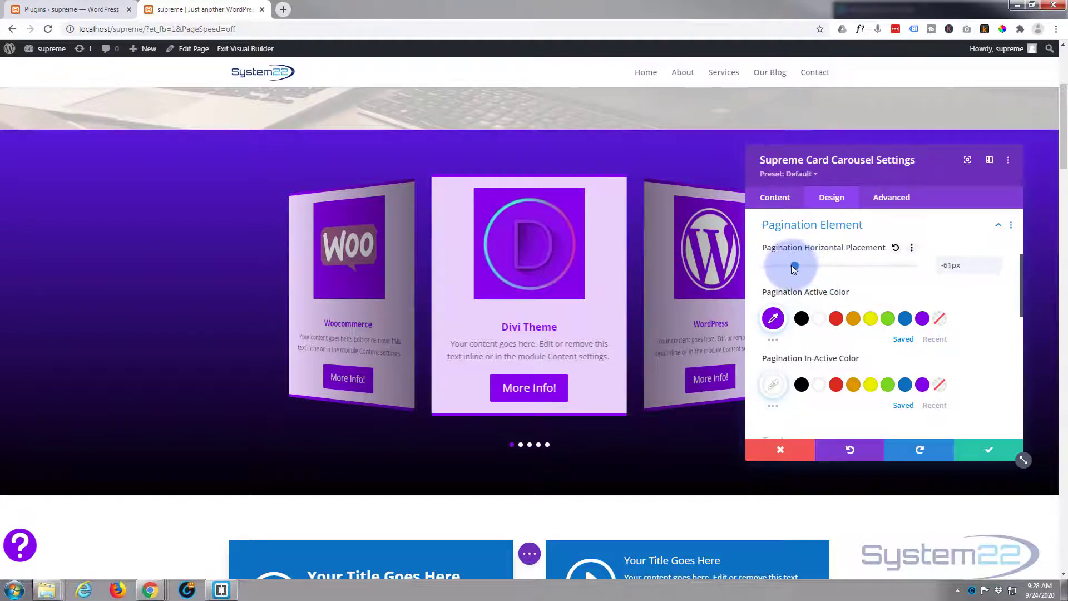
drag(793, 267, 783, 267)
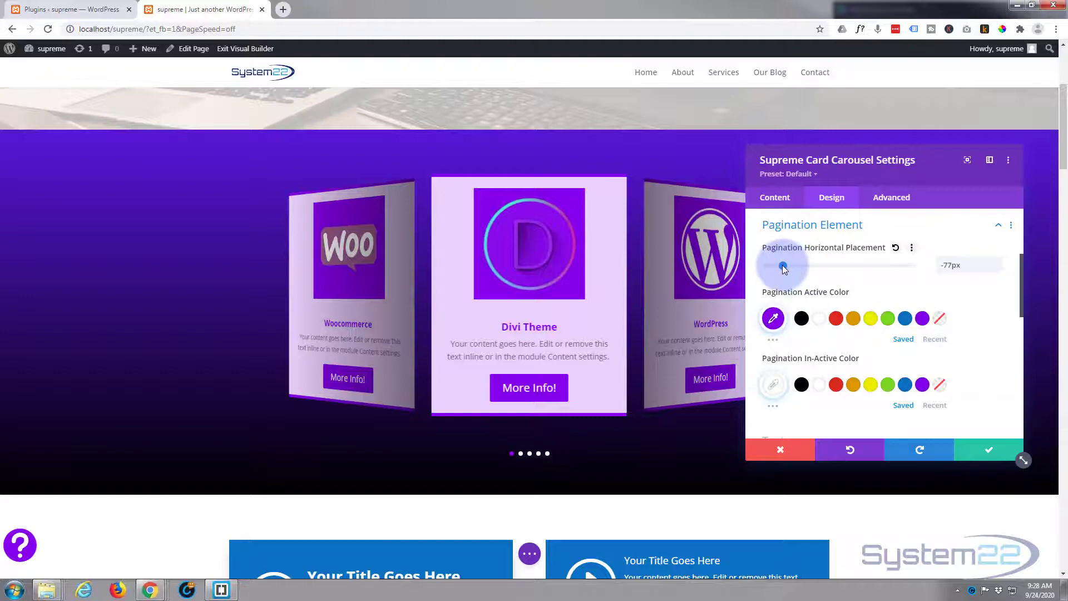
drag(783, 266, 995, 266)
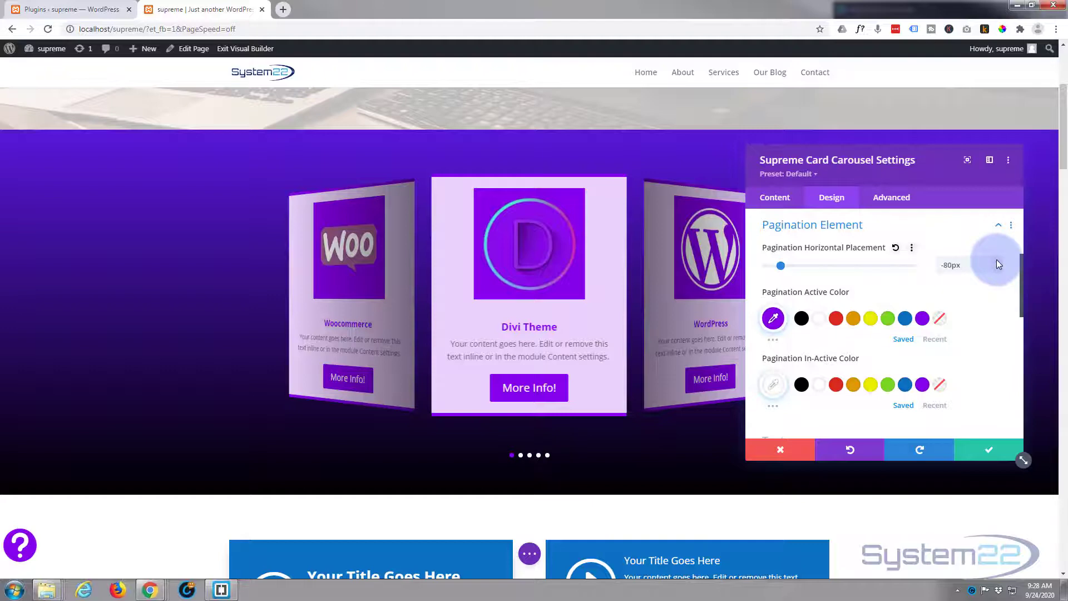
drag(781, 266, 784, 266)
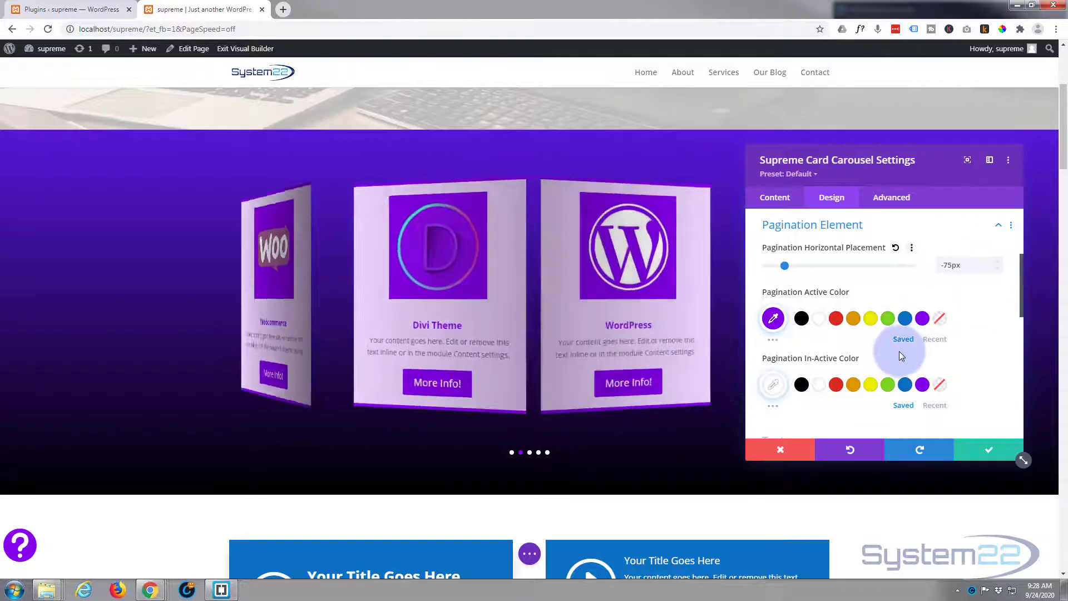
scroll(down, 3)
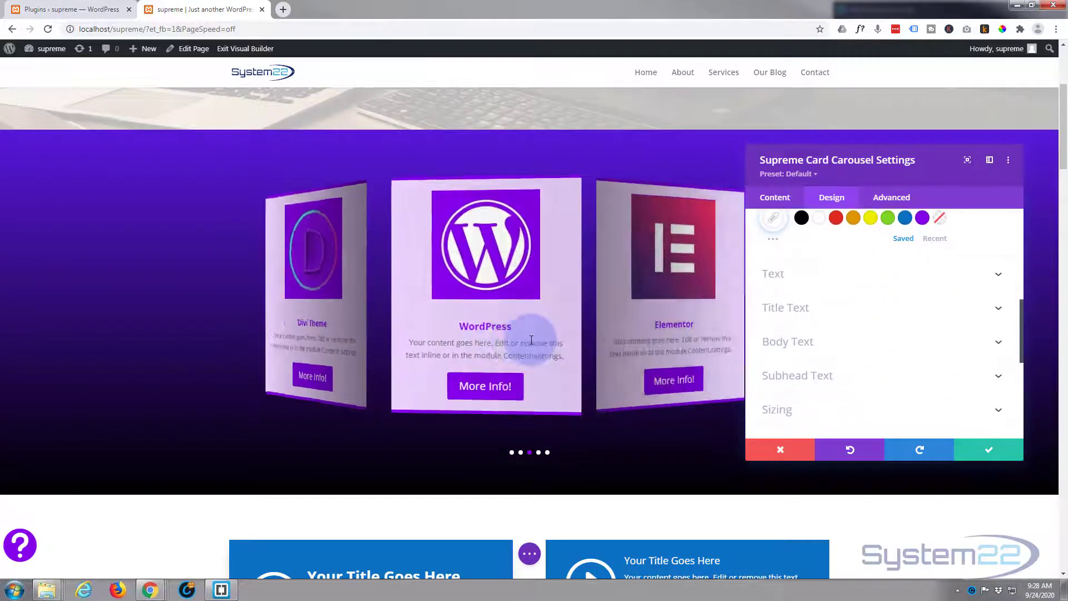
click(772, 273)
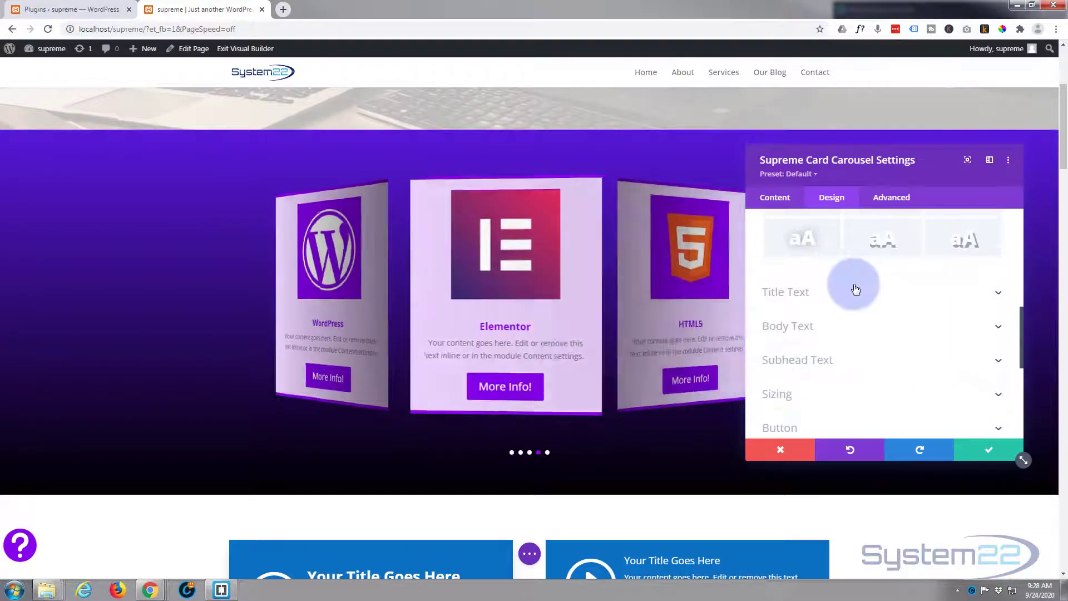
click(785, 291)
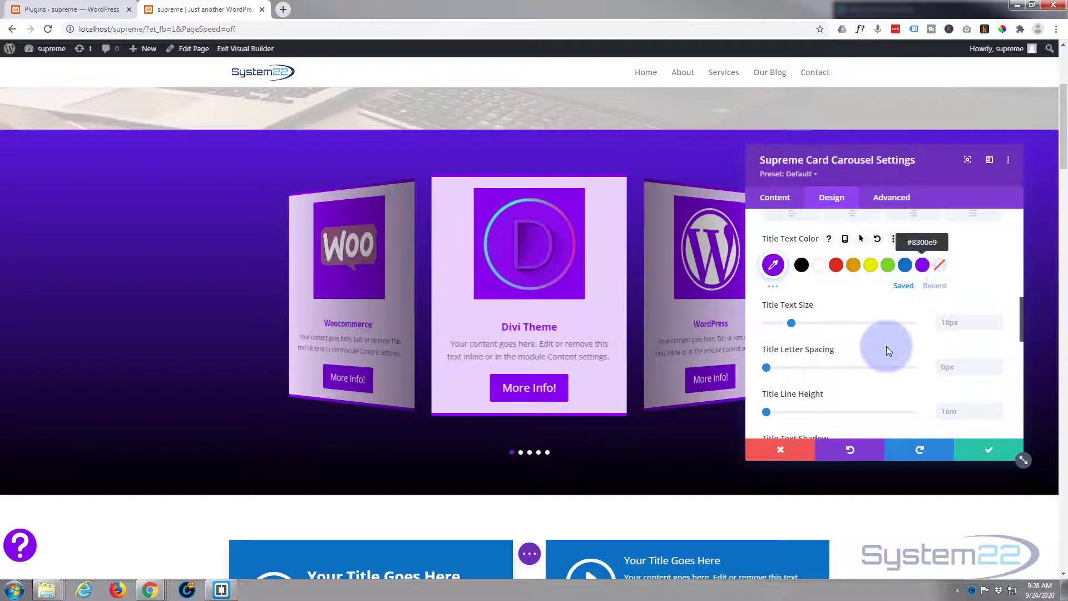
scroll(down, 3)
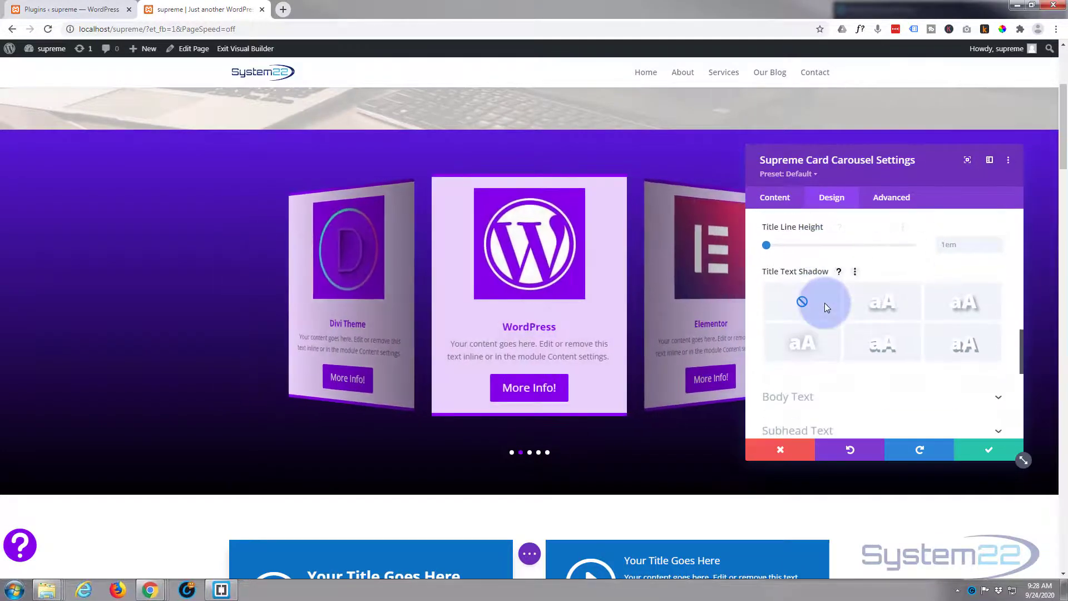
scroll(down, 3)
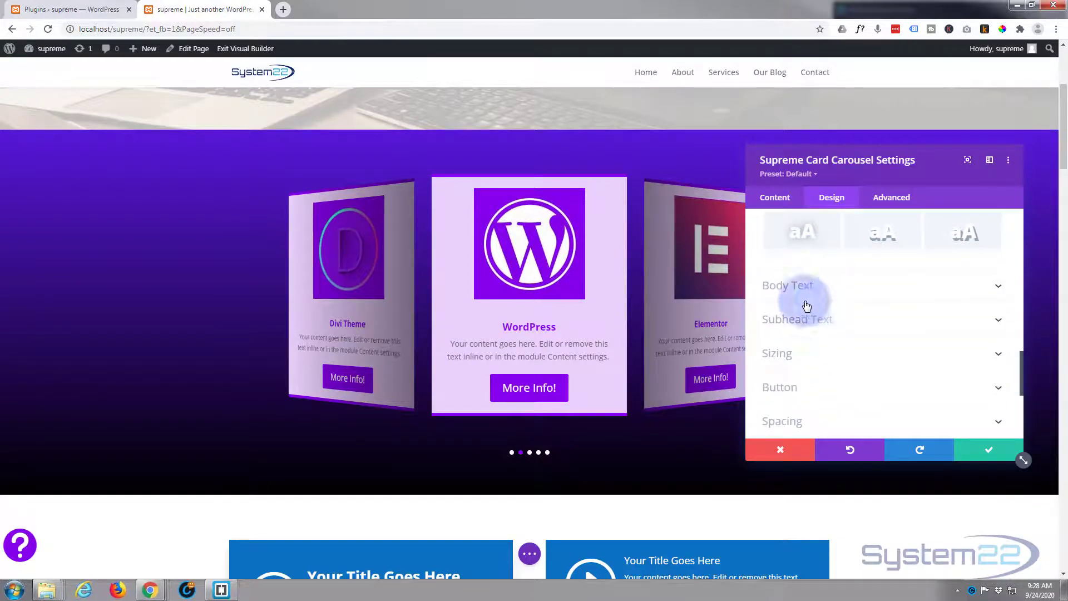
click(788, 284)
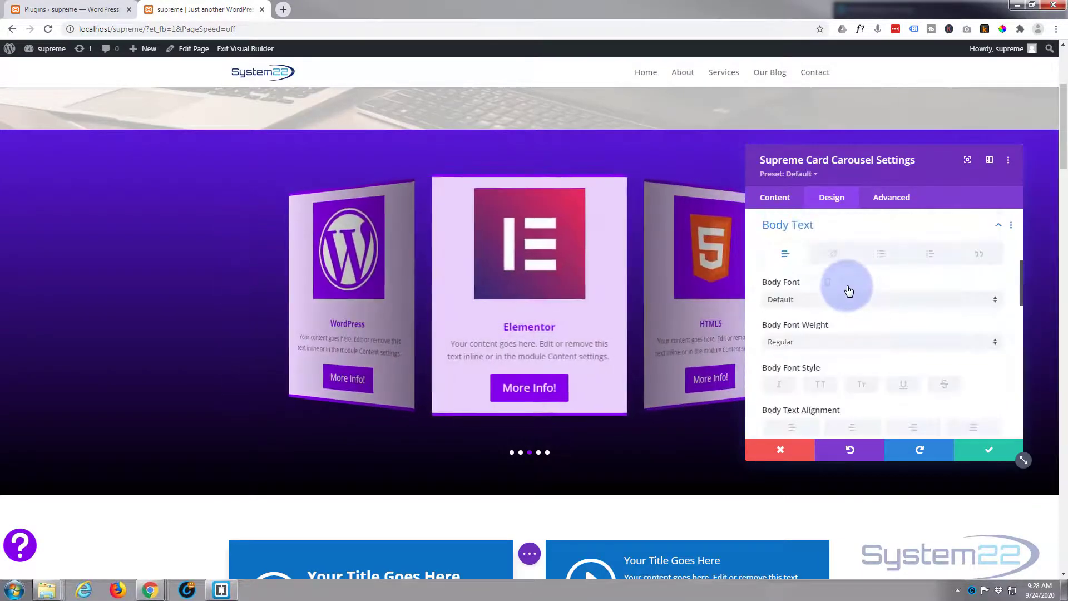
scroll(down, 3)
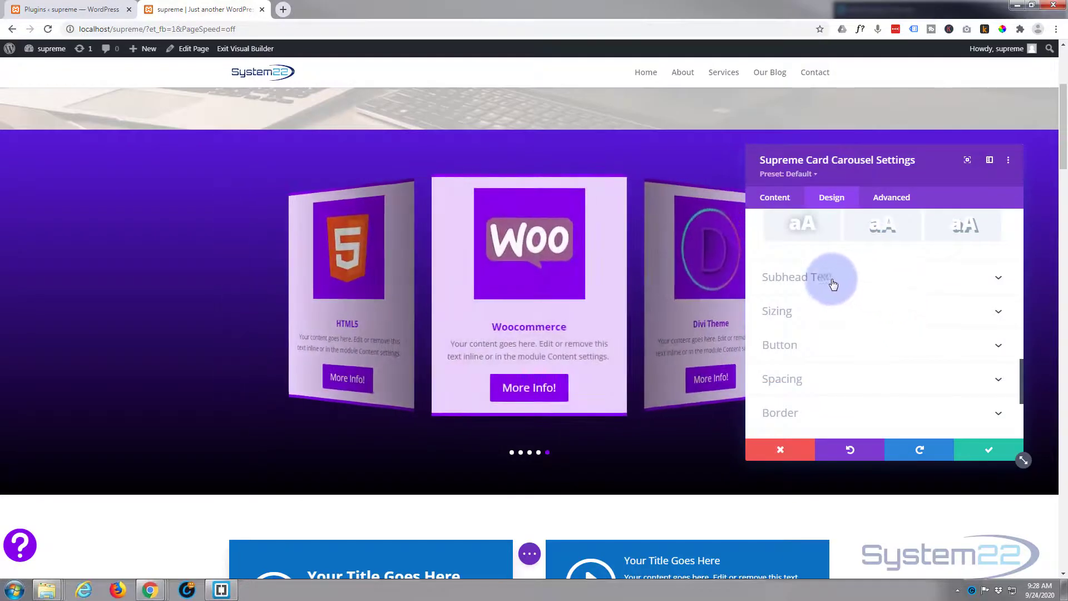
mouse_move(909, 323)
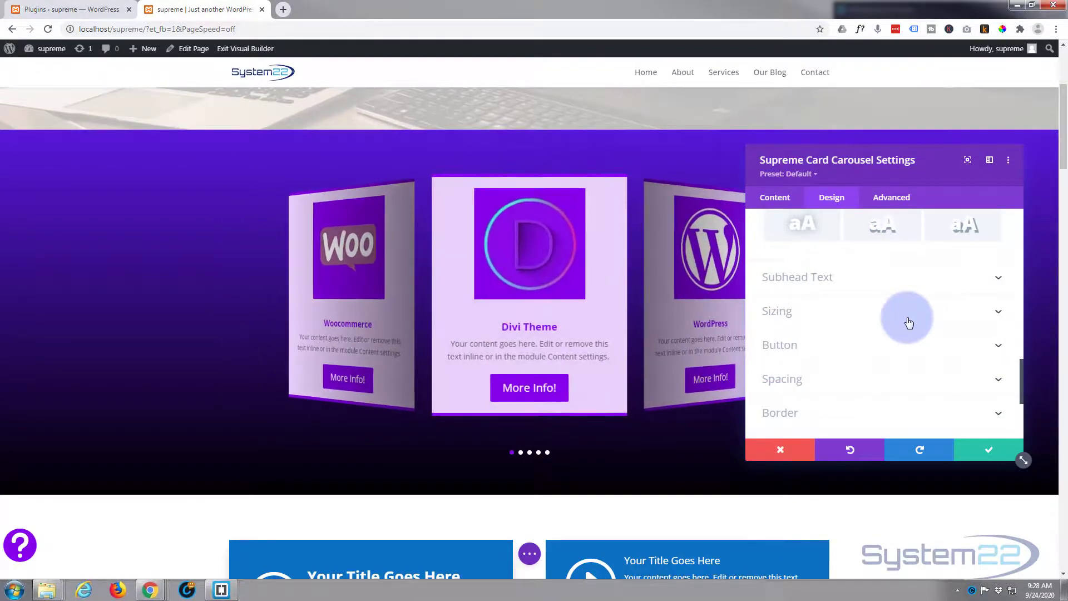
click(777, 310)
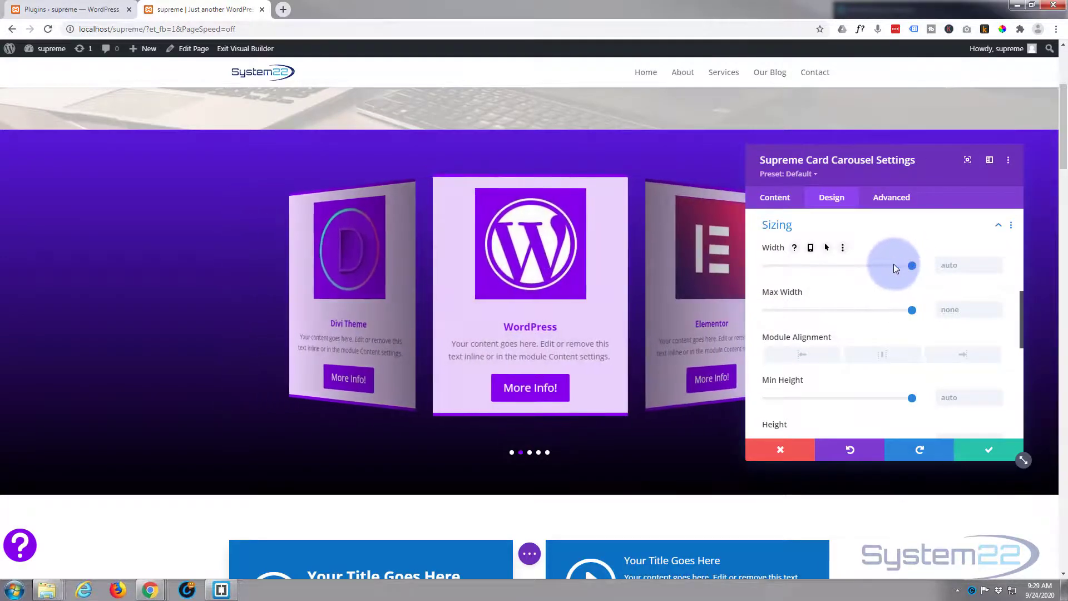
drag(911, 266, 870, 266)
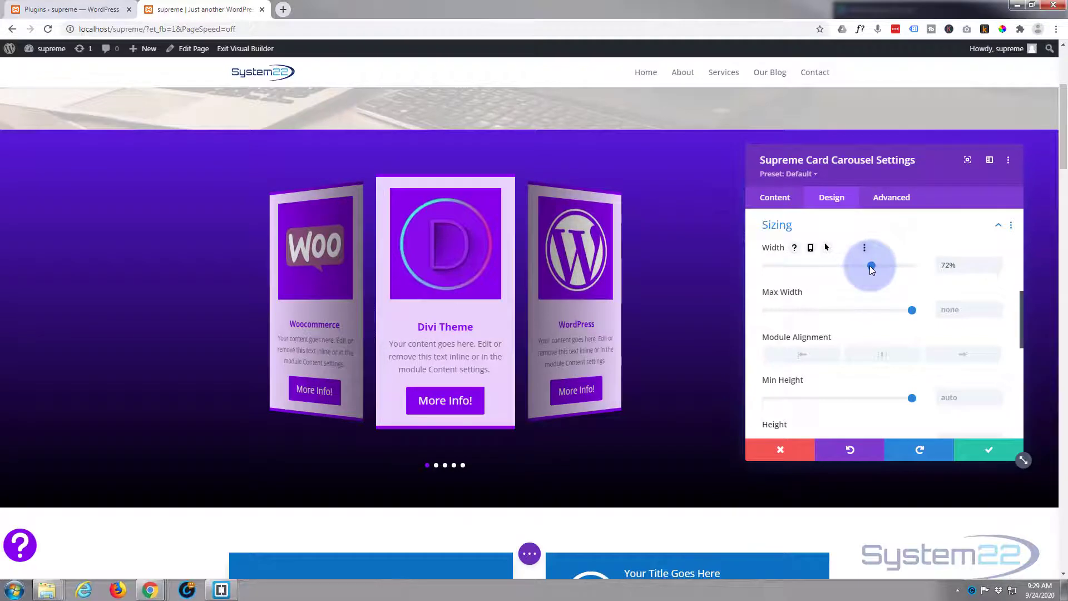
drag(872, 268, 870, 268)
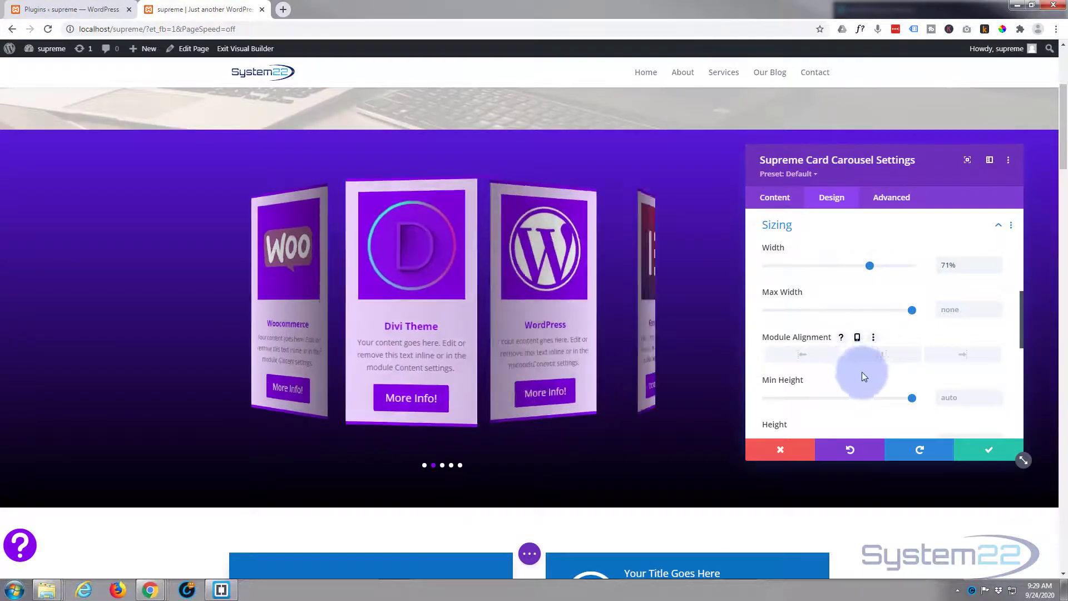
click(877, 355)
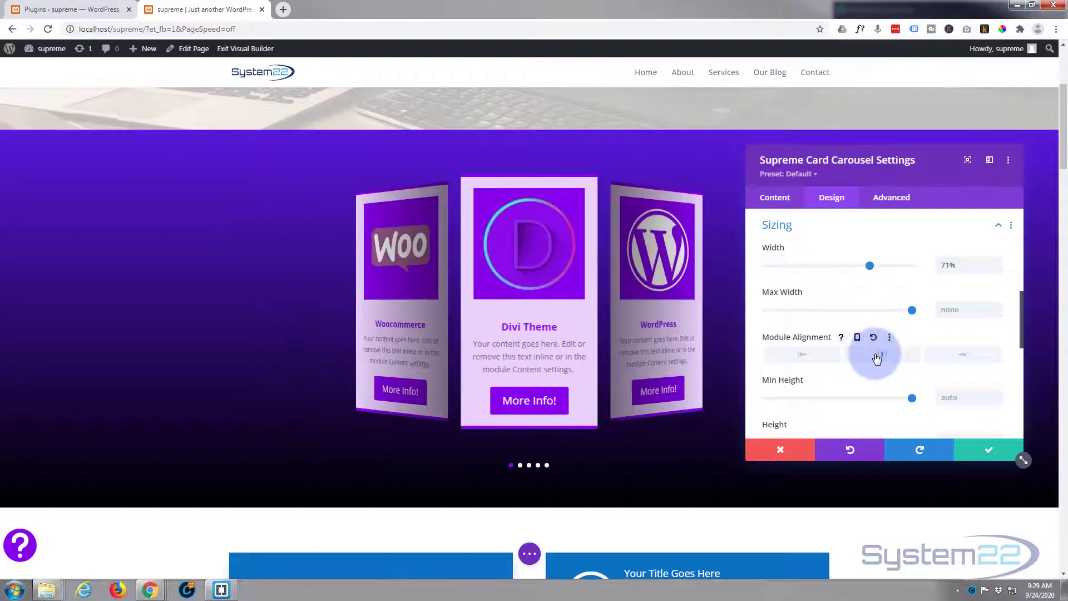
click(801, 354)
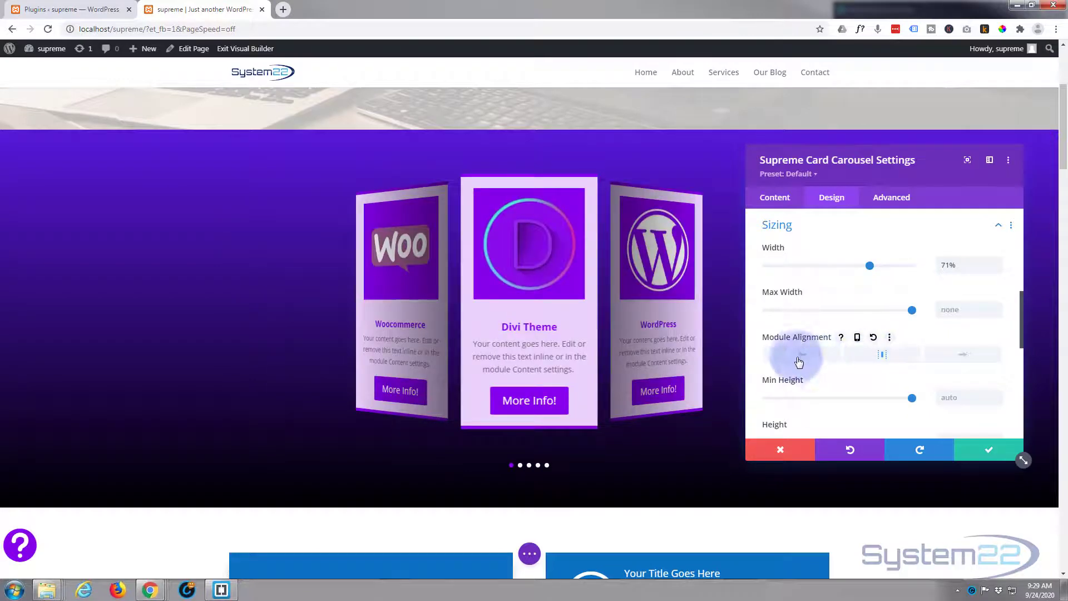
click(964, 354)
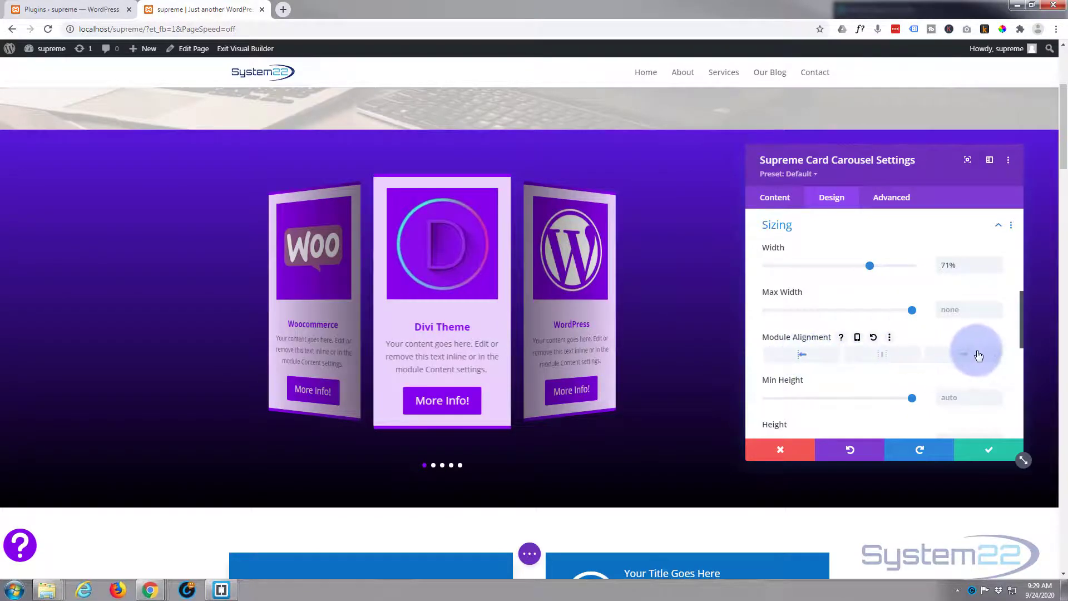
click(962, 355)
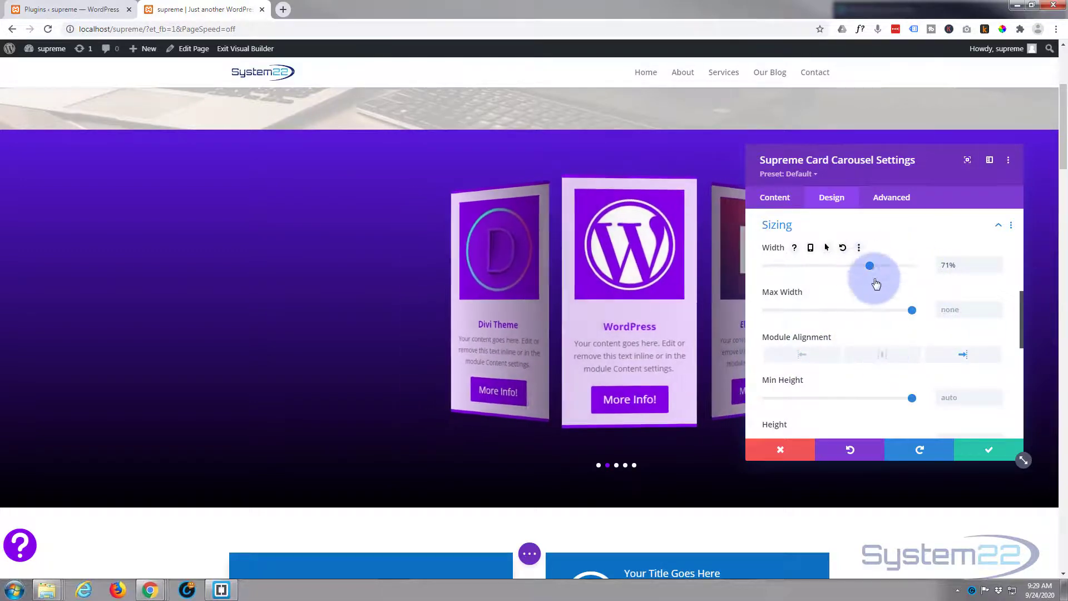
drag(870, 265, 867, 265)
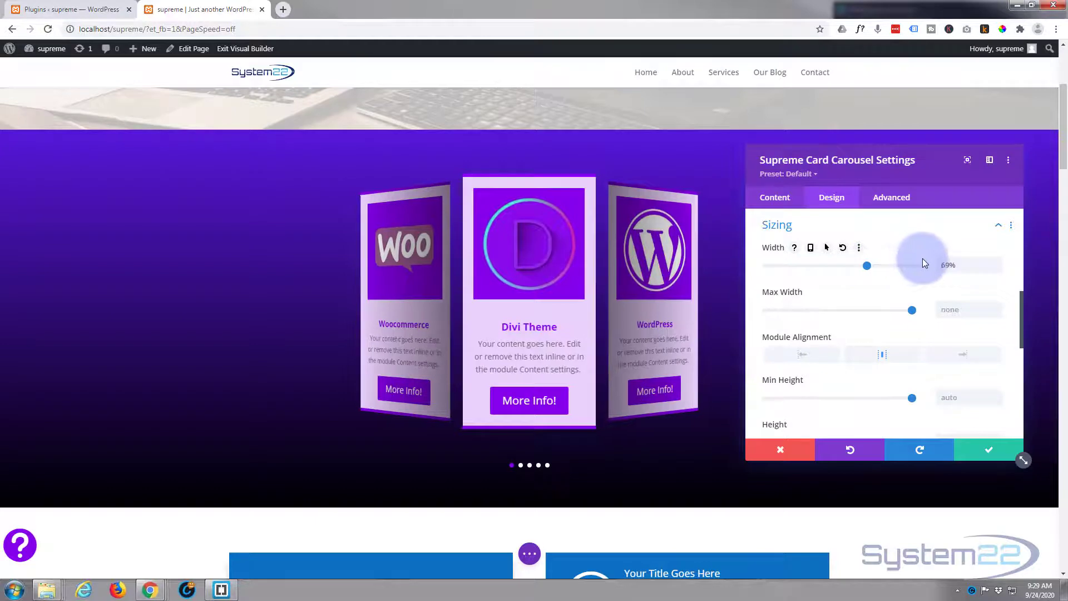
drag(867, 264, 911, 265)
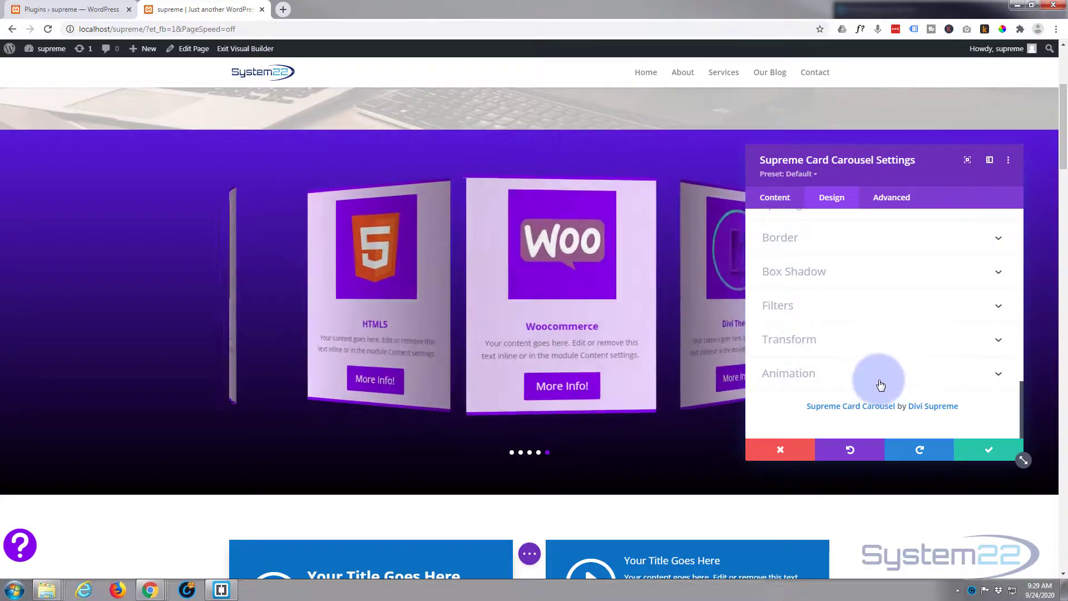
Confirm the carousel module changes with the green checkmark and close its settings
click(988, 449)
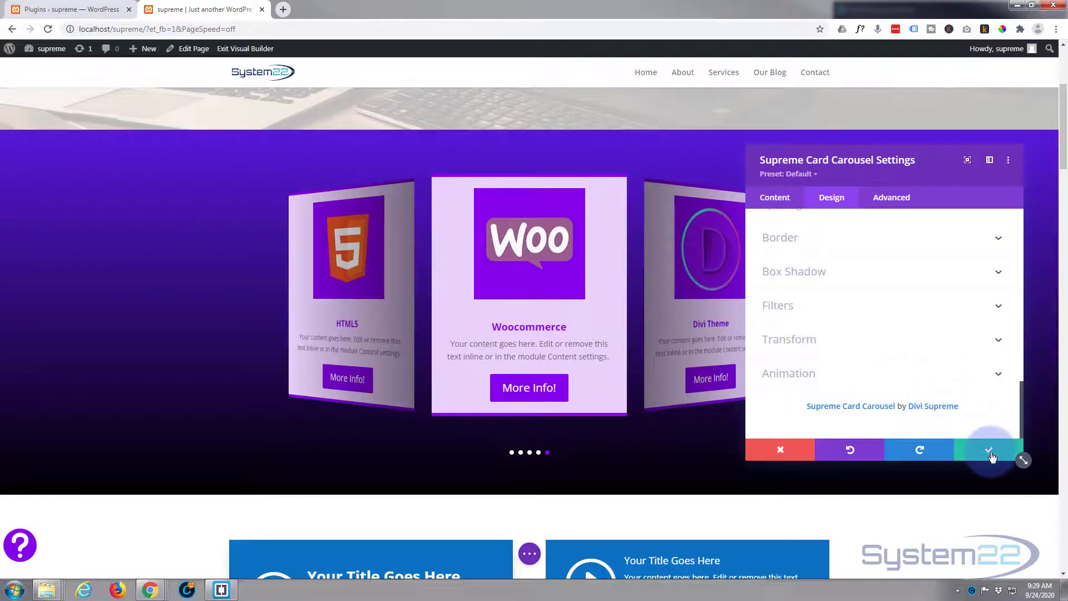
click(988, 449)
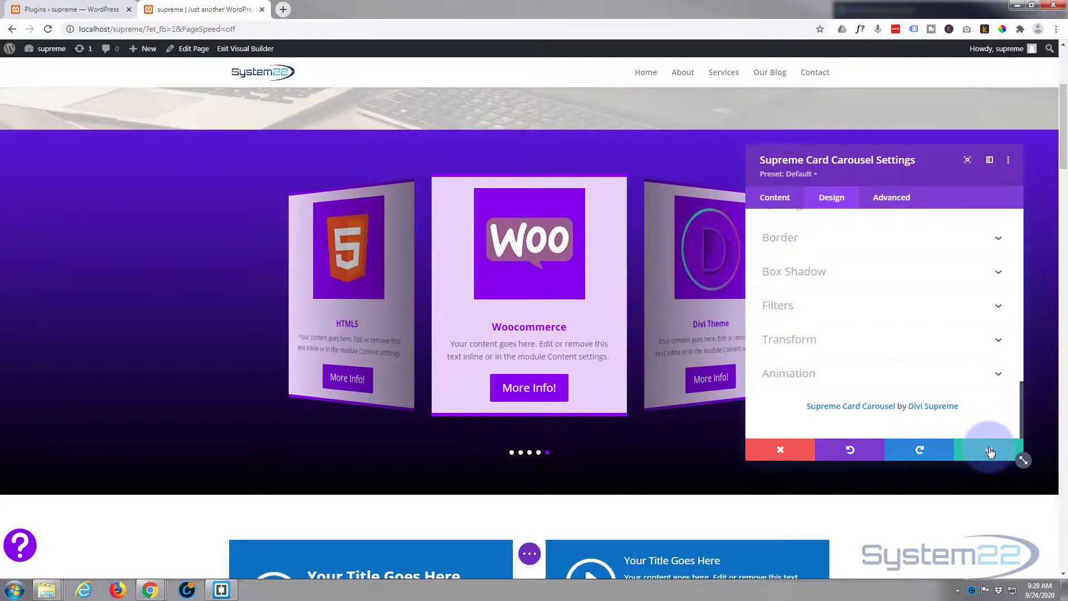
click(990, 449)
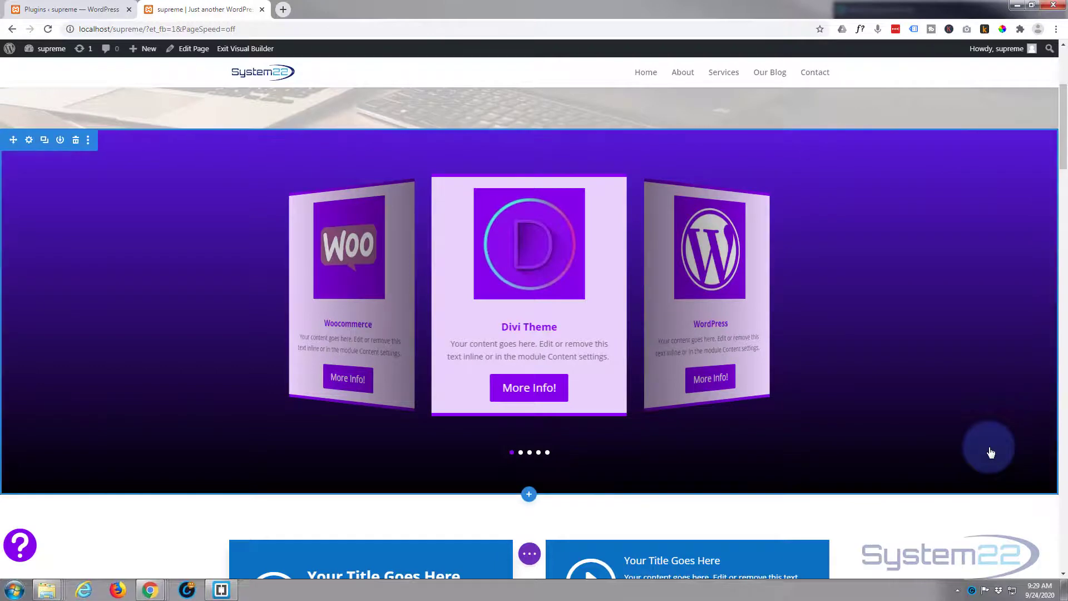
mouse_move(530, 554)
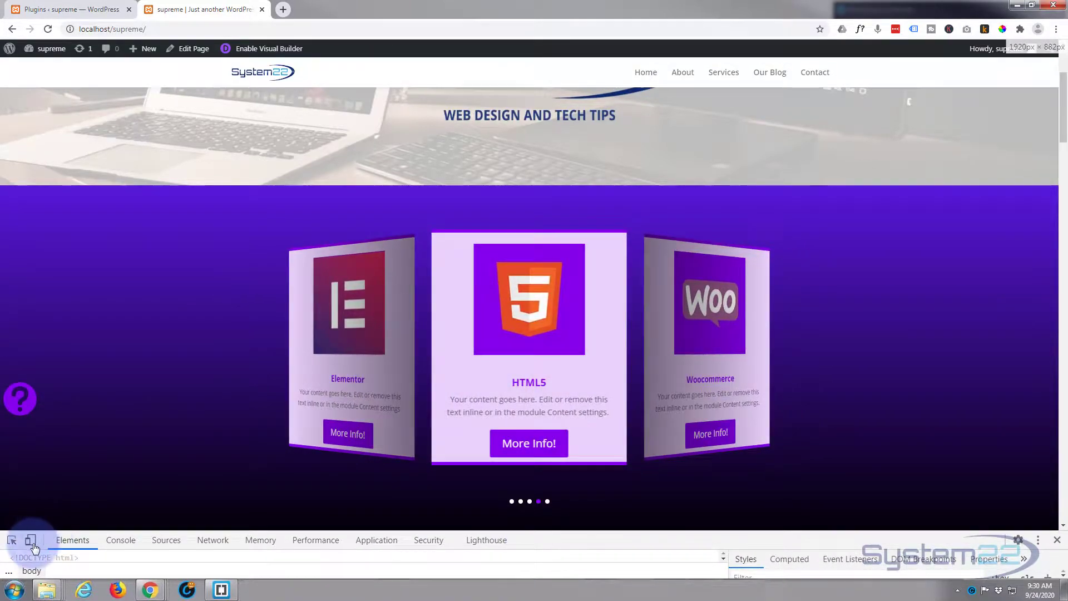
Preview the live carousel at iPhone X size, then at iPad size
click(31, 541)
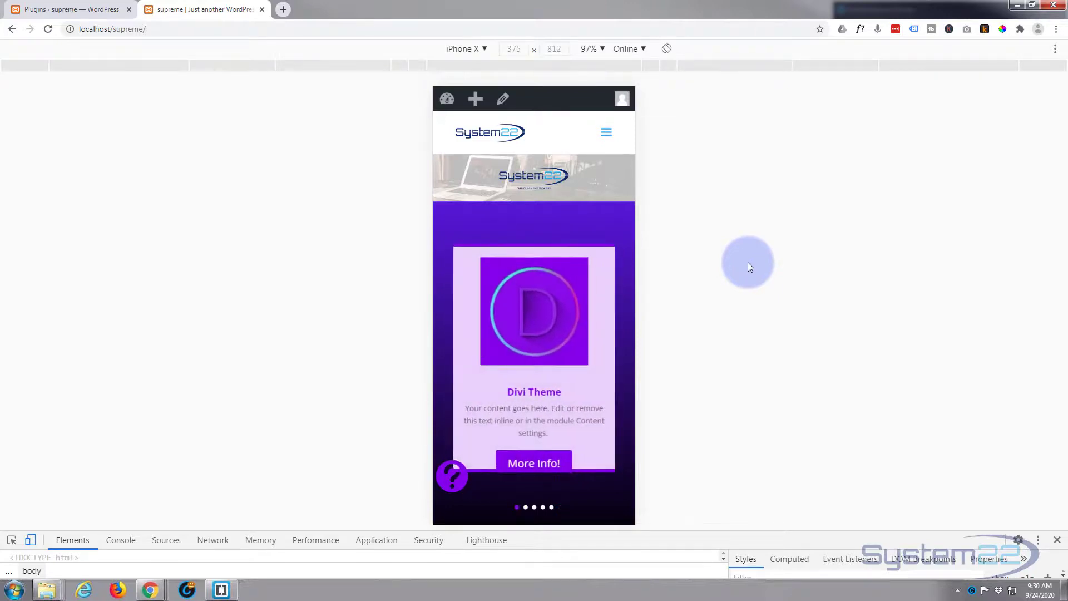
click(485, 49)
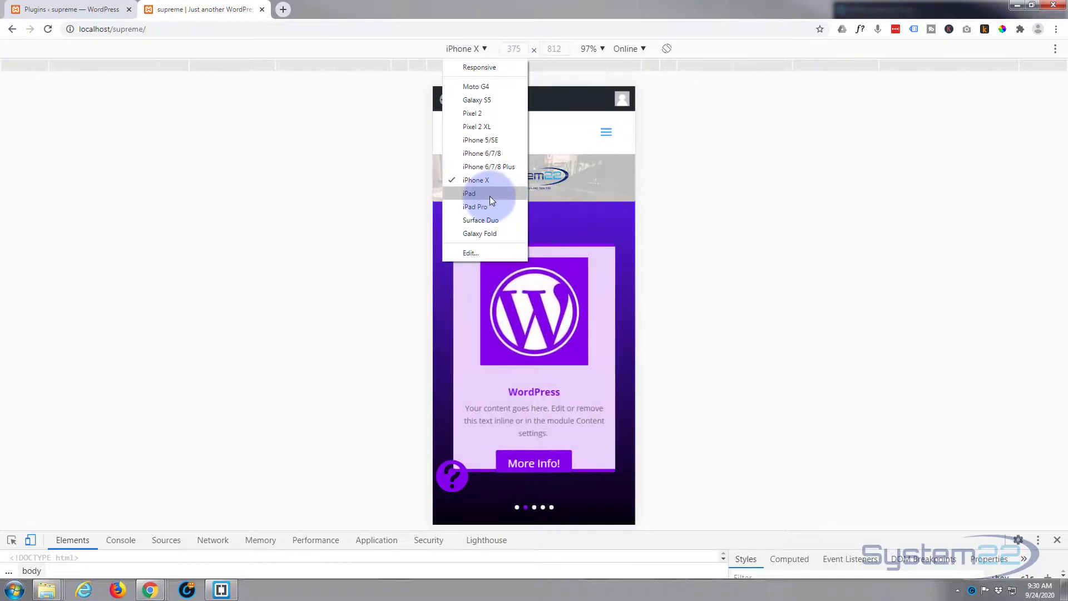
click(470, 194)
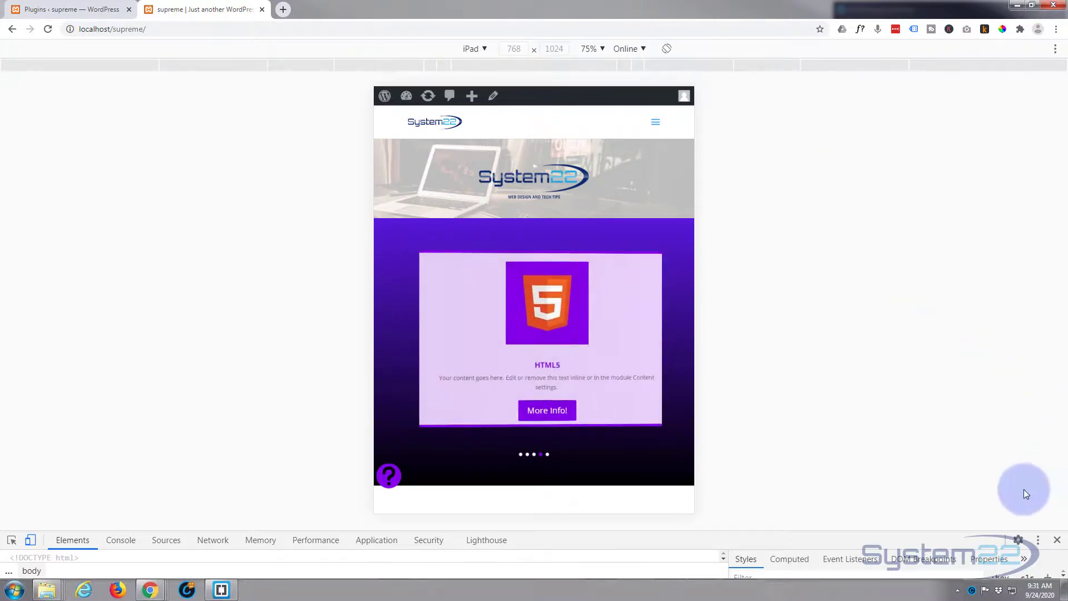
Turn the device toolbar off and return to the desktop page view
click(30, 539)
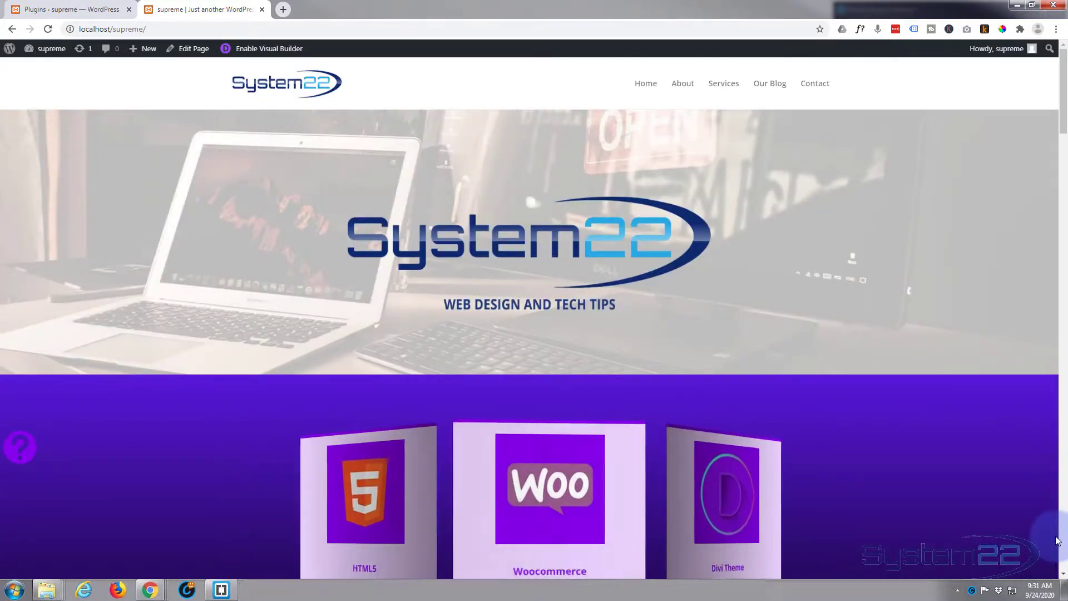
scroll(down, 3)
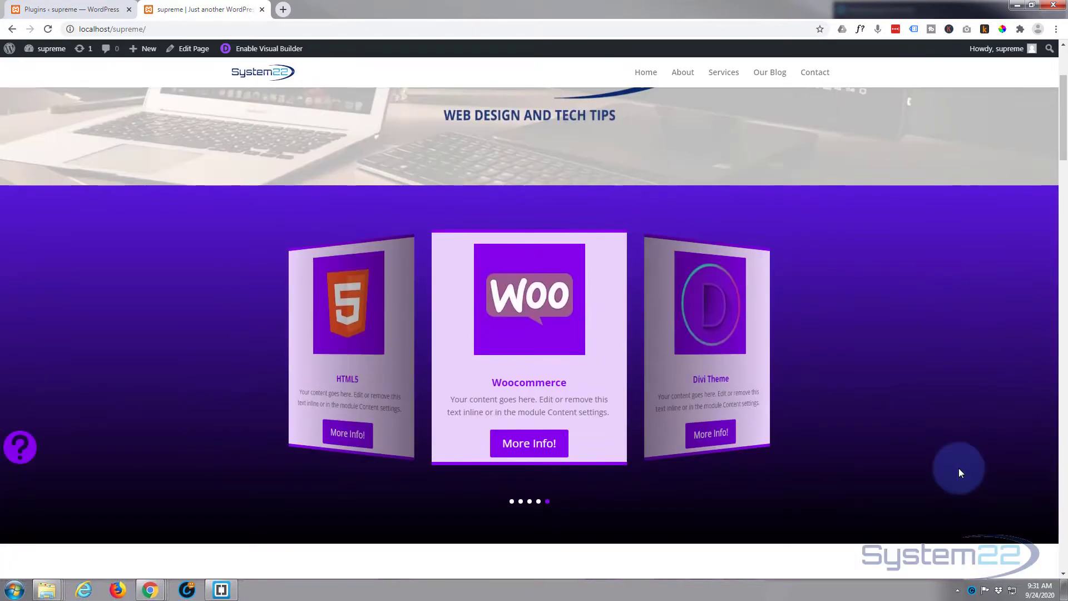